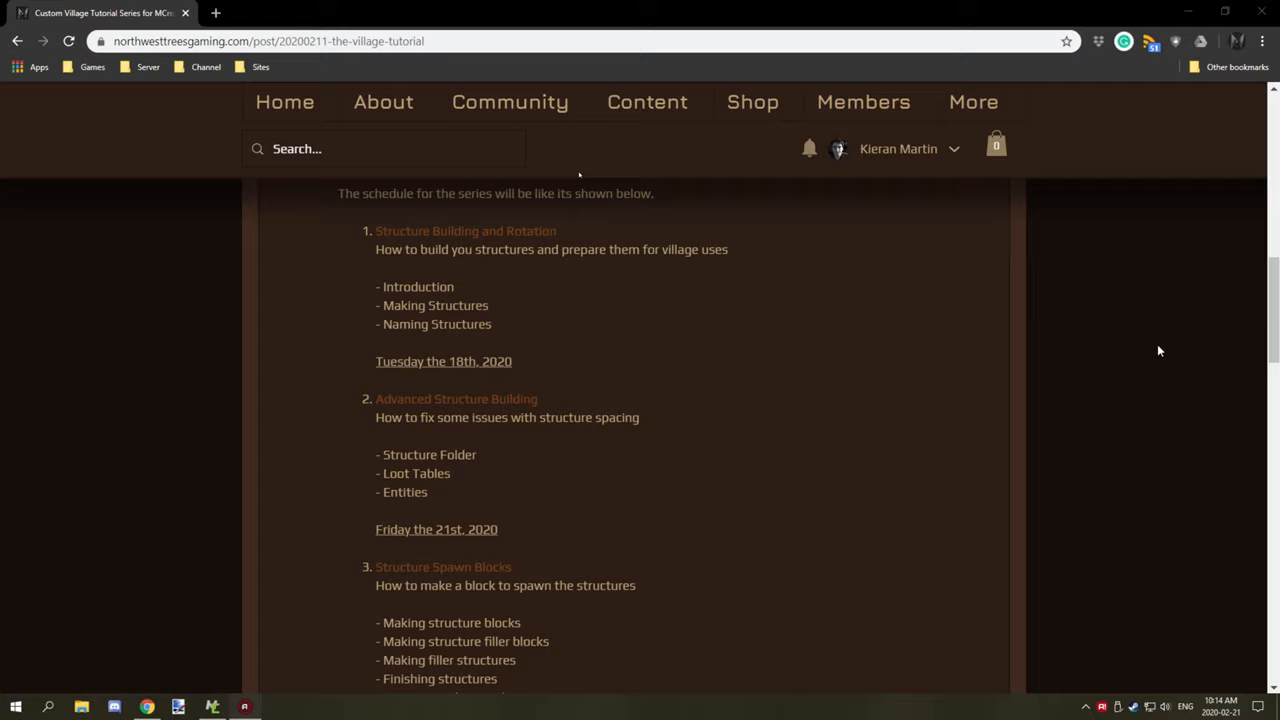
mouse_move(1048, 328)
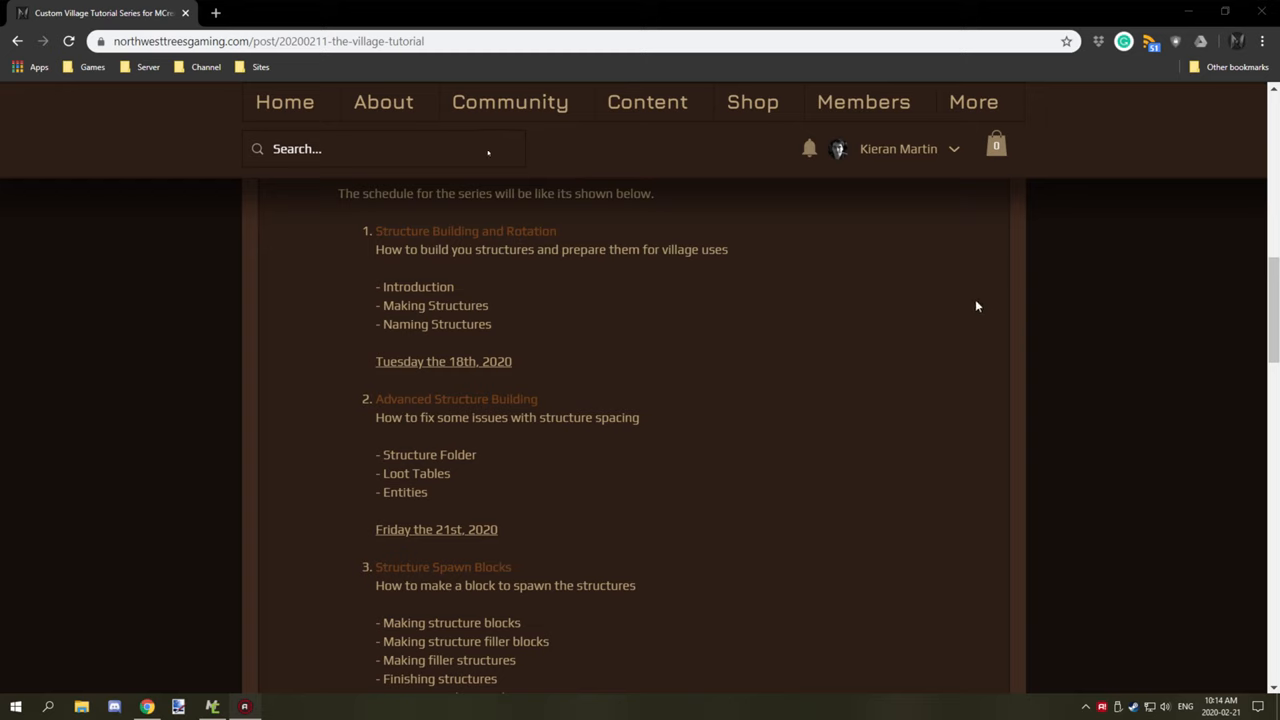
mouse_move(972, 304)
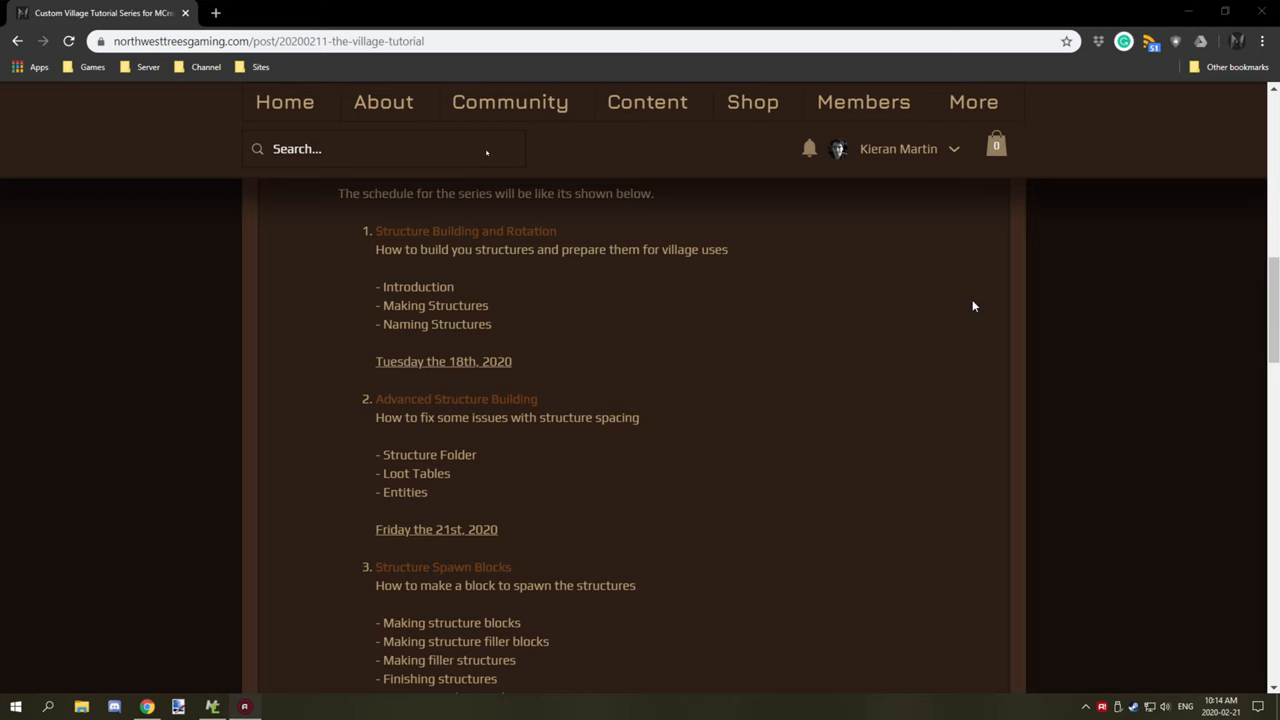
mouse_move(520, 448)
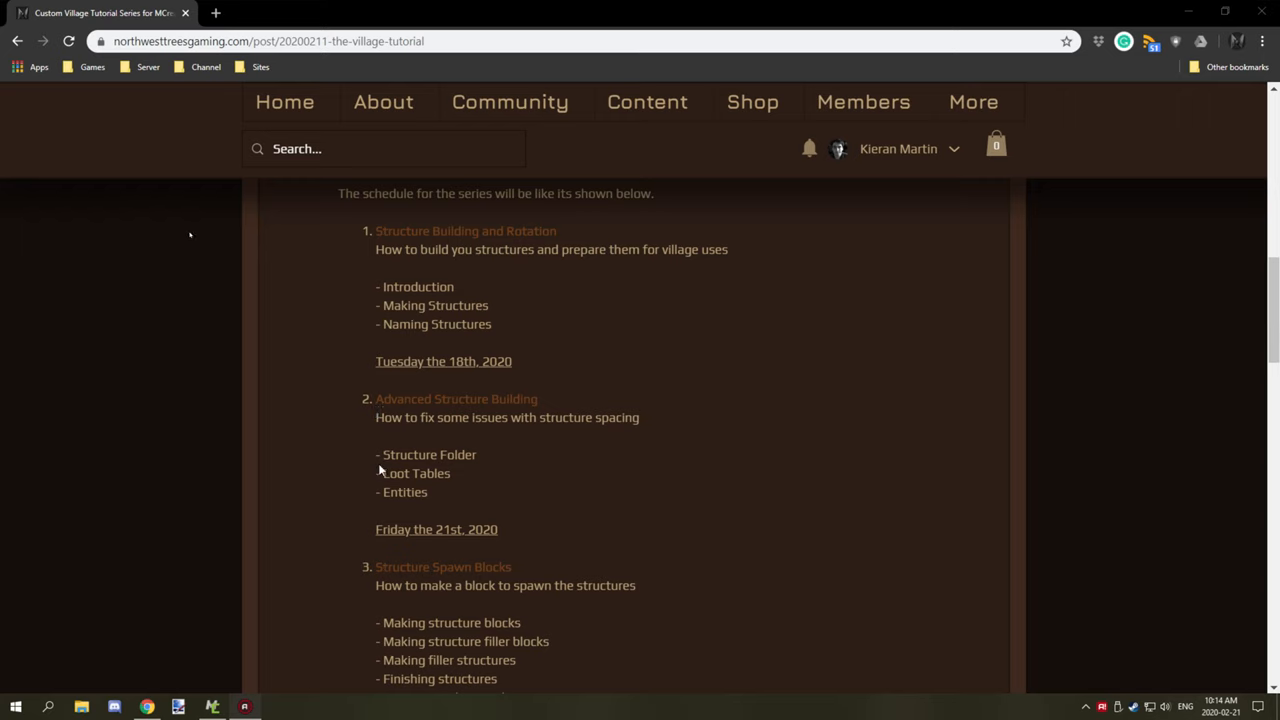
mouse_move(474, 472)
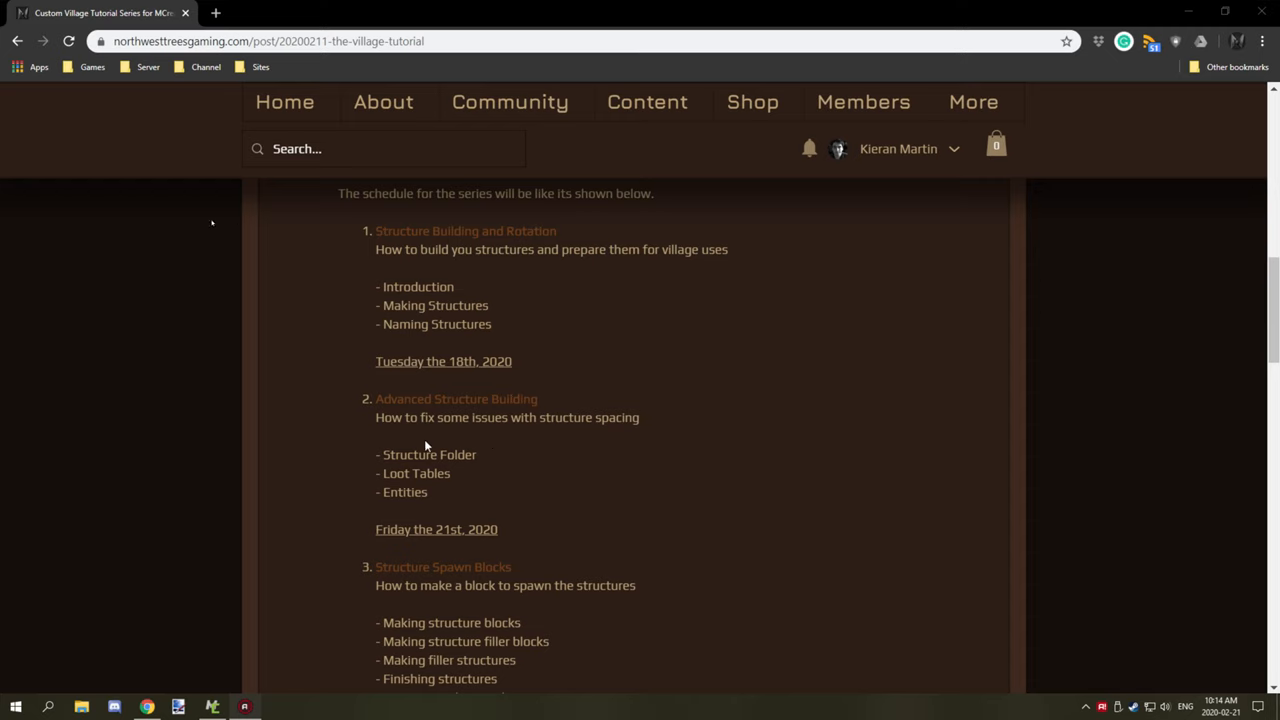
mouse_move(428, 446)
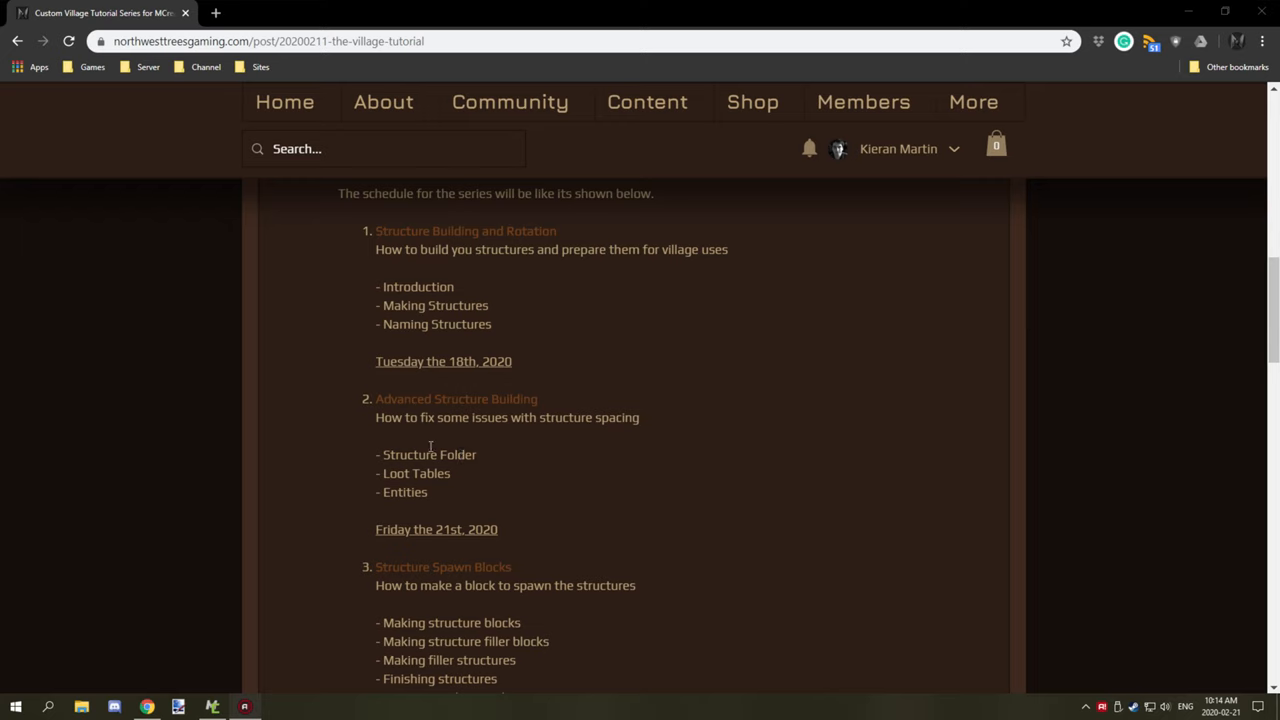
mouse_move(404, 492)
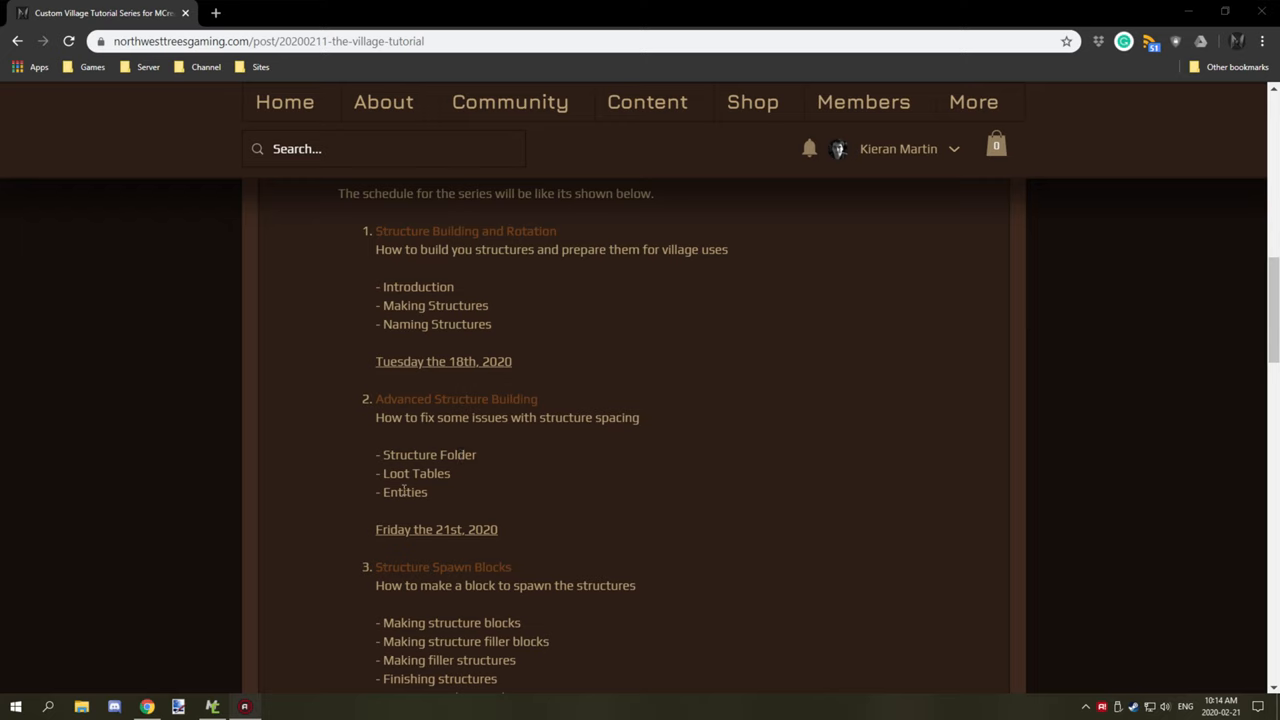
mouse_move(376, 490)
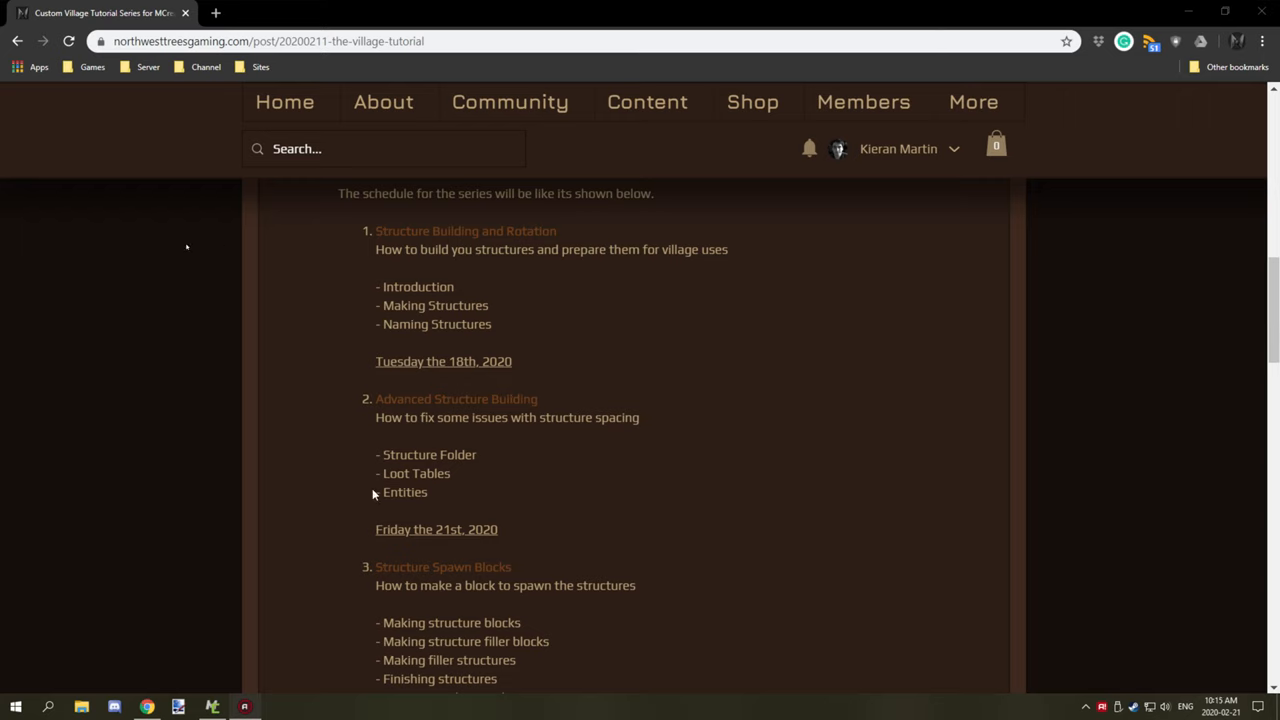
mouse_move(476, 504)
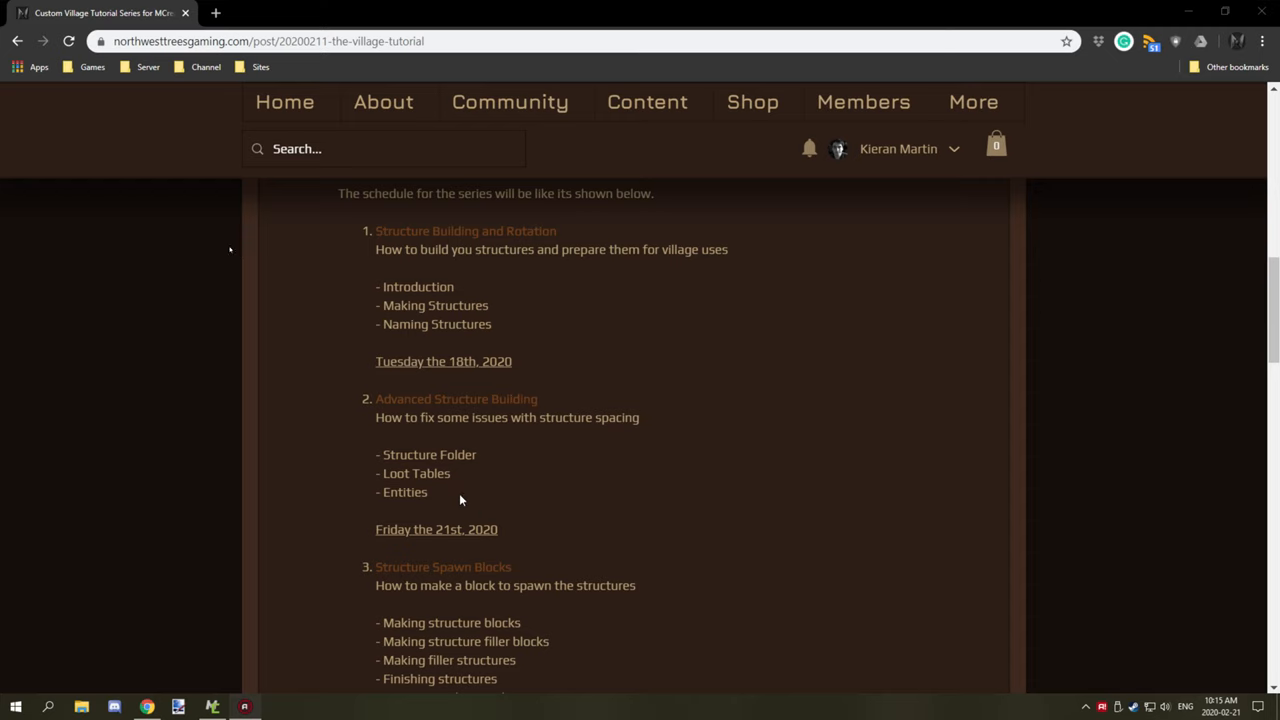
mouse_move(472, 474)
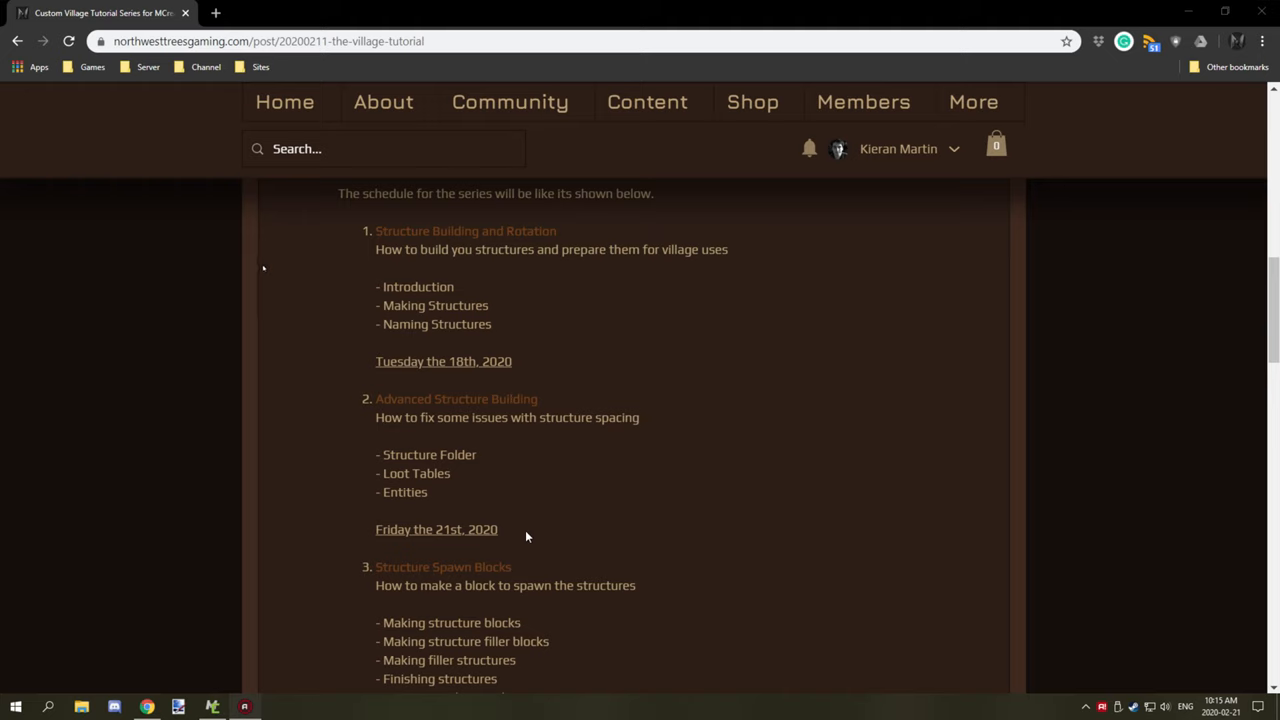
mouse_move(752, 100)
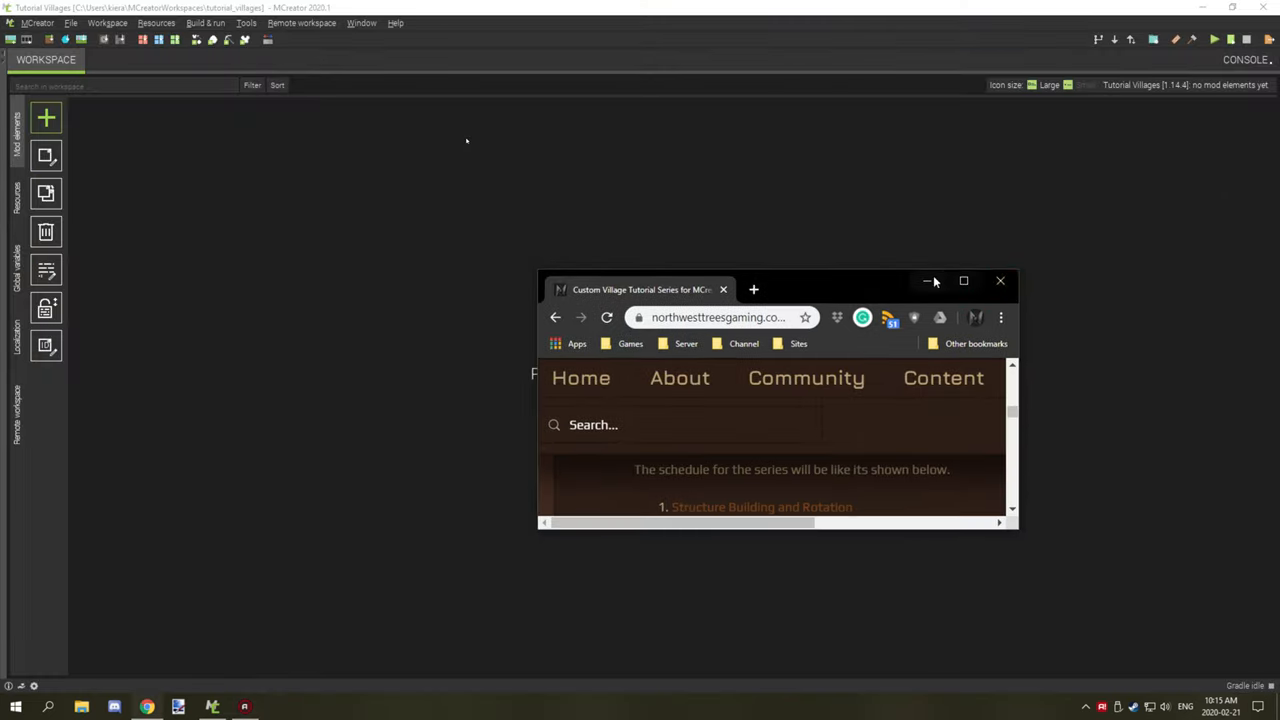
Step: Minimize Chrome and open the tutorial_villages workspace folder on disk via the Workspace menu
click(928, 280)
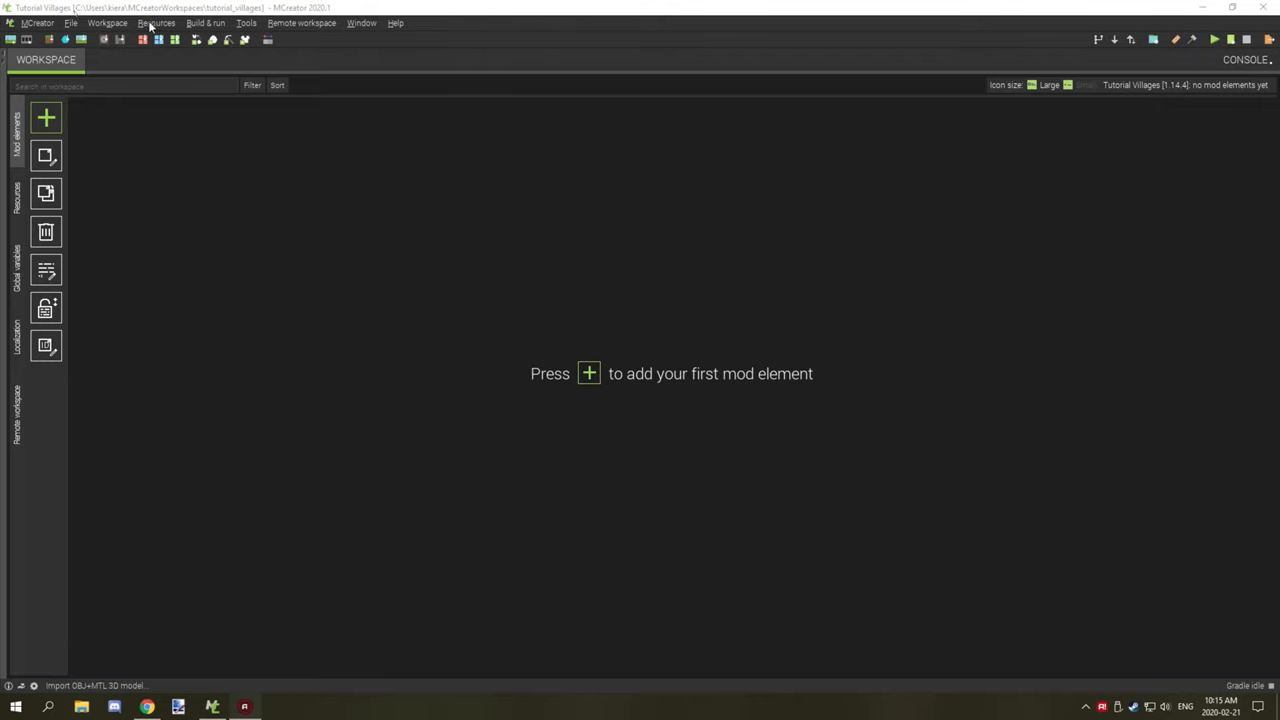
click(108, 22)
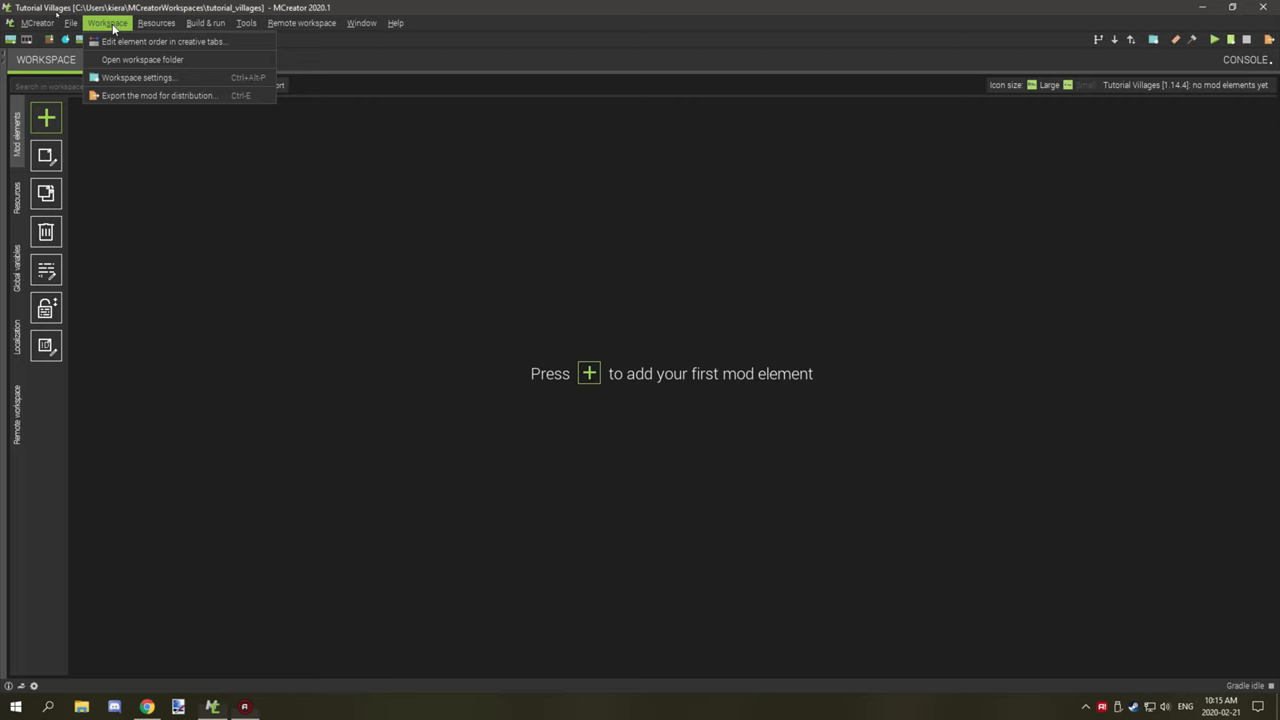
mouse_move(140, 60)
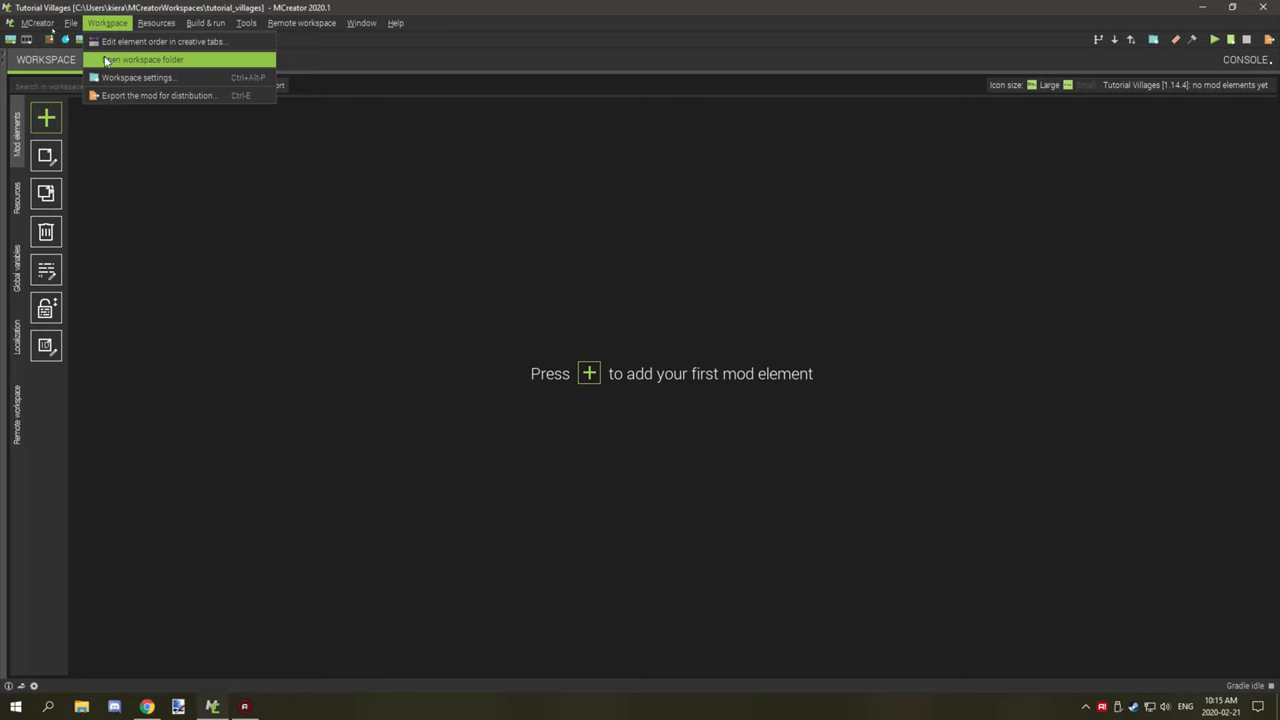
click(144, 60)
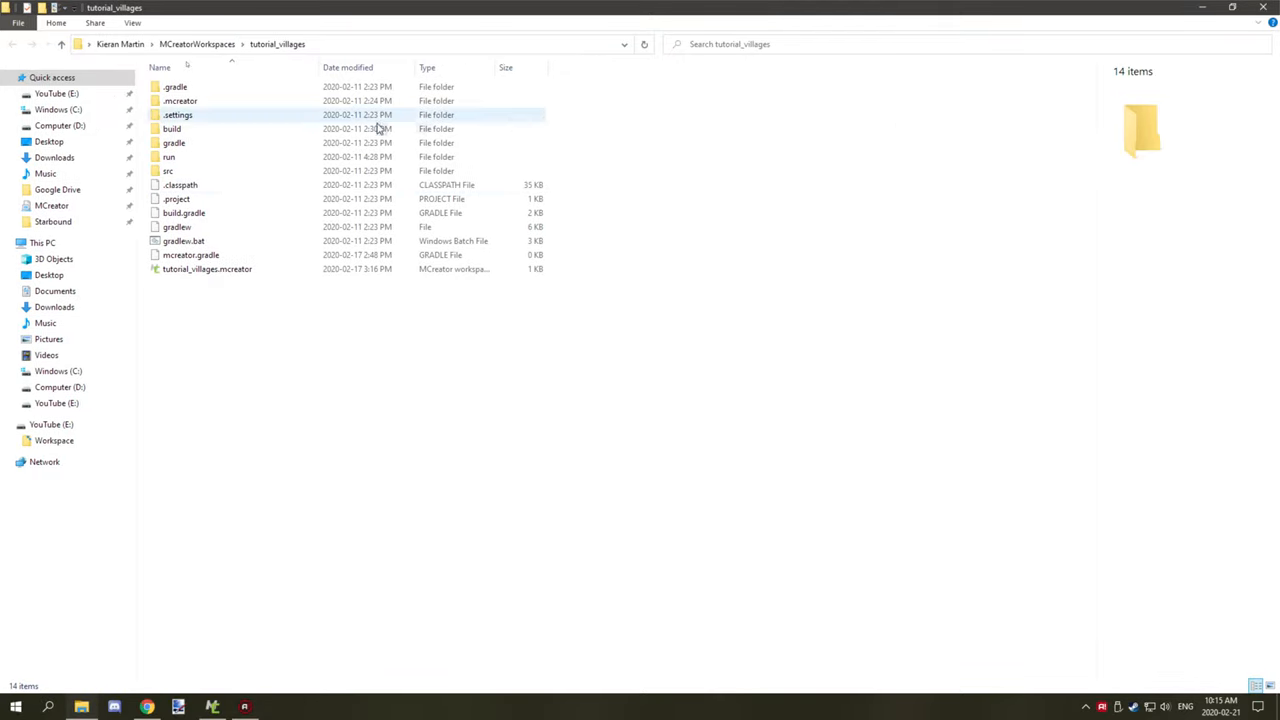
Step: Navigate through run, saves, Building World, generated, minecraft into the structures folder
click(176, 228)
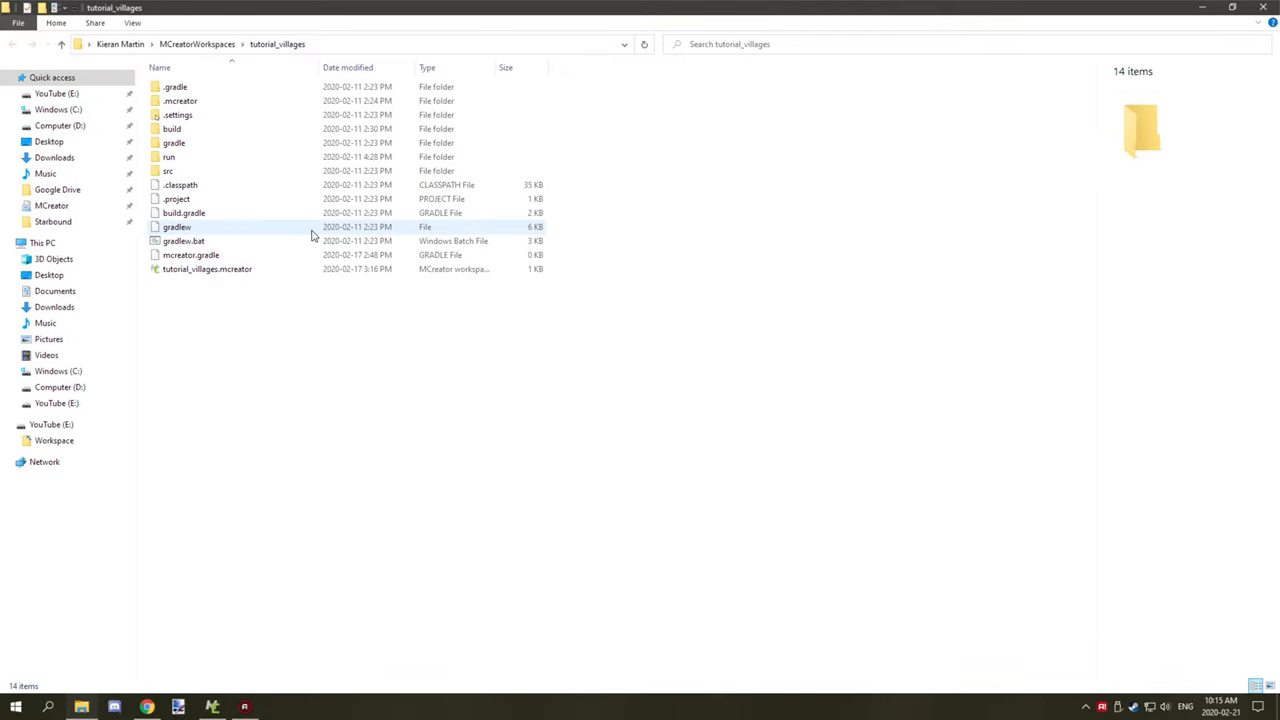
click(178, 114)
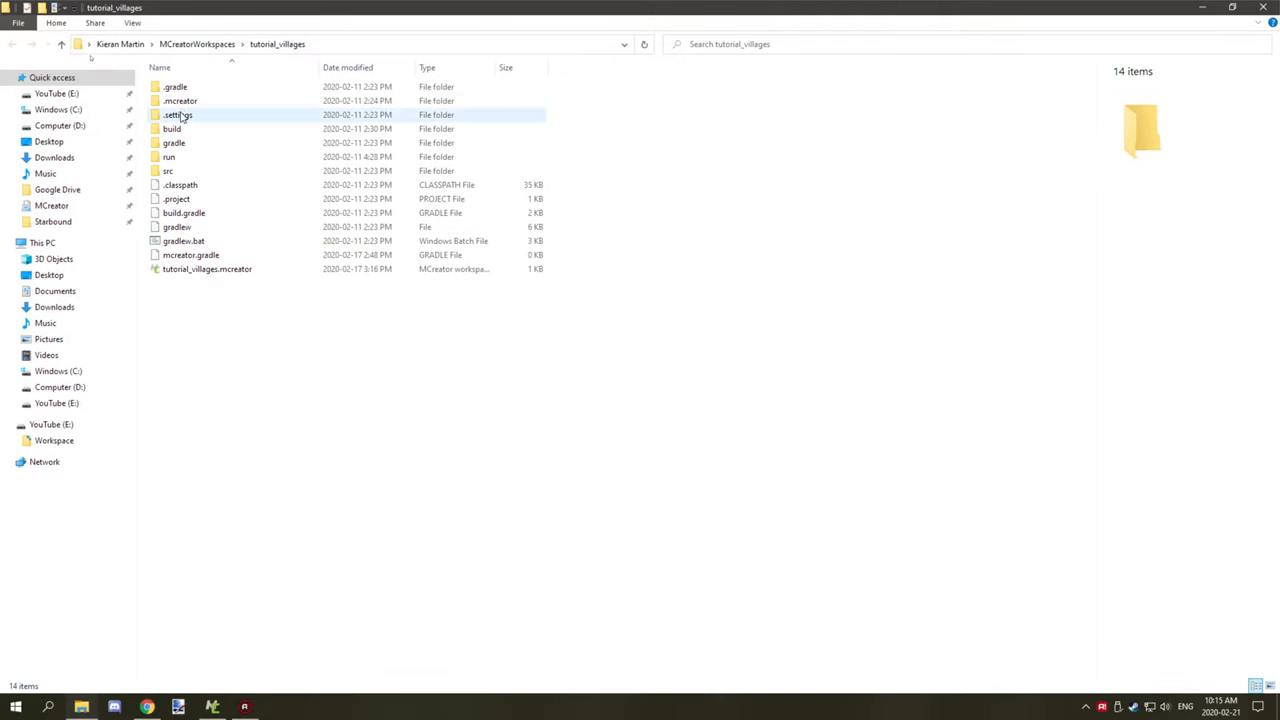
click(174, 142)
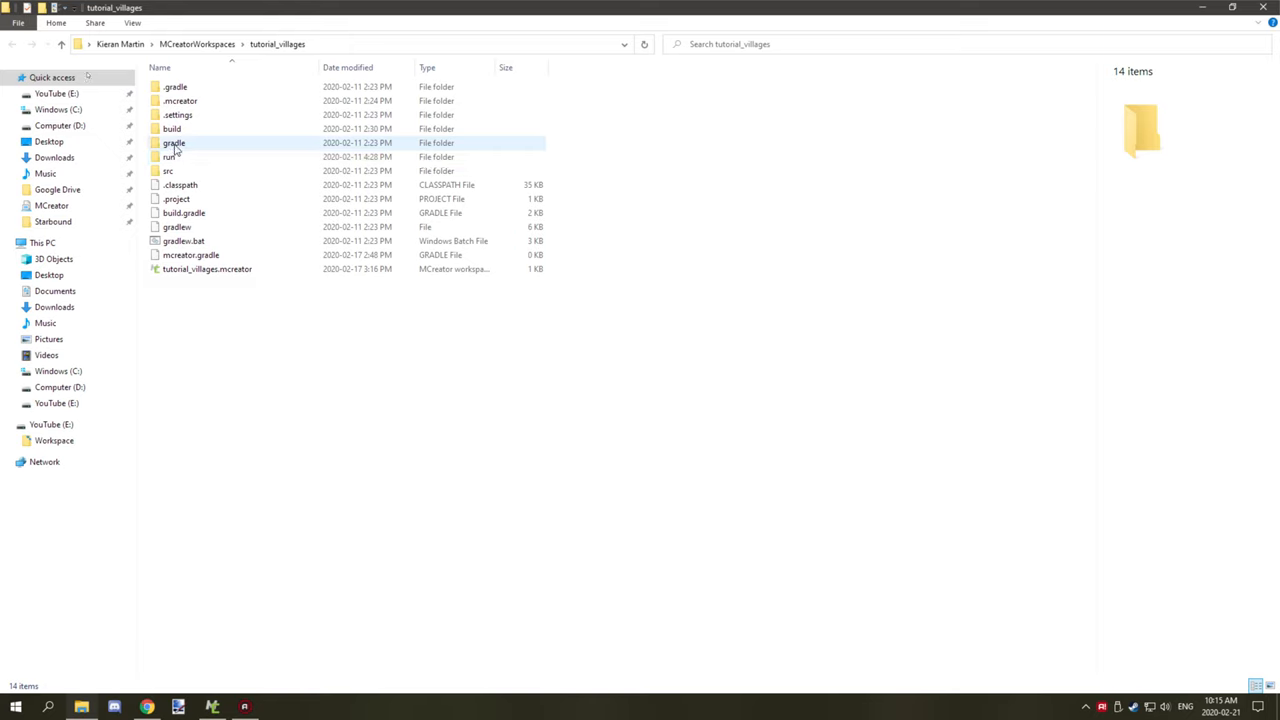
double_click(168, 156)
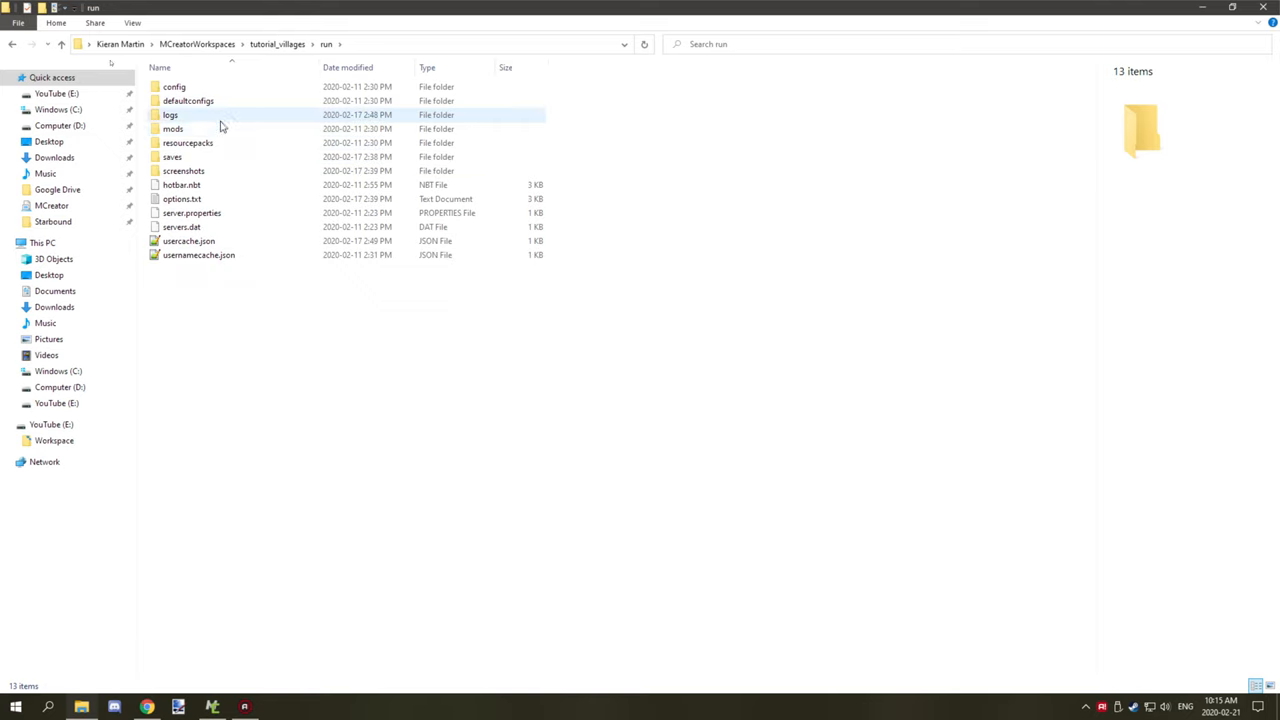
double_click(172, 156)
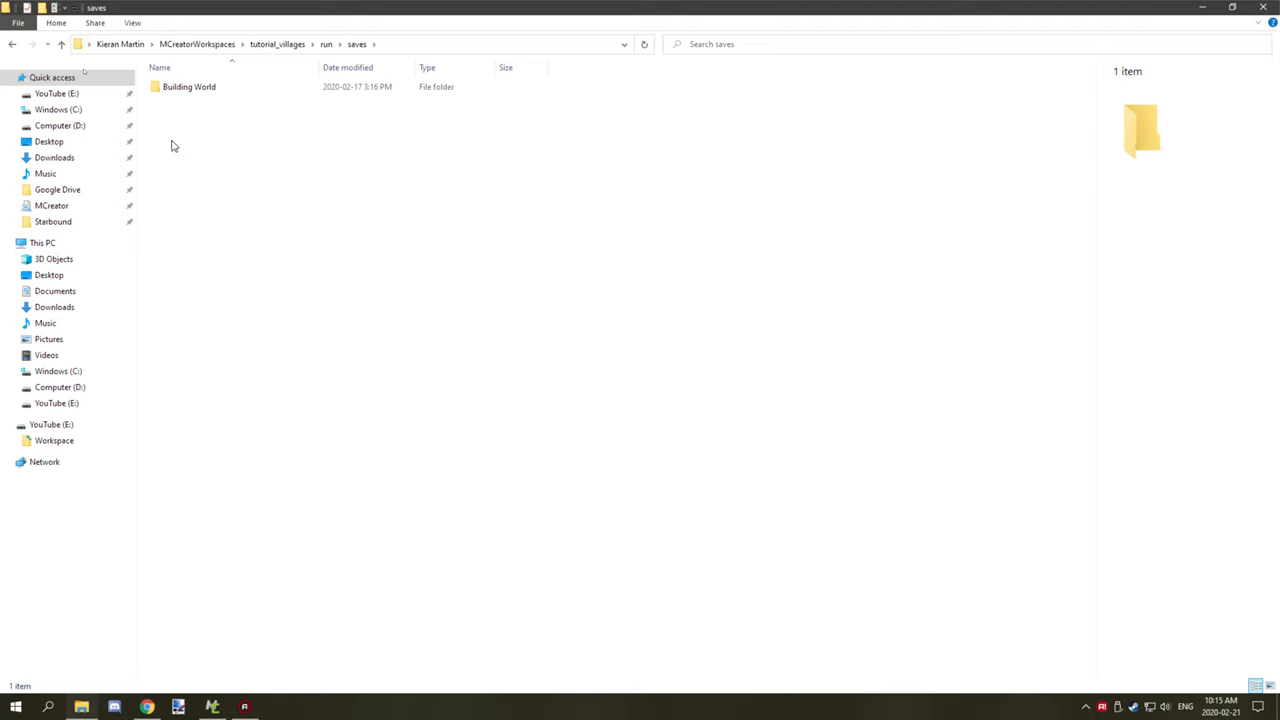
click(188, 88)
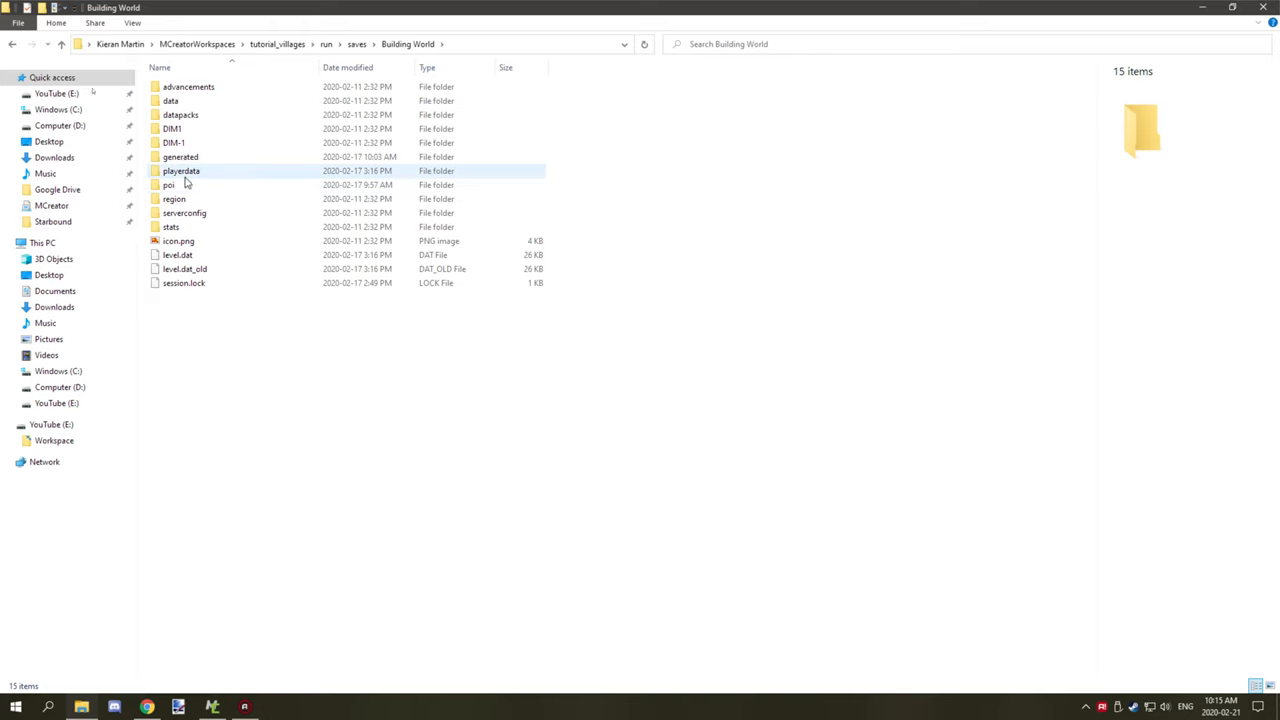
double_click(180, 156)
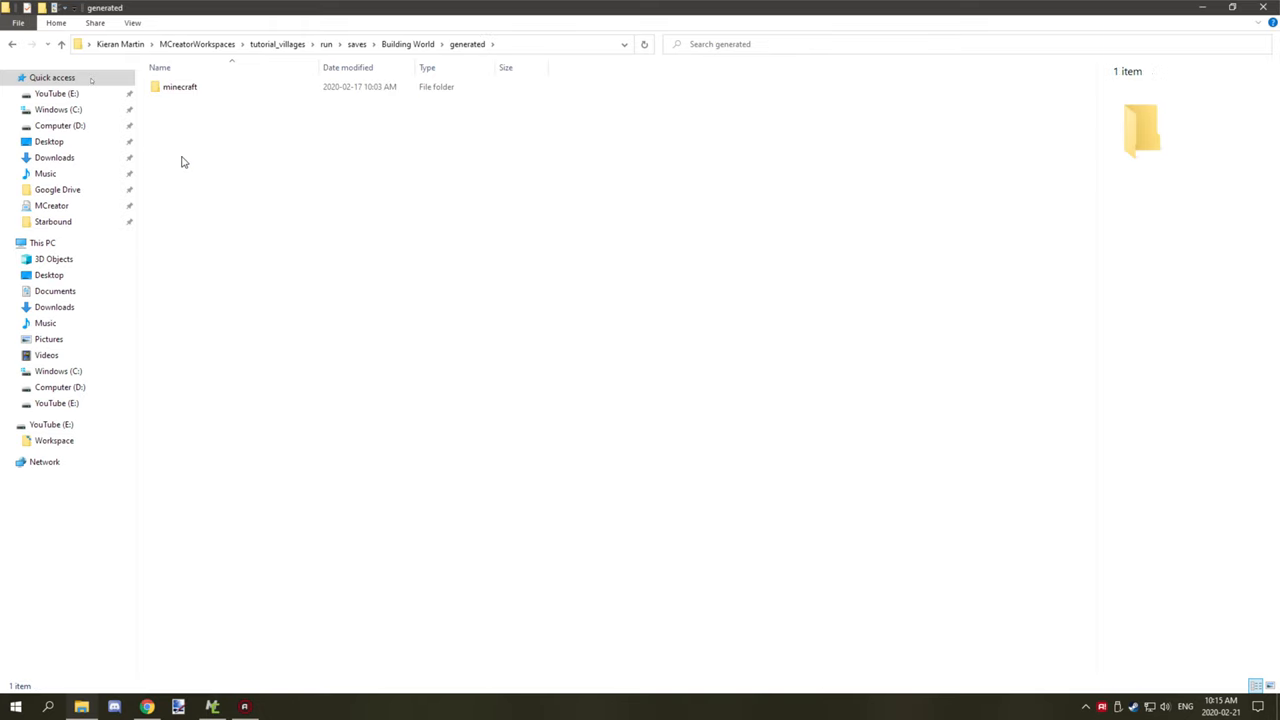
double_click(180, 86)
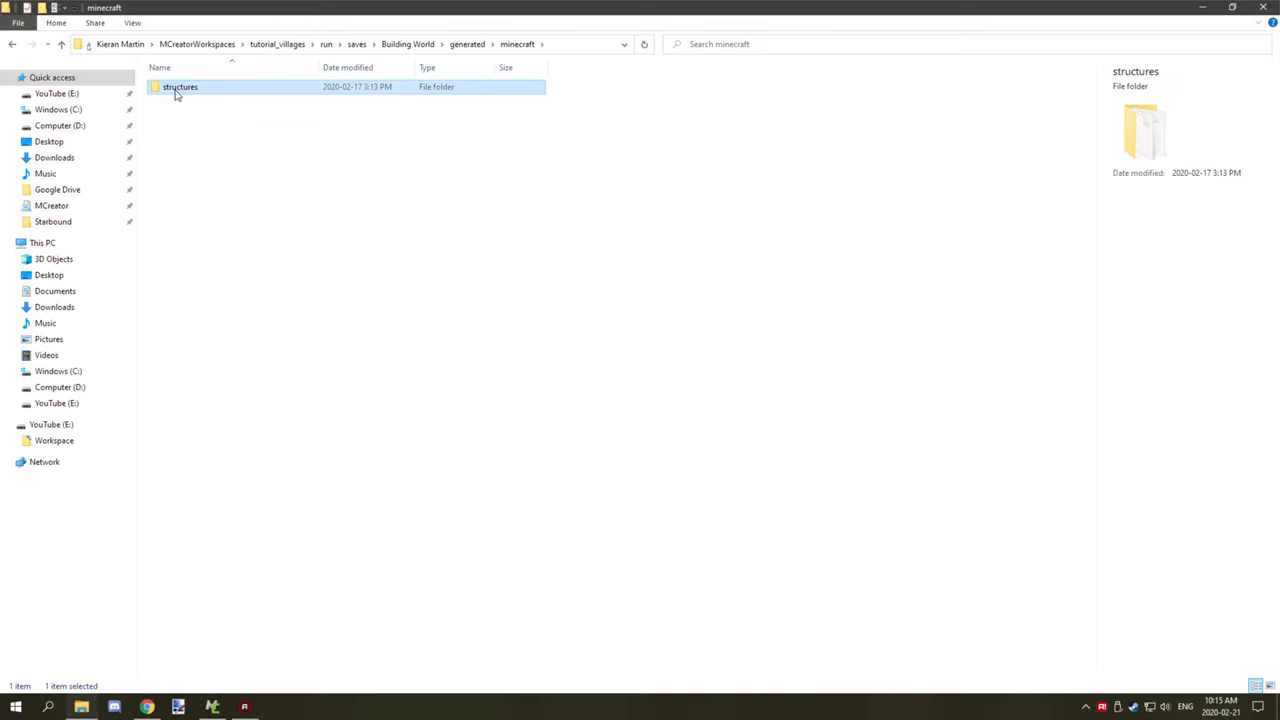
double_click(180, 86)
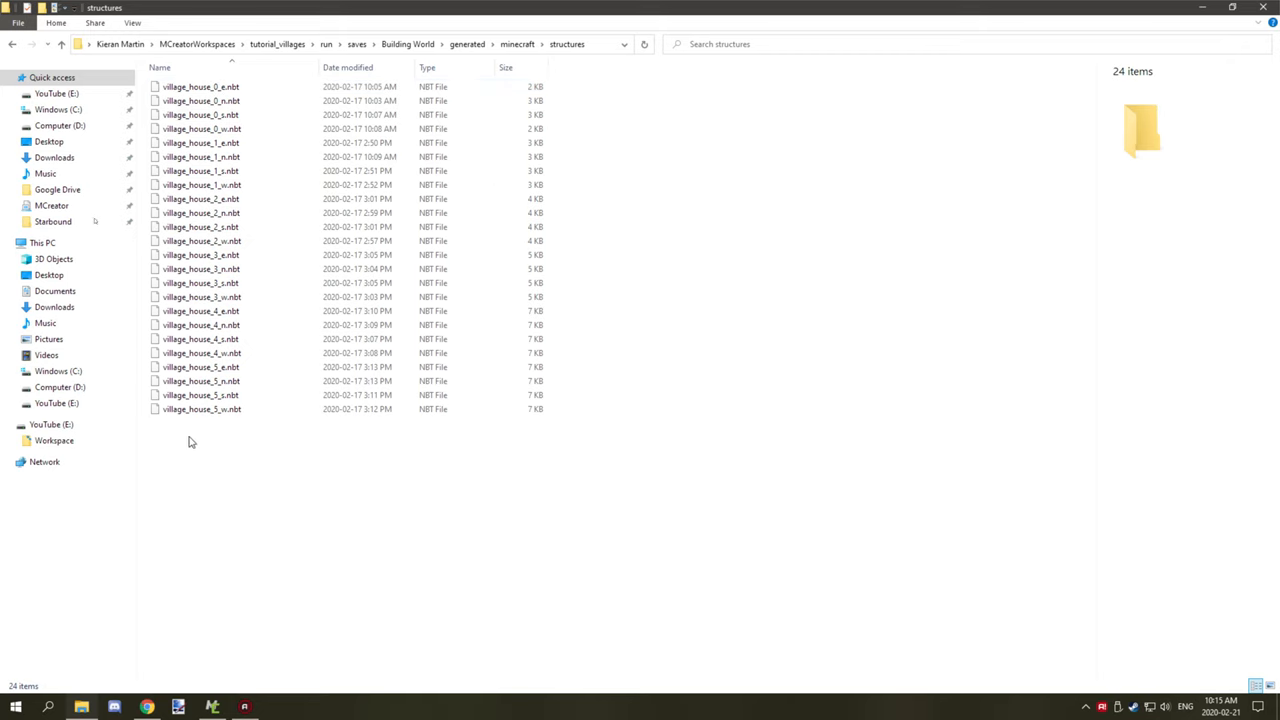
Step: Select one of the village house NBT structure files and return to MCreator
click(200, 338)
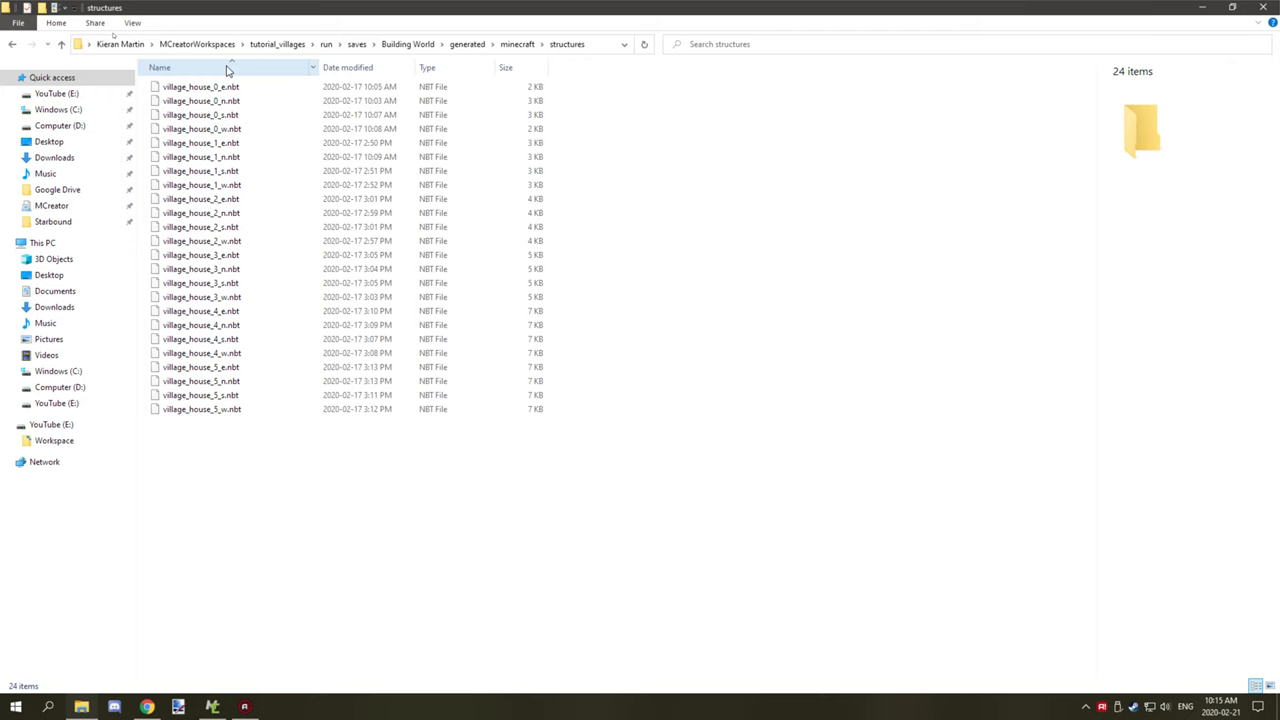
click(236, 296)
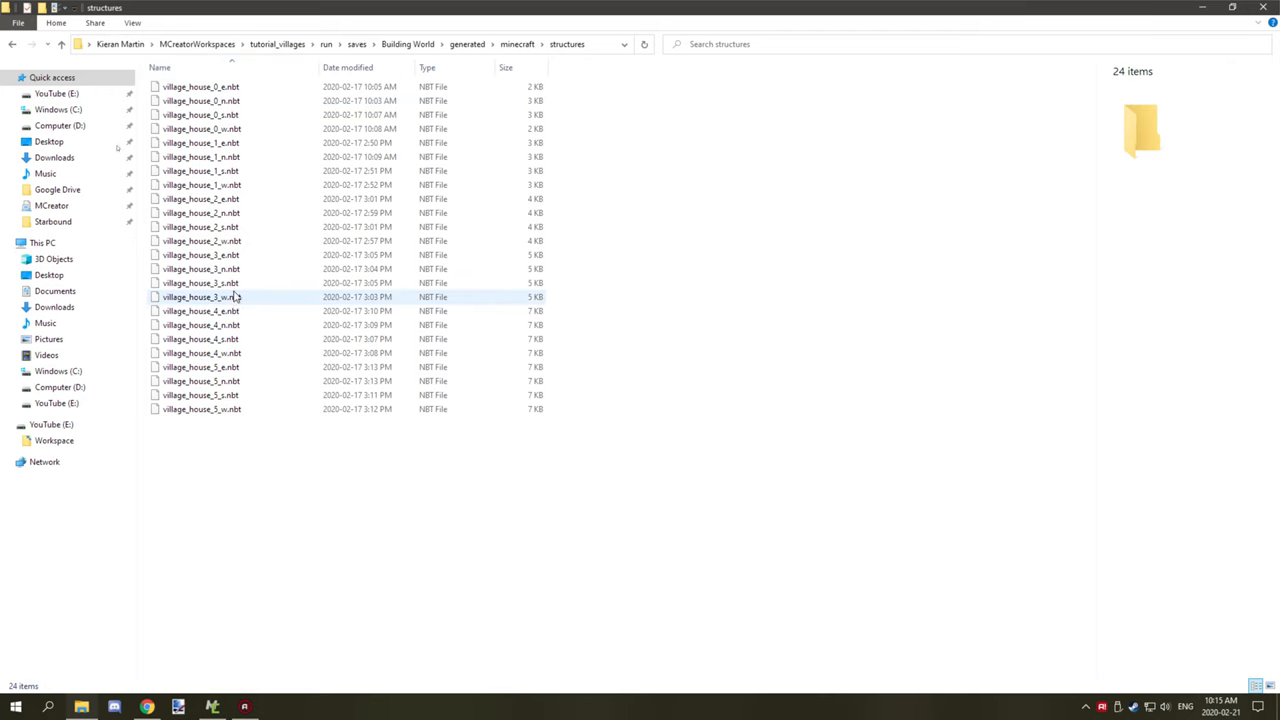
click(200, 282)
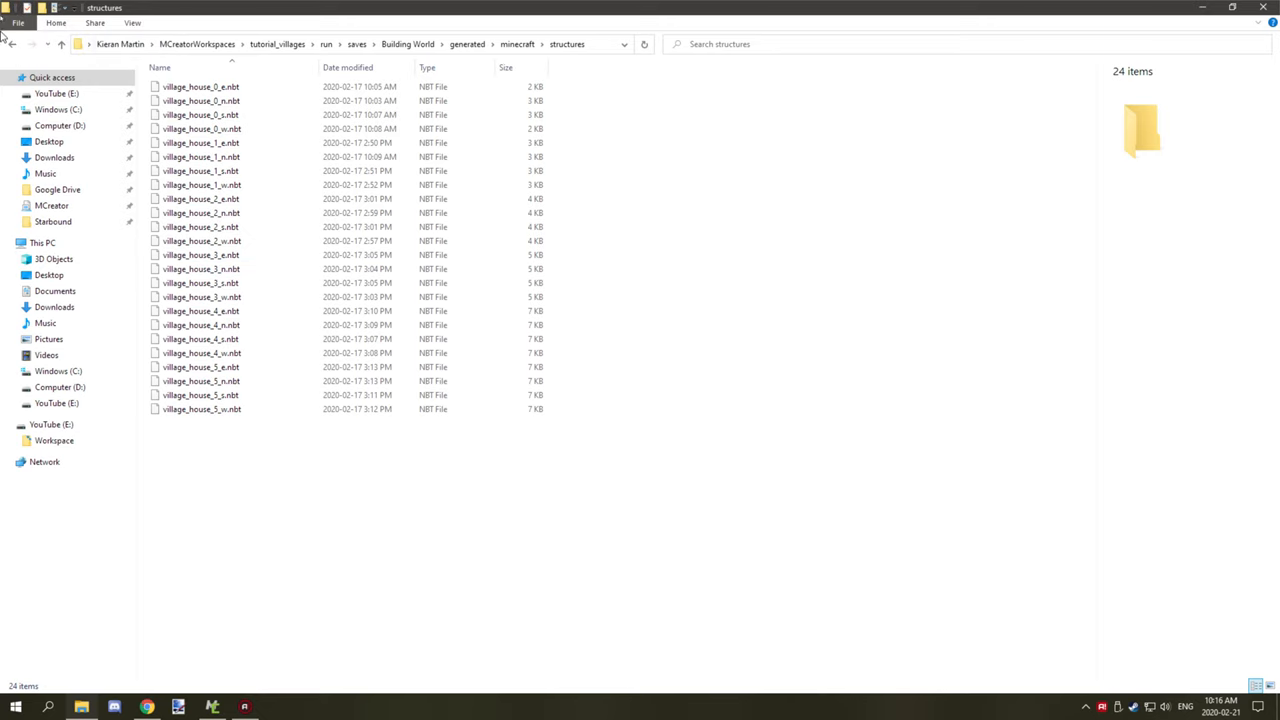
click(14, 44)
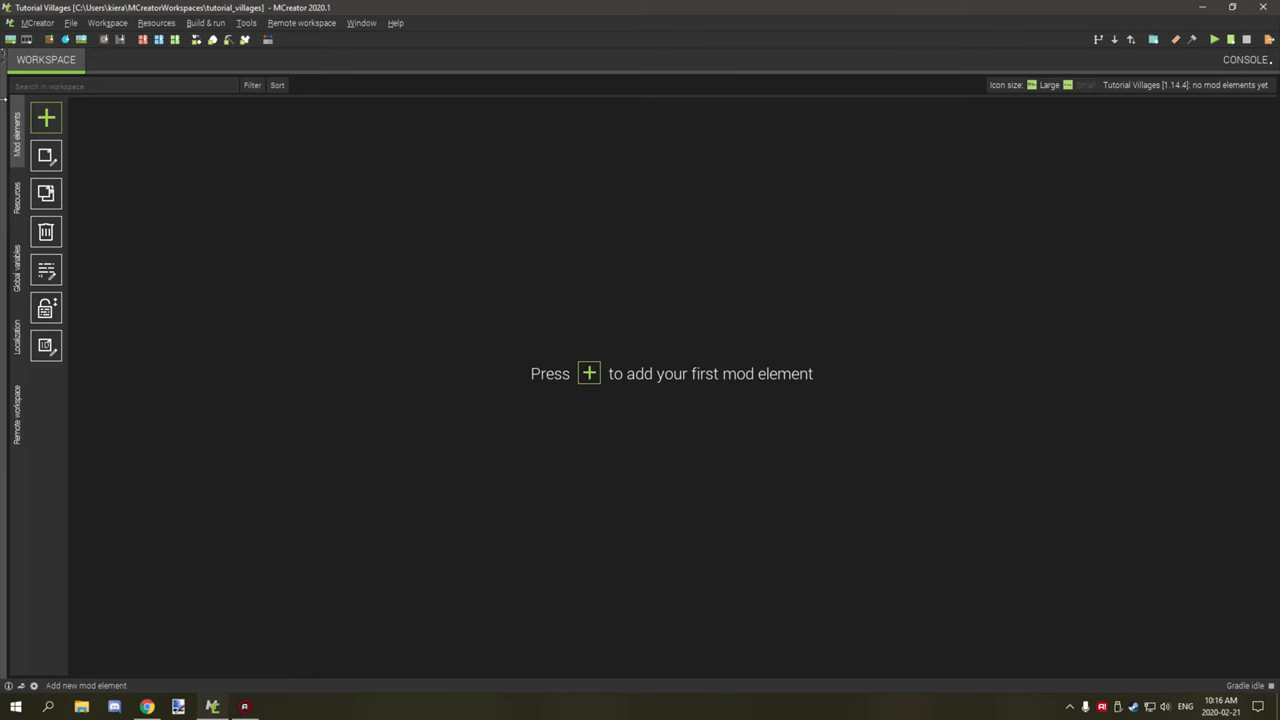
Step: Add a new mod element of type Loot table, bringing up its naming prompt
click(46, 116)
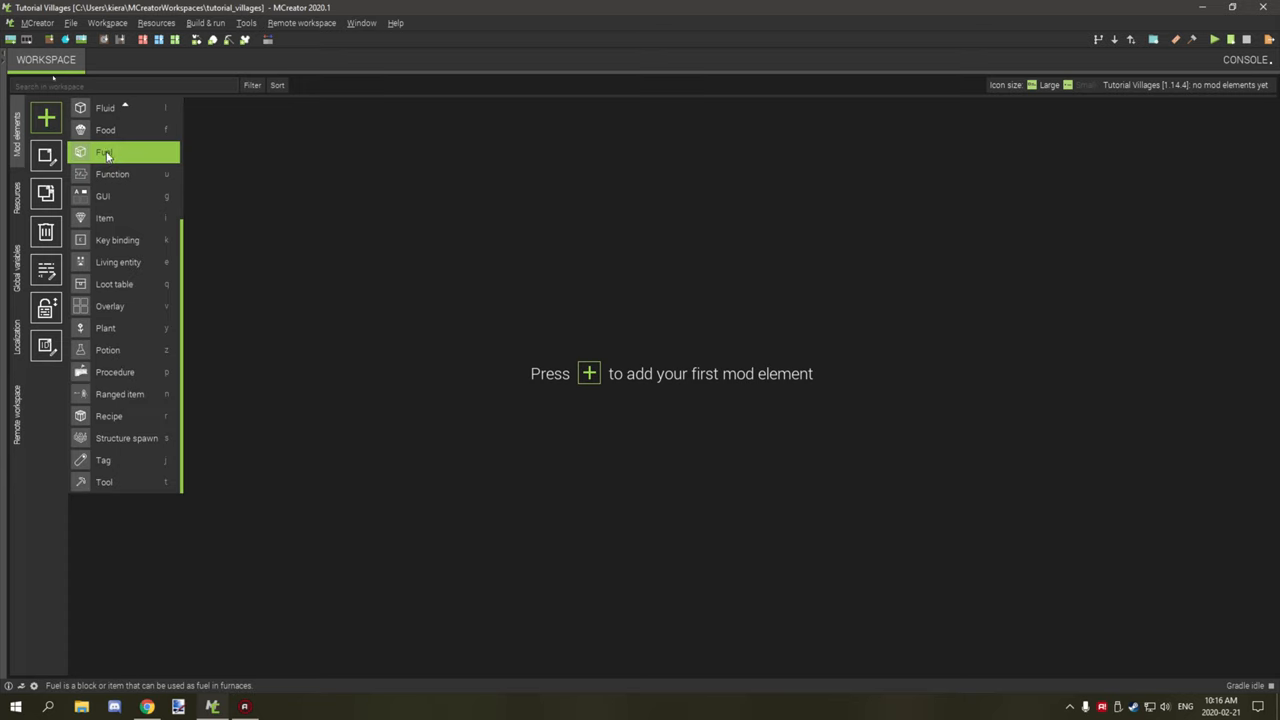
mouse_move(128, 196)
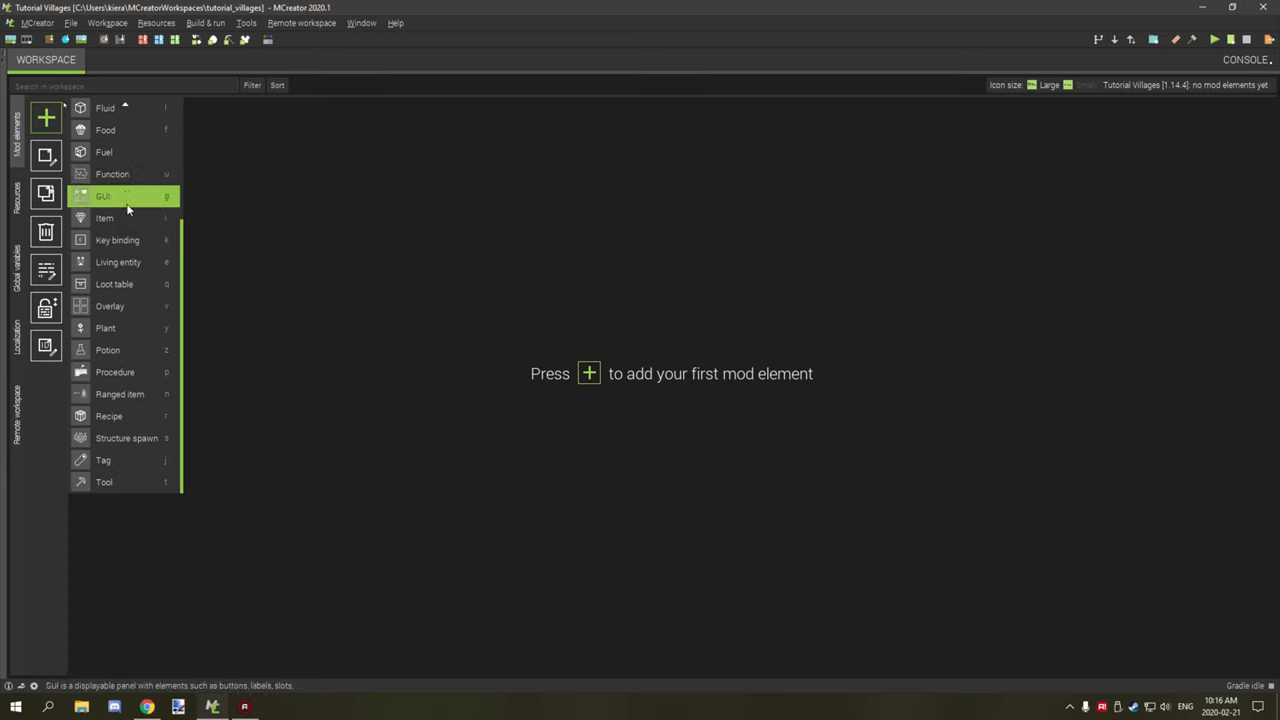
mouse_move(120, 284)
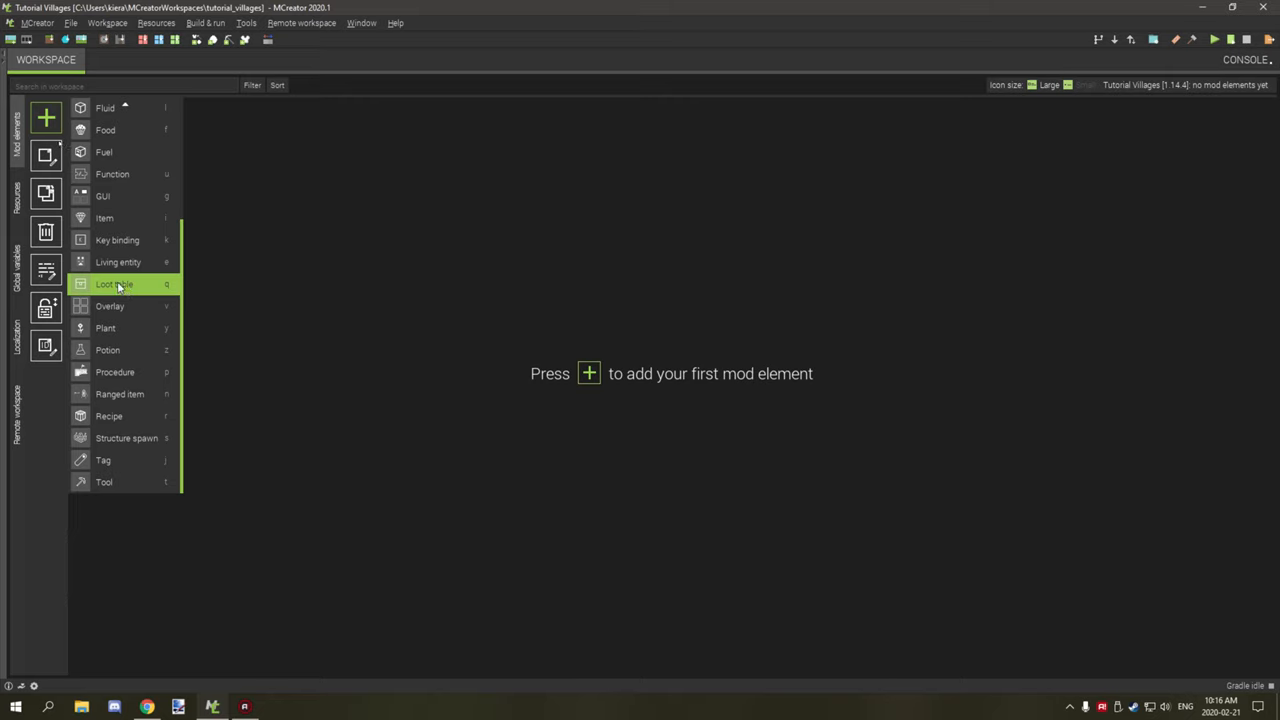
click(114, 284)
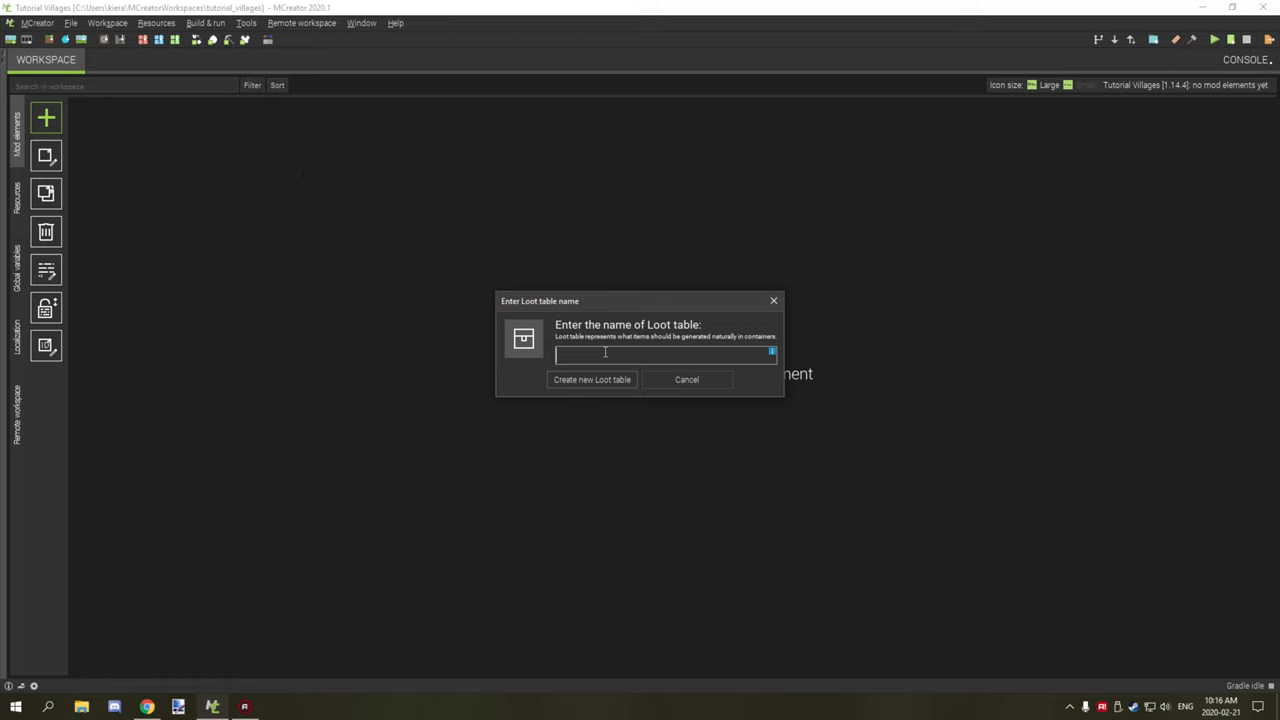
Step: Name the new loot table VillageLoot0 and create it, opening its editor
text(L)
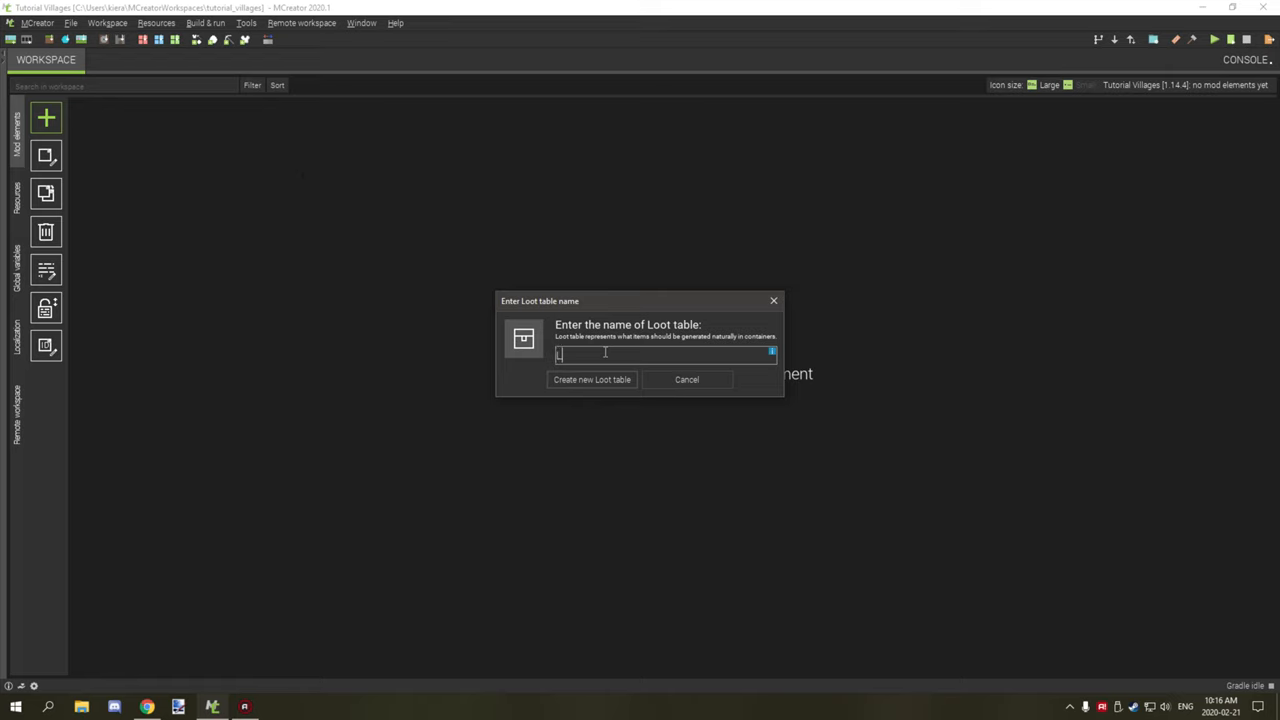
text(LootTable)
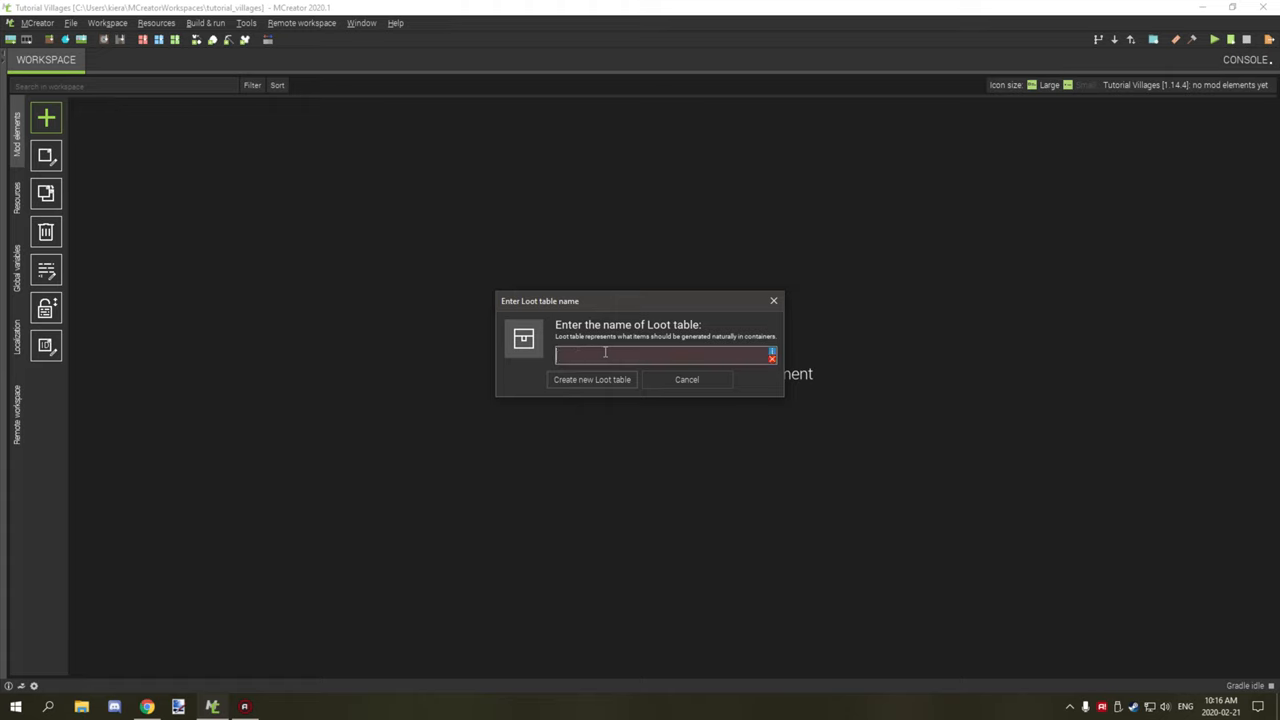
text(Village)
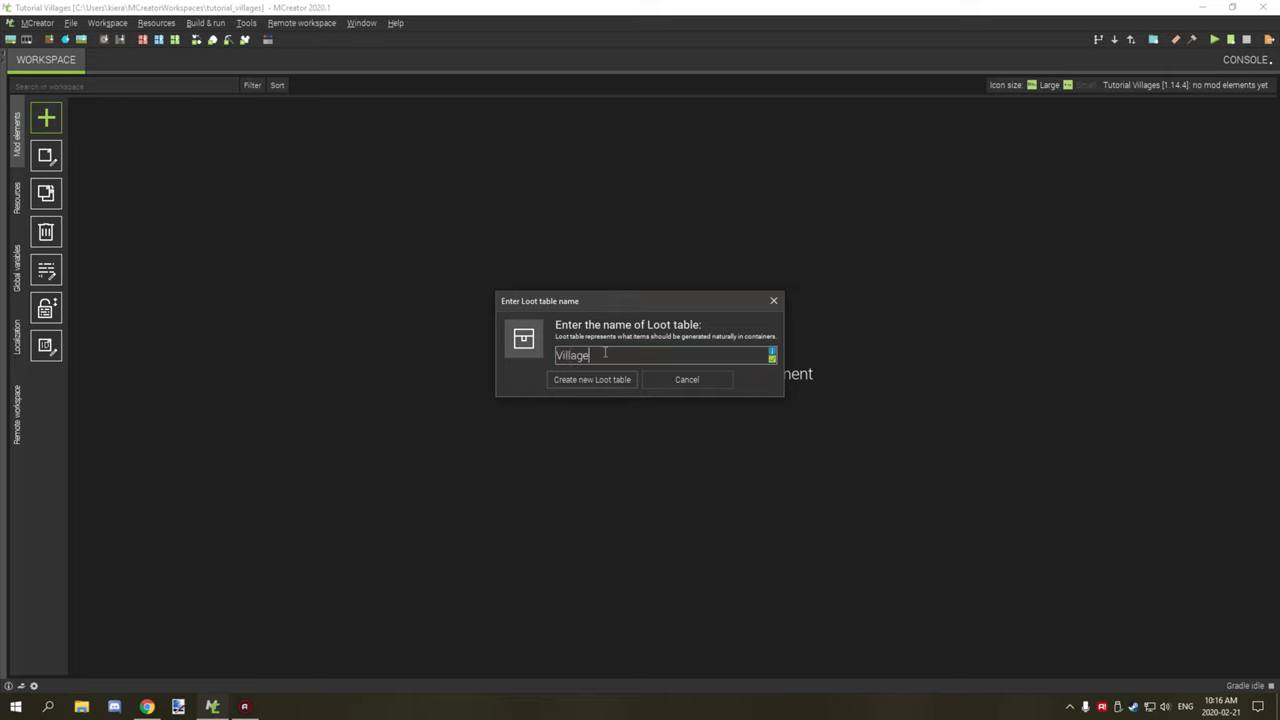
text(Loot0)
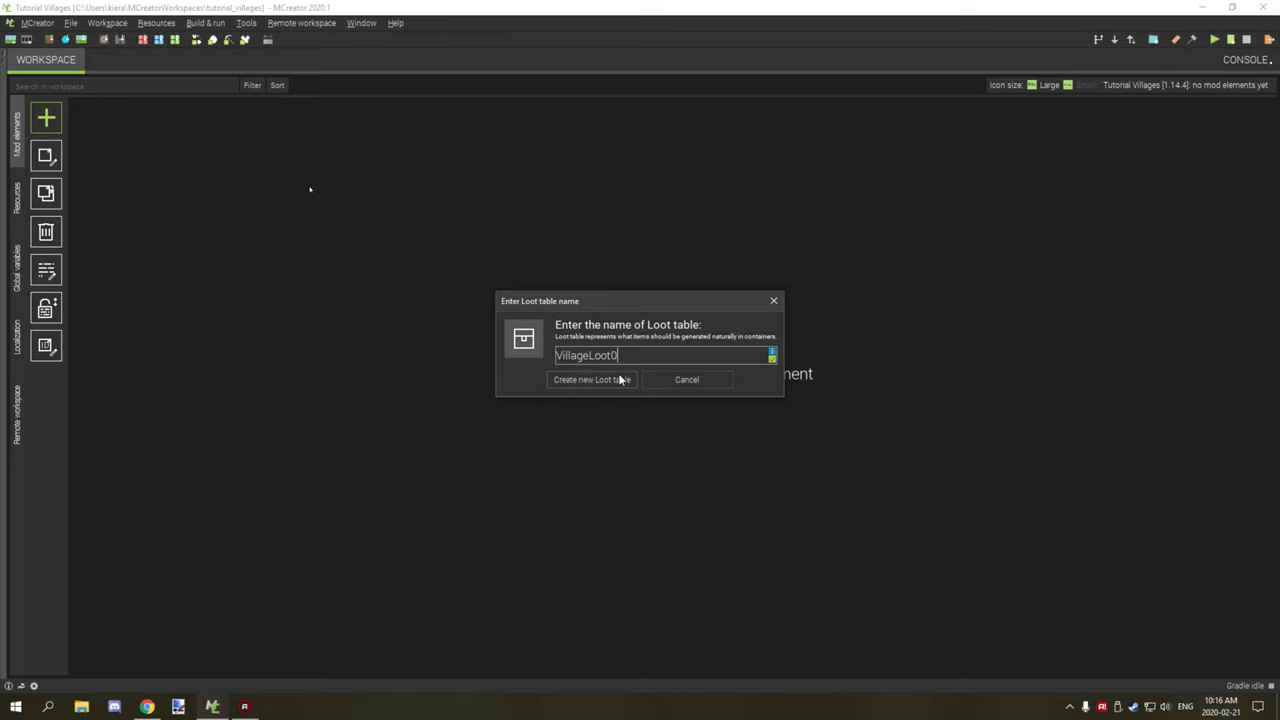
mouse_move(592, 380)
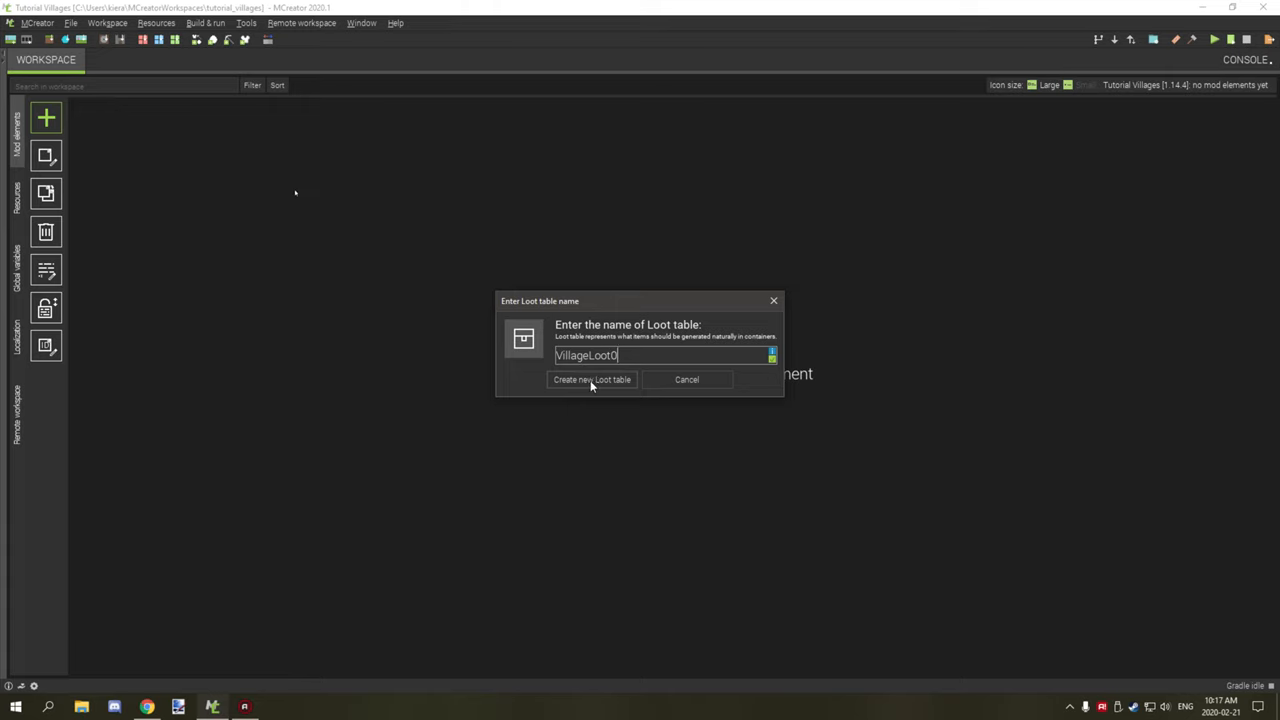
click(592, 380)
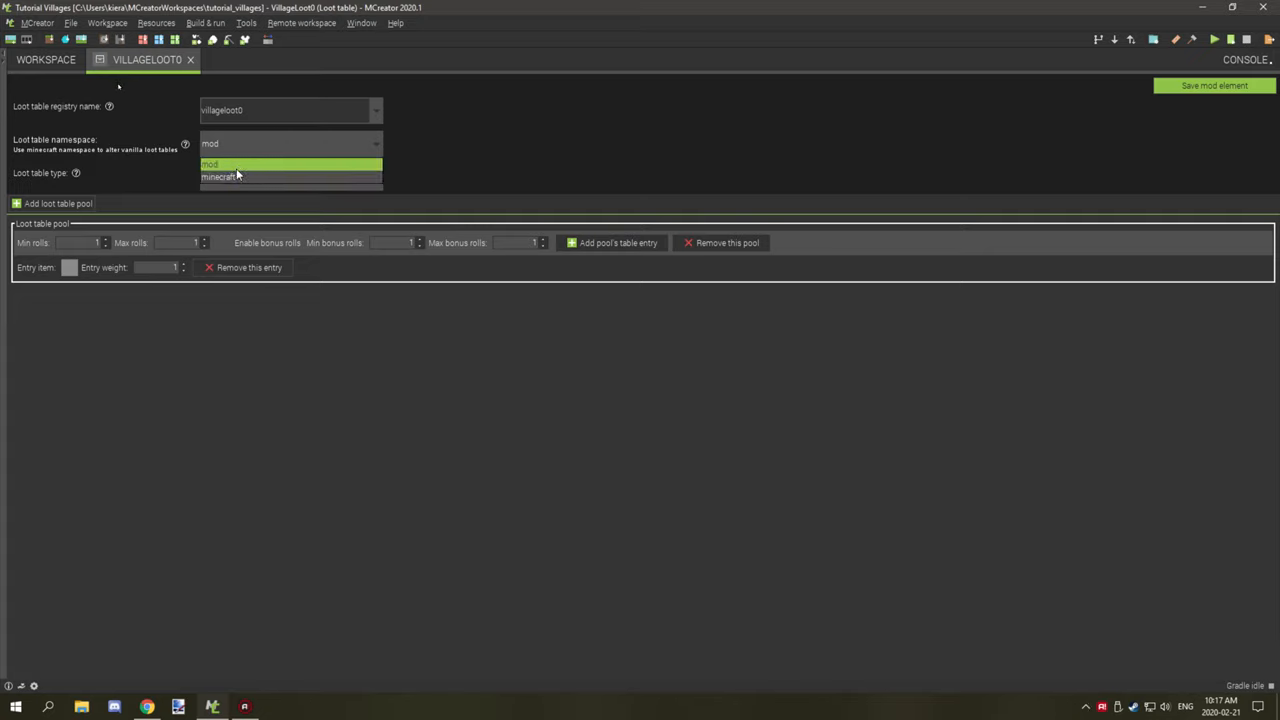
Step: Set VillageLoot0 to the minecraft namespace and Chest type, and add pool entries
click(218, 176)
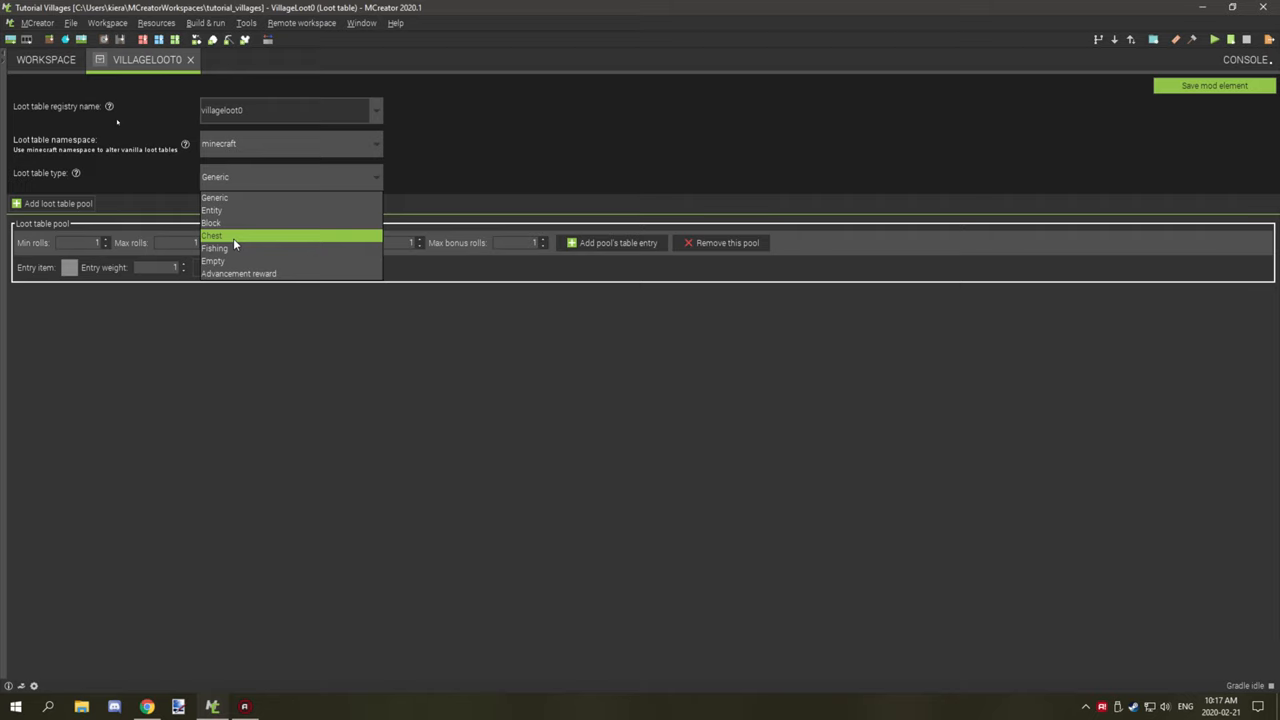
click(212, 236)
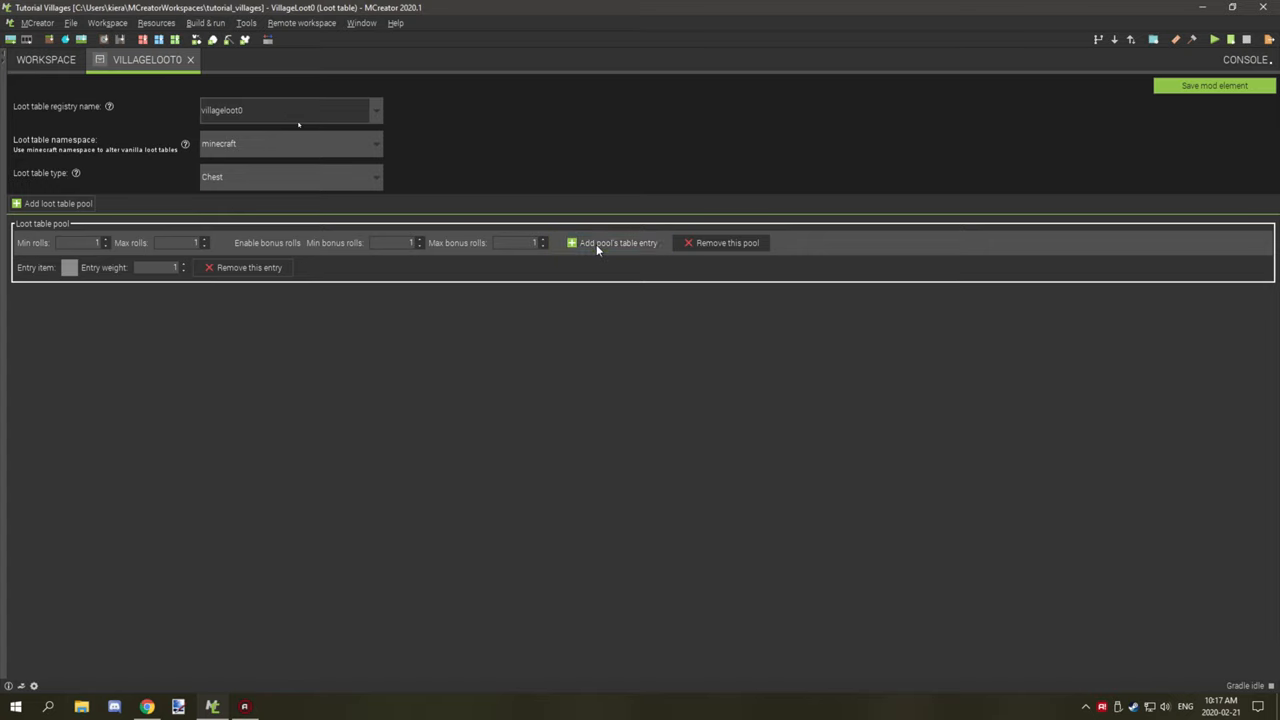
click(612, 242)
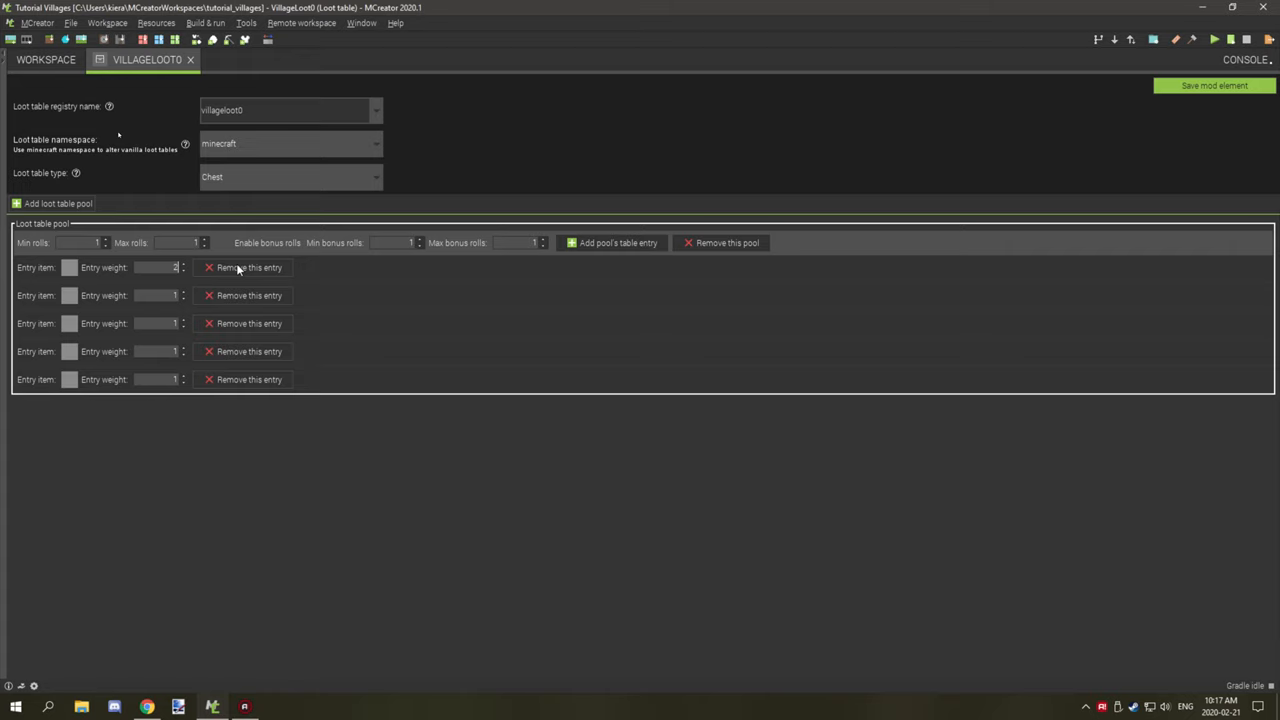
Step: Enter entry weights 50 and 25 and begin setting the pool's roll counts to 5
text(0)
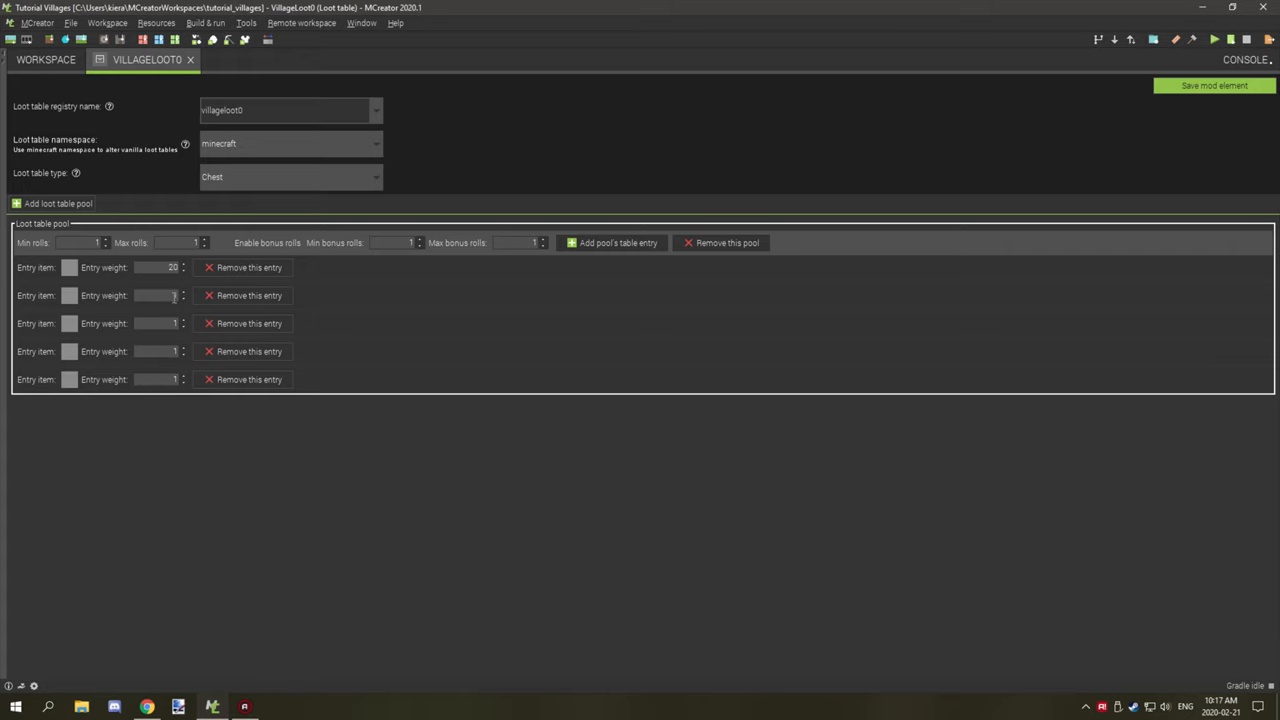
triple_click(164, 268)
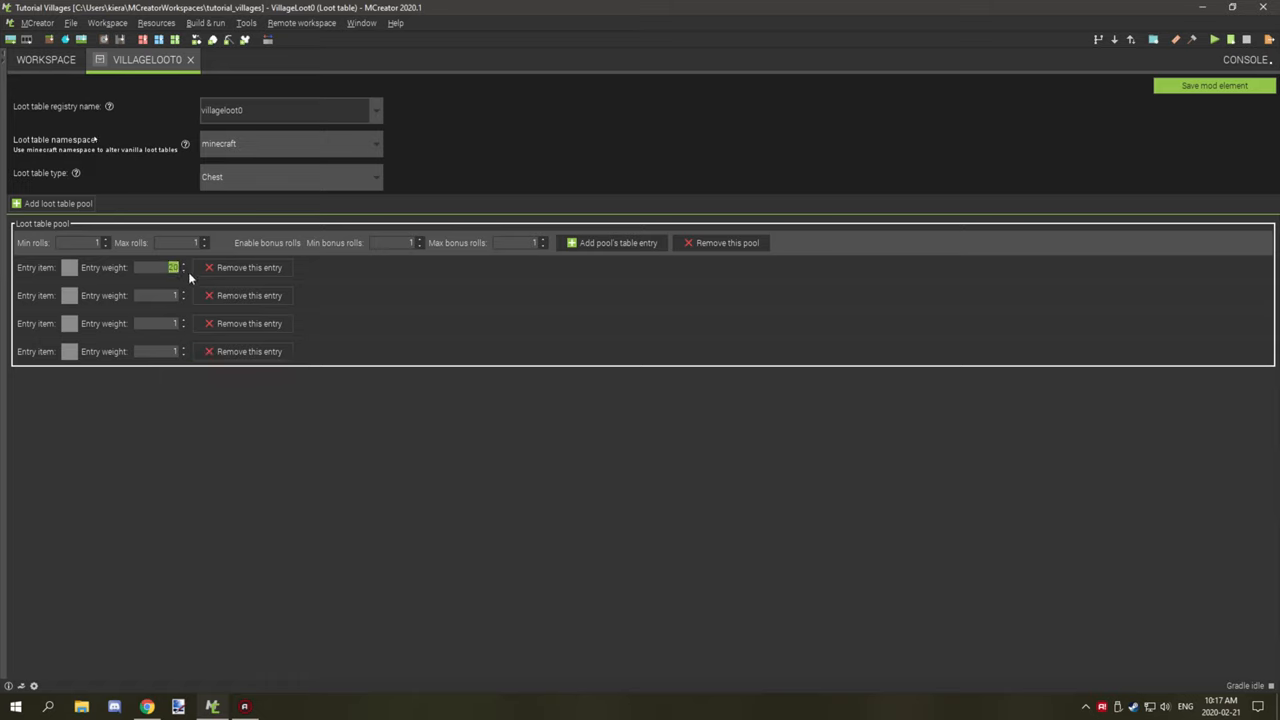
text(50)
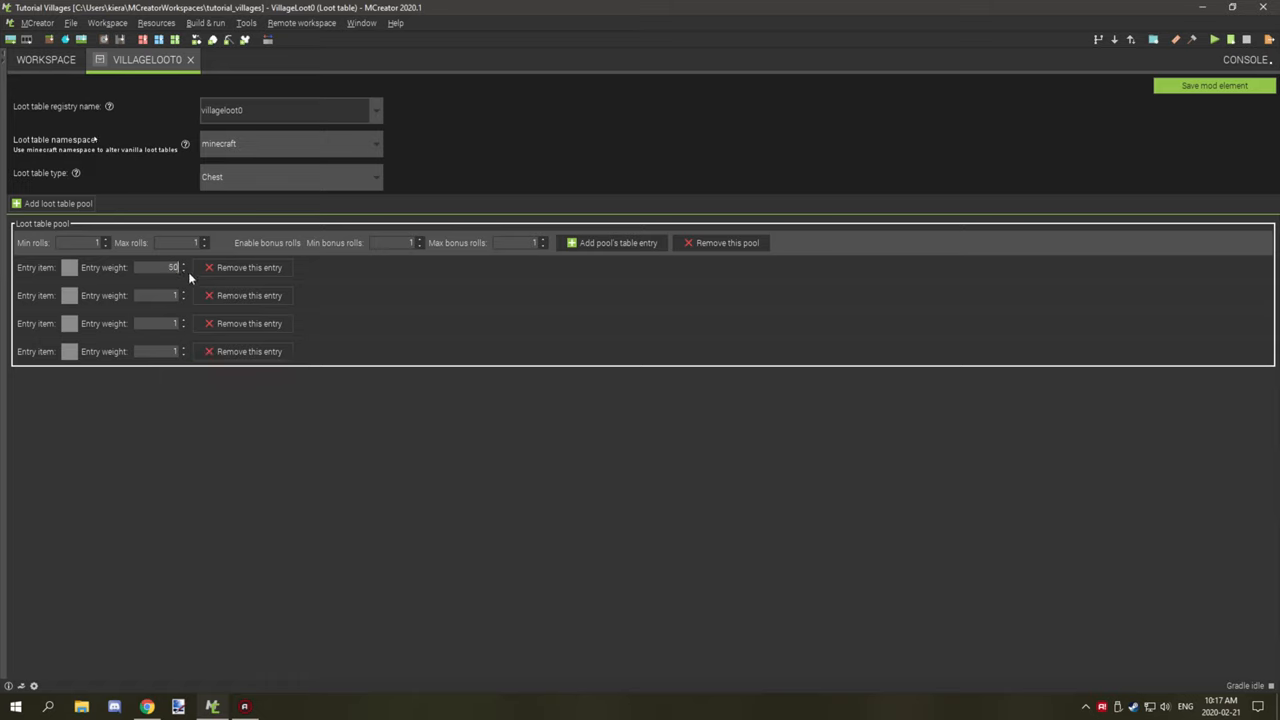
text(25)
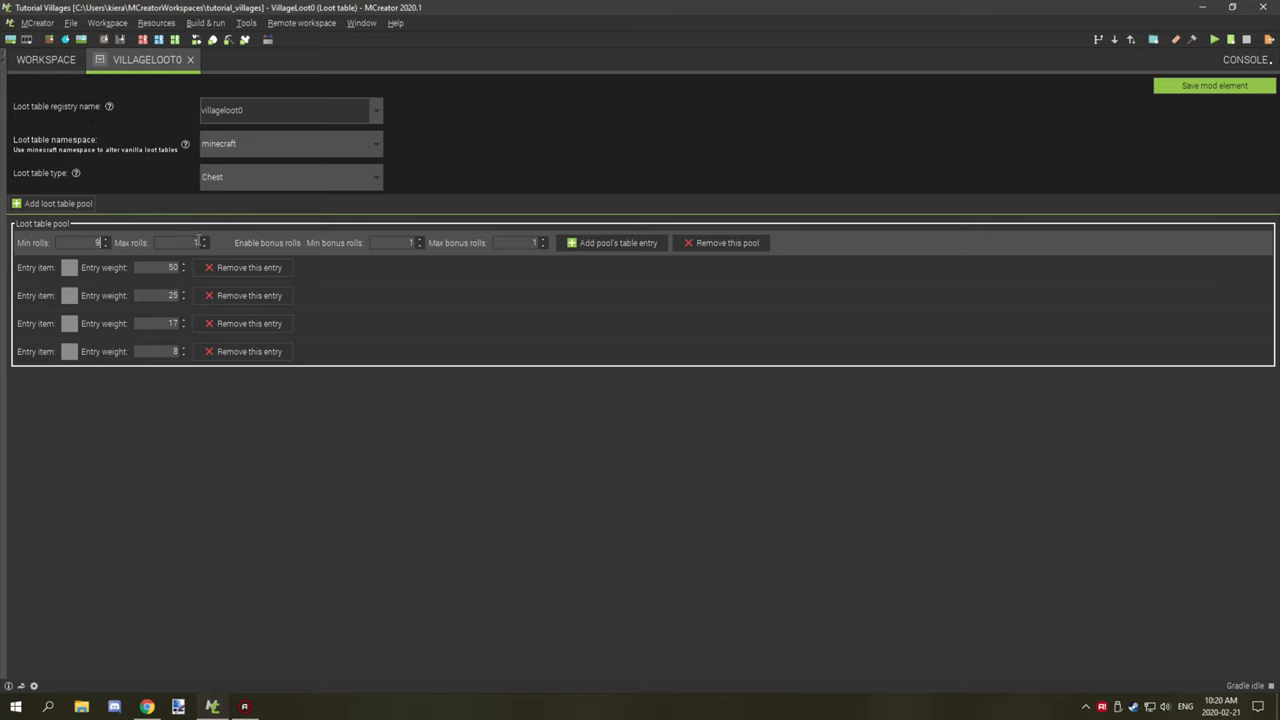
click(180, 242)
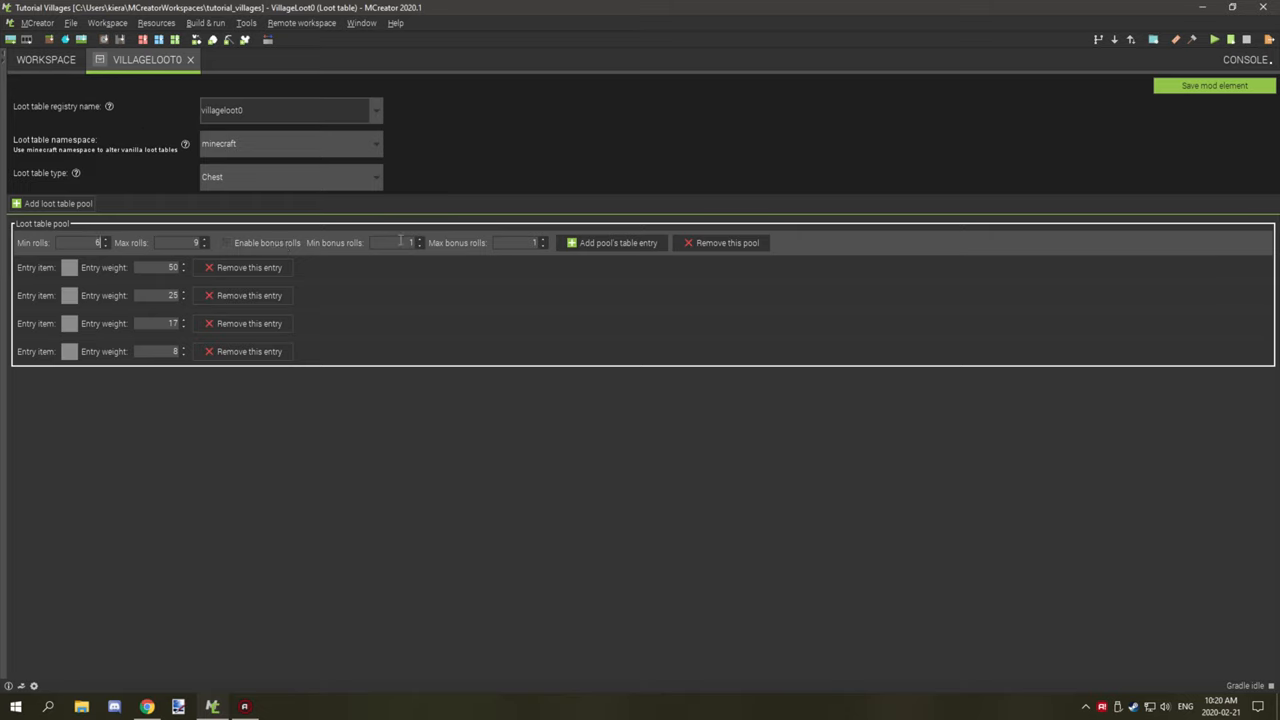
mouse_move(528, 242)
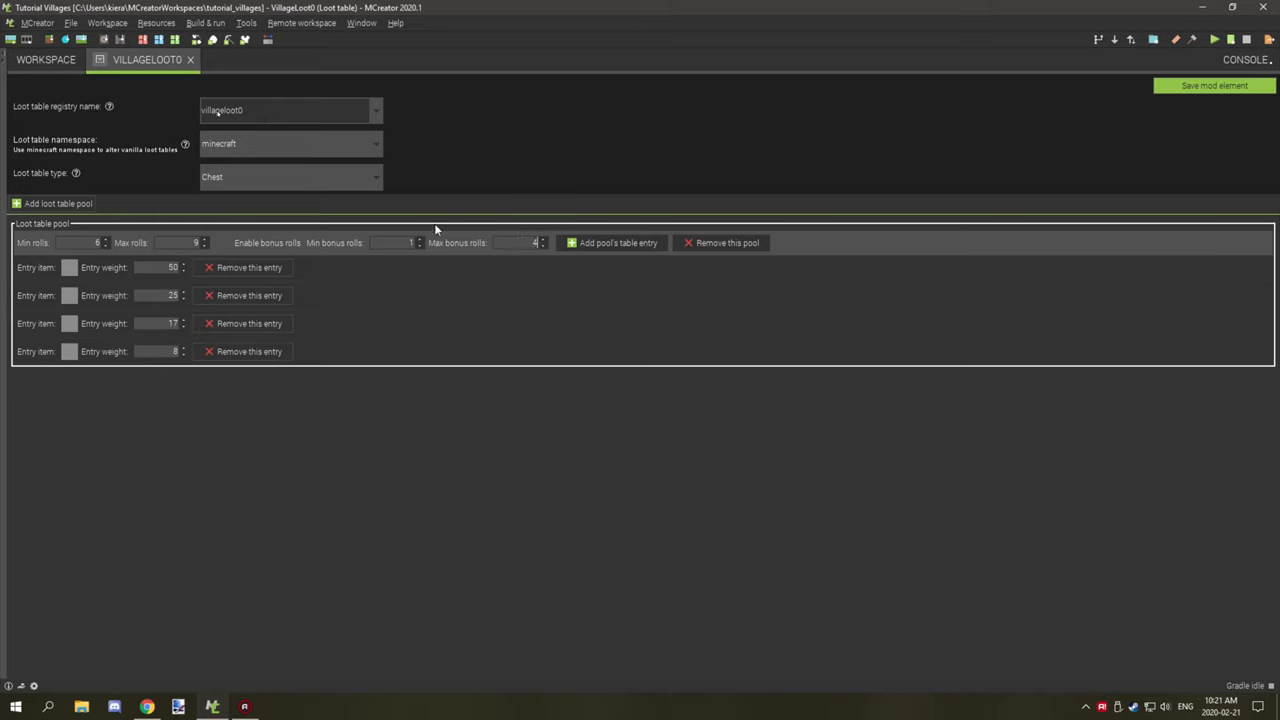
mouse_move(450, 238)
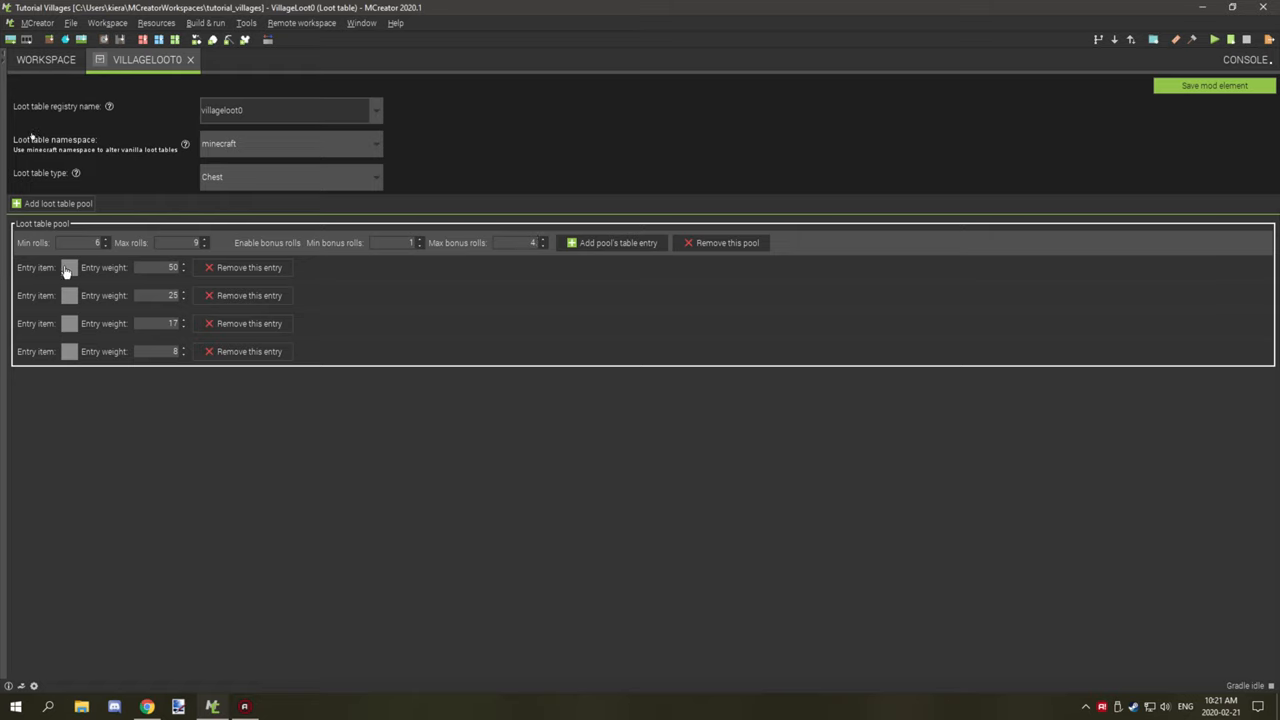
Step: Assign an item to the second pool entry from the Block/Item selector
double_click(232, 110)
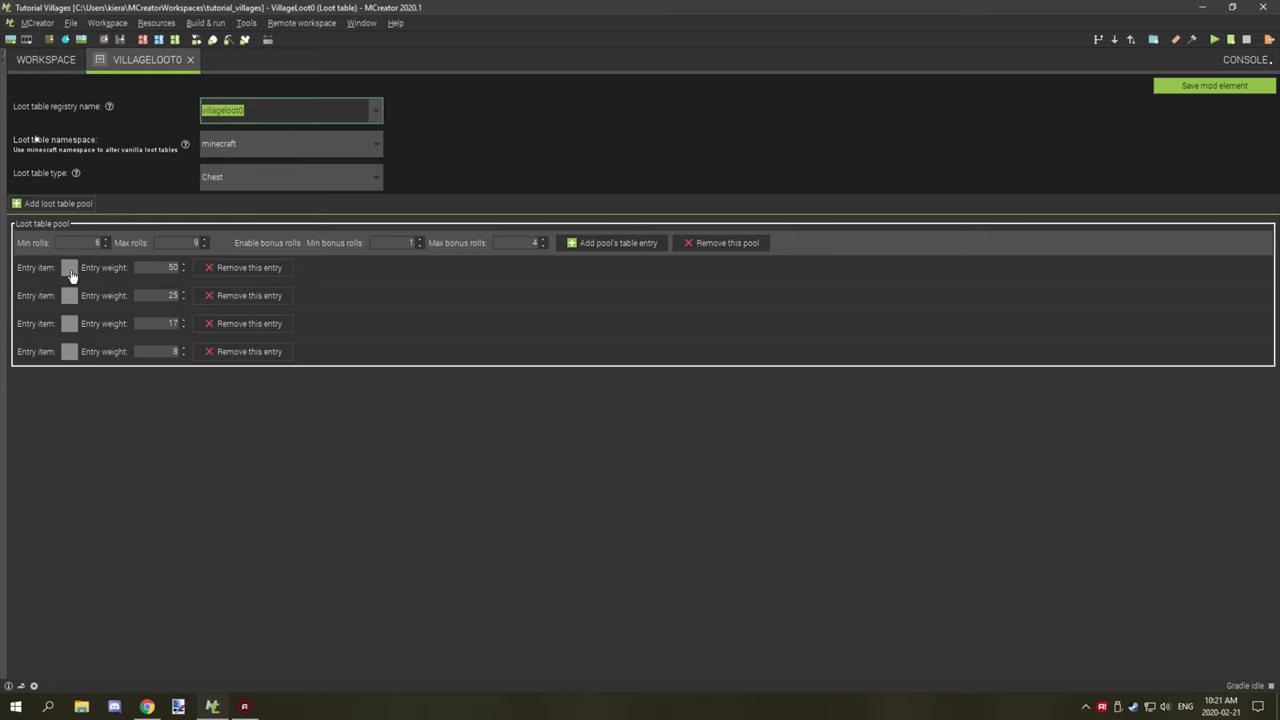
click(68, 268)
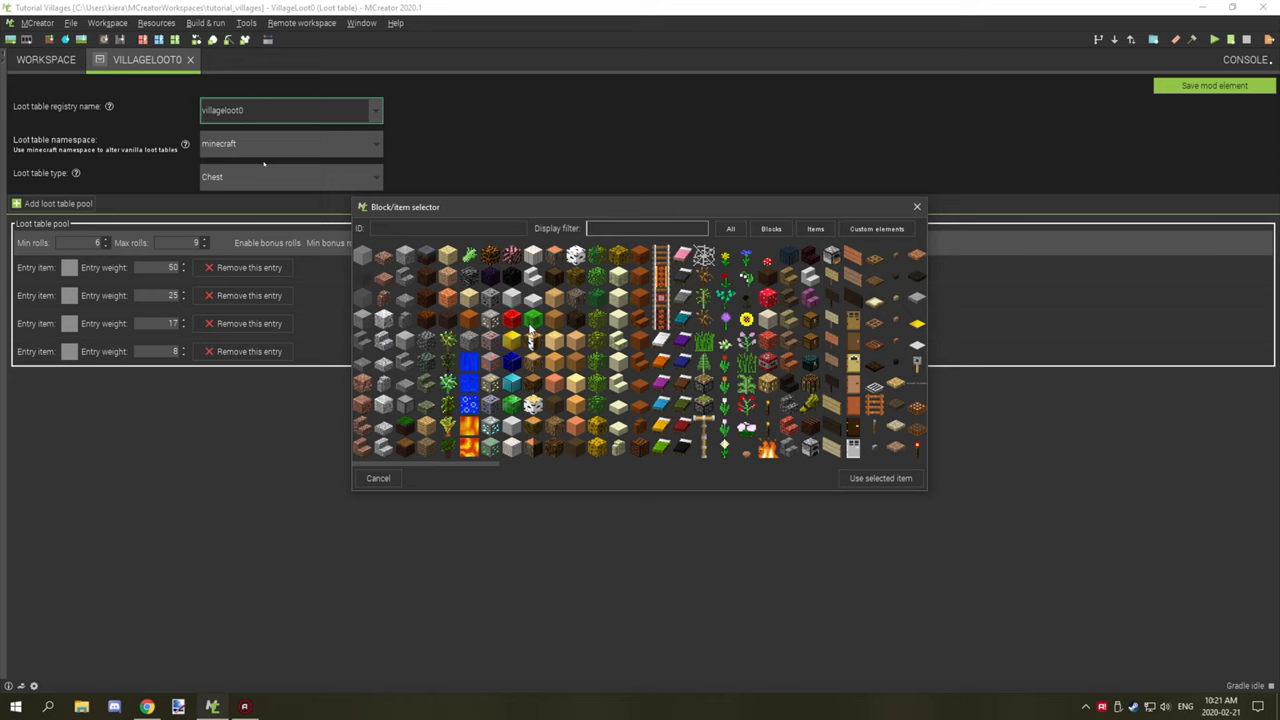
click(814, 228)
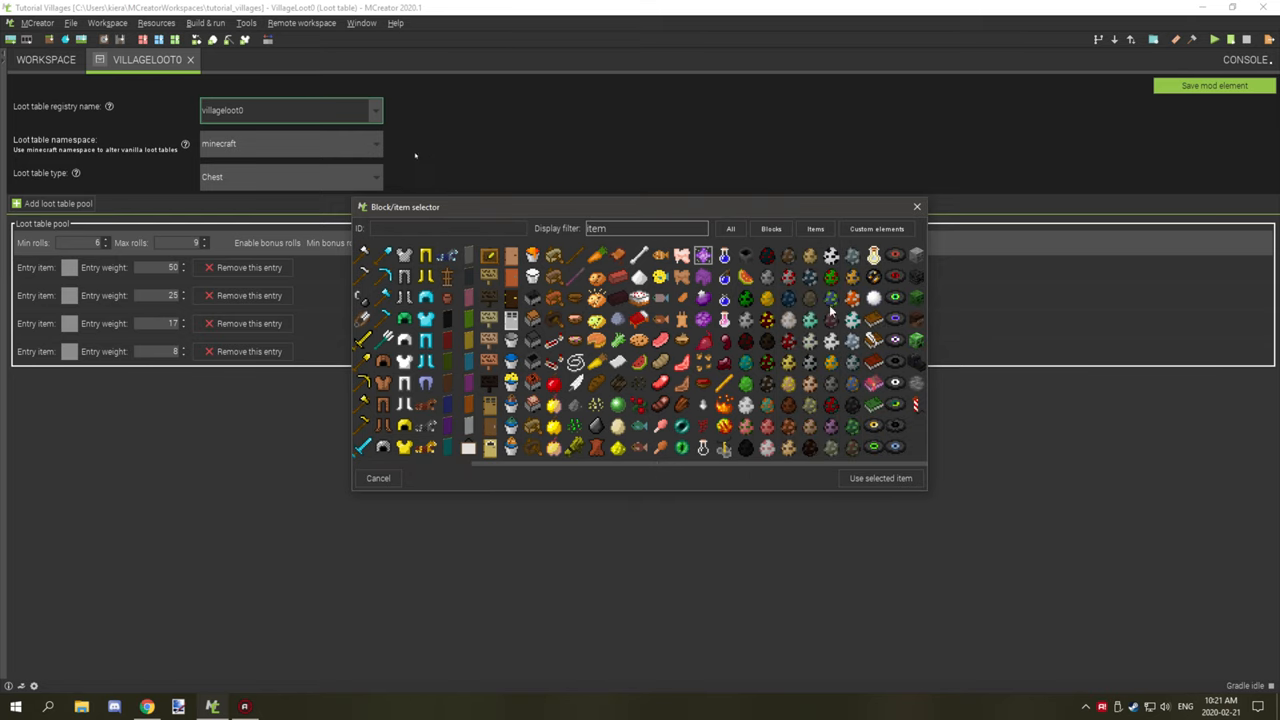
mouse_move(800, 300)
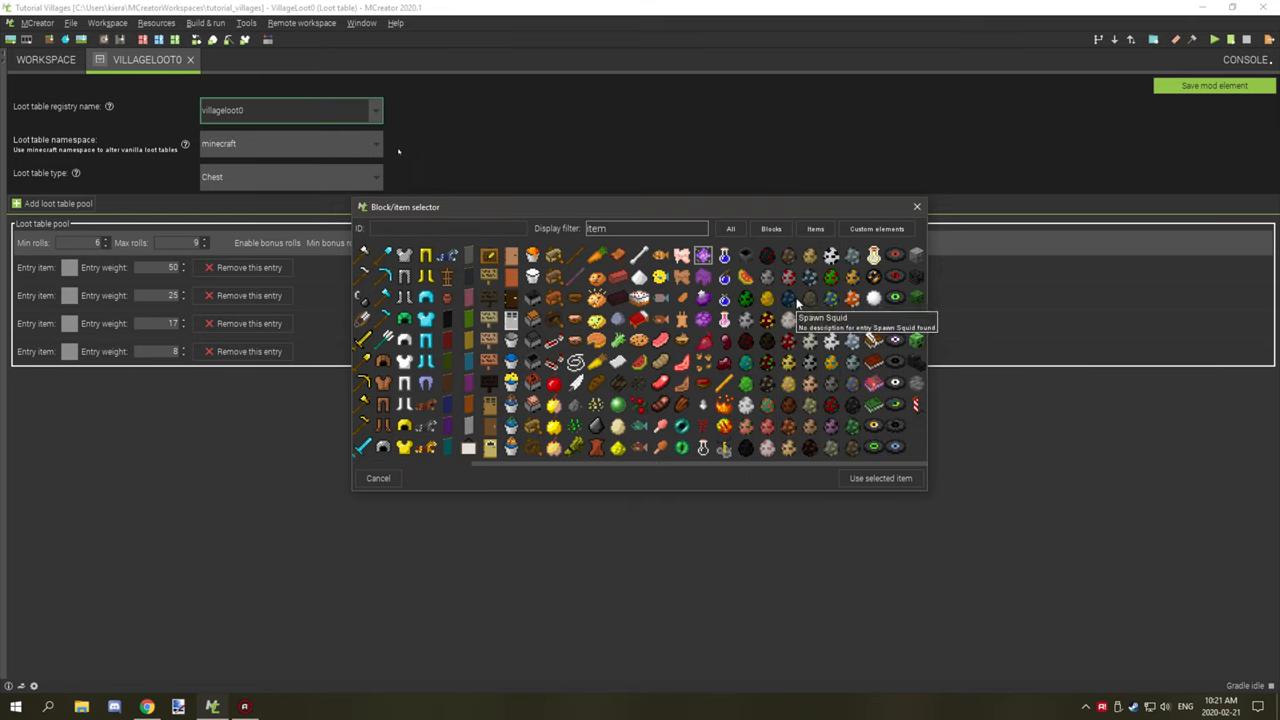
mouse_move(768, 318)
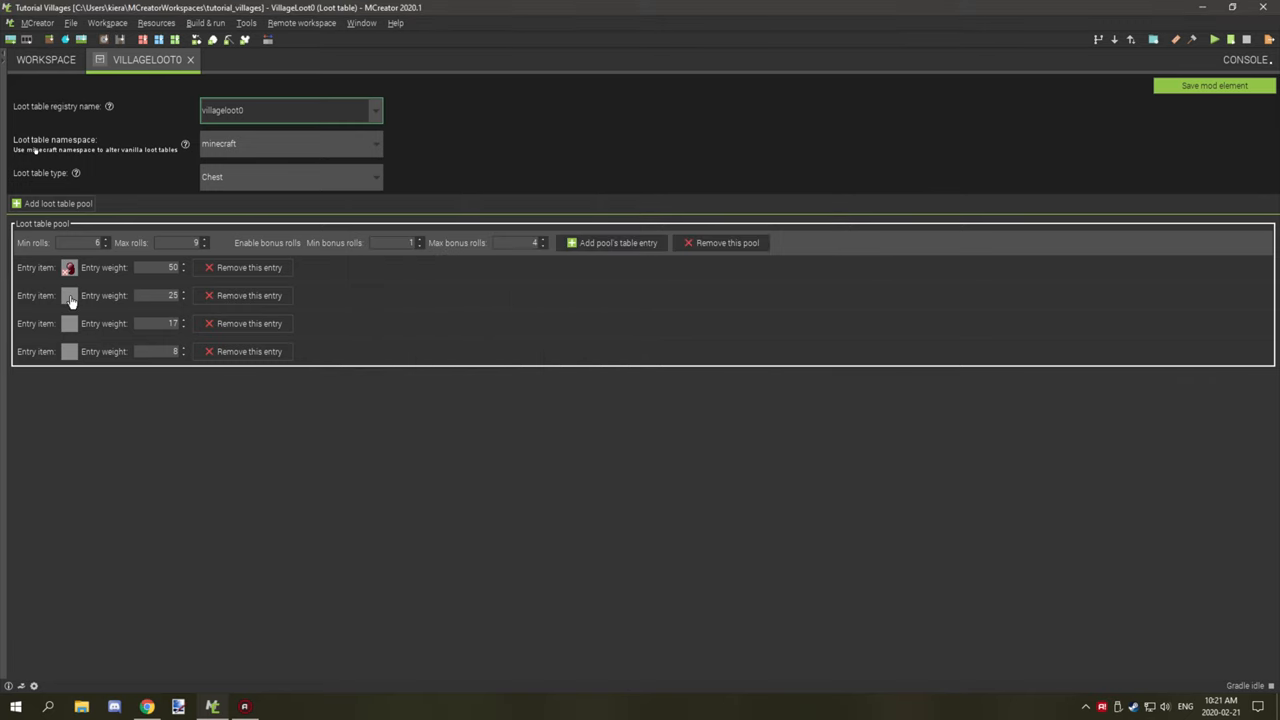
click(68, 296)
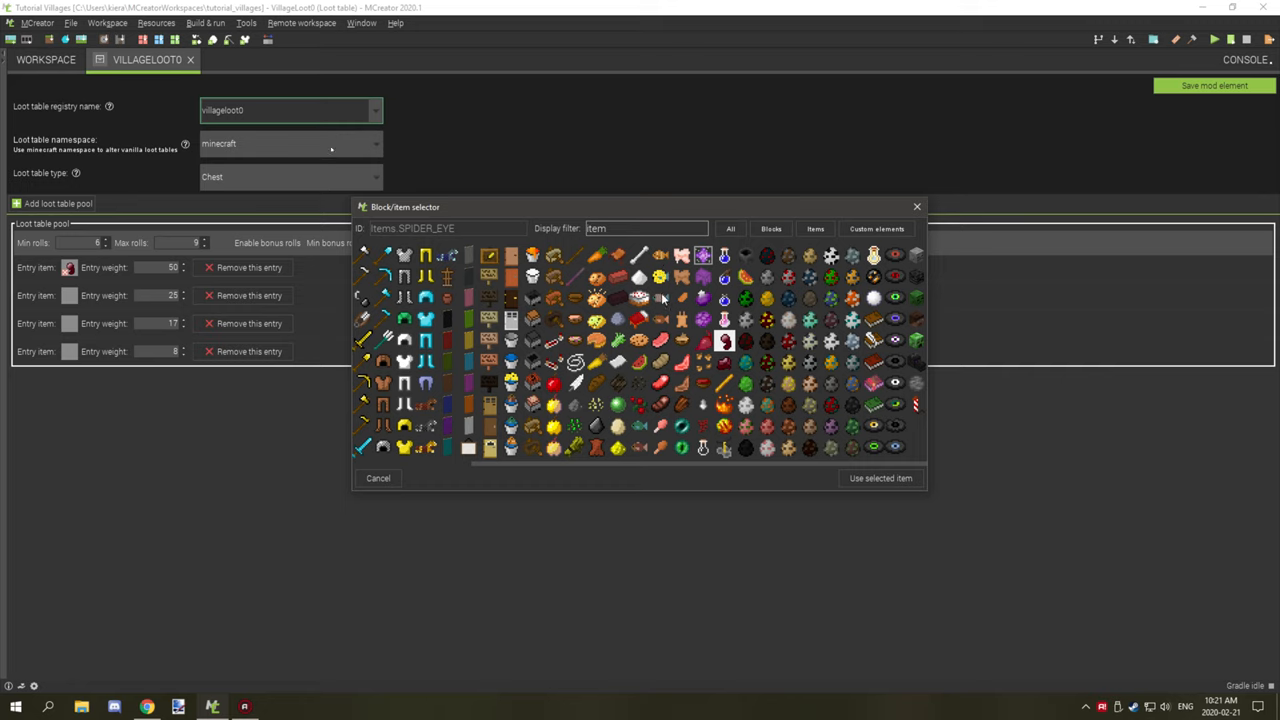
mouse_move(660, 288)
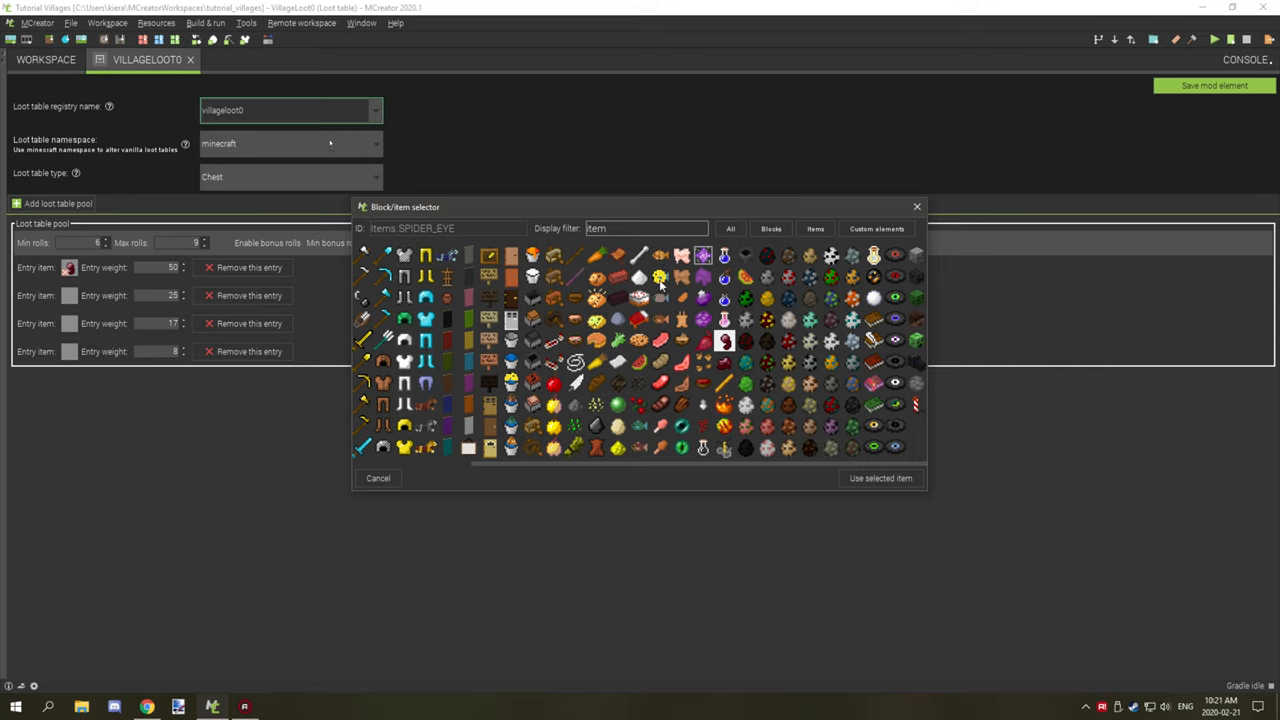
click(638, 424)
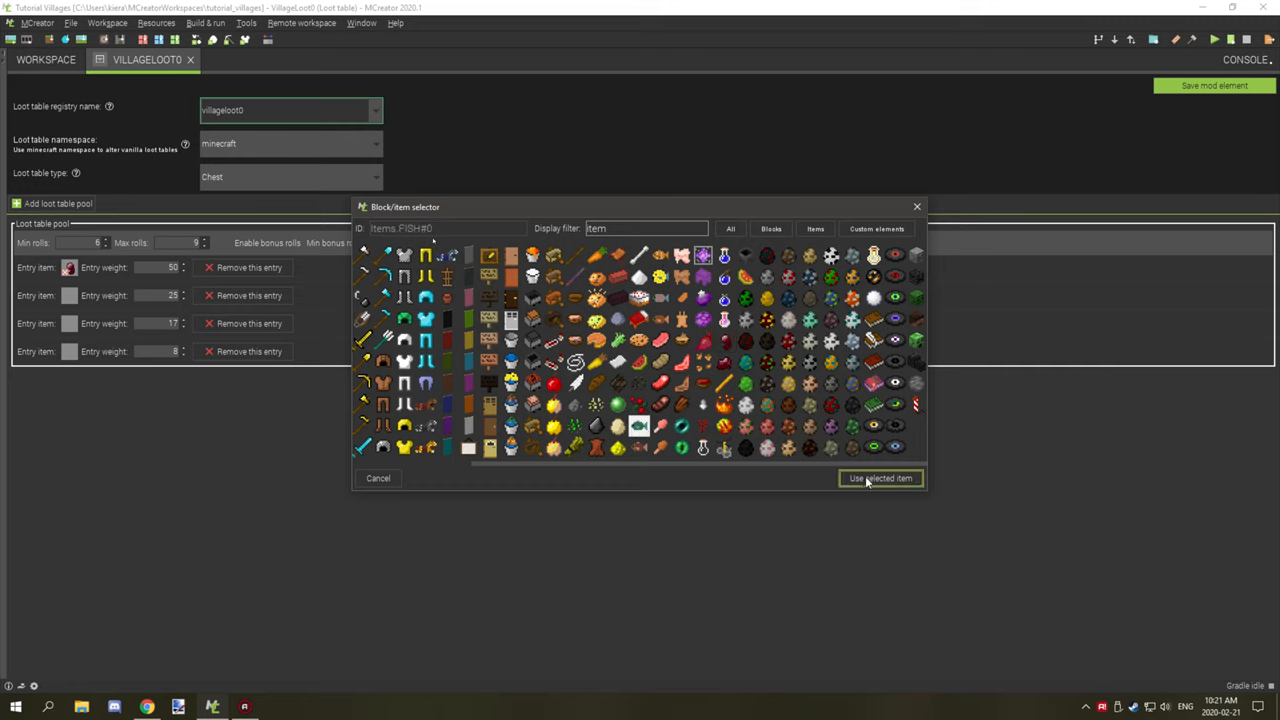
click(880, 478)
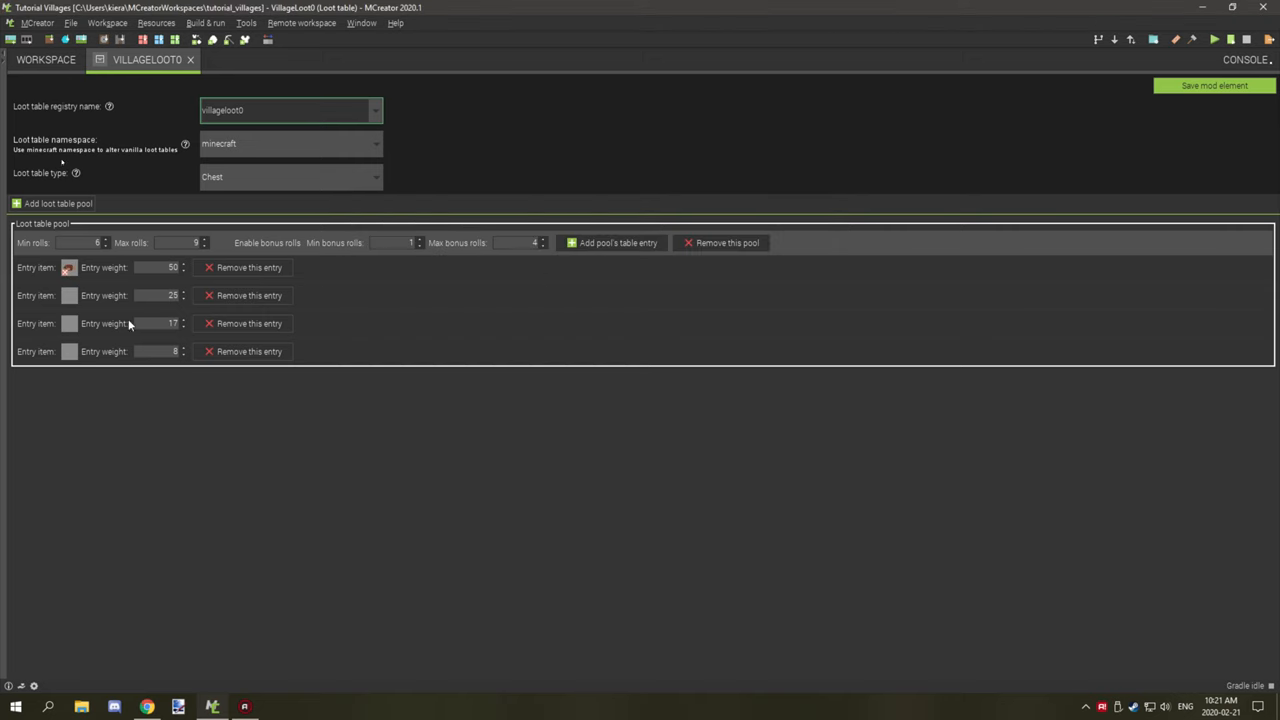
Step: Filter the selector by 'item' and assign items, including carrots, to the other entries
click(68, 268)
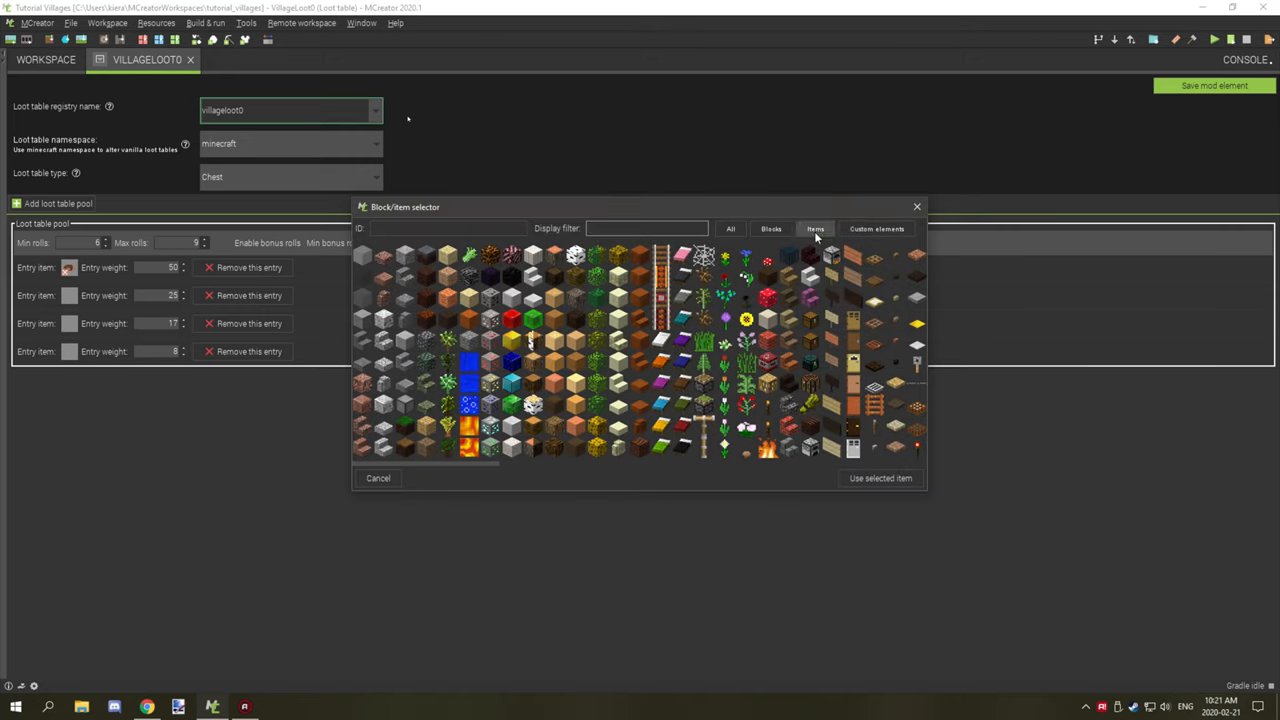
text(item)
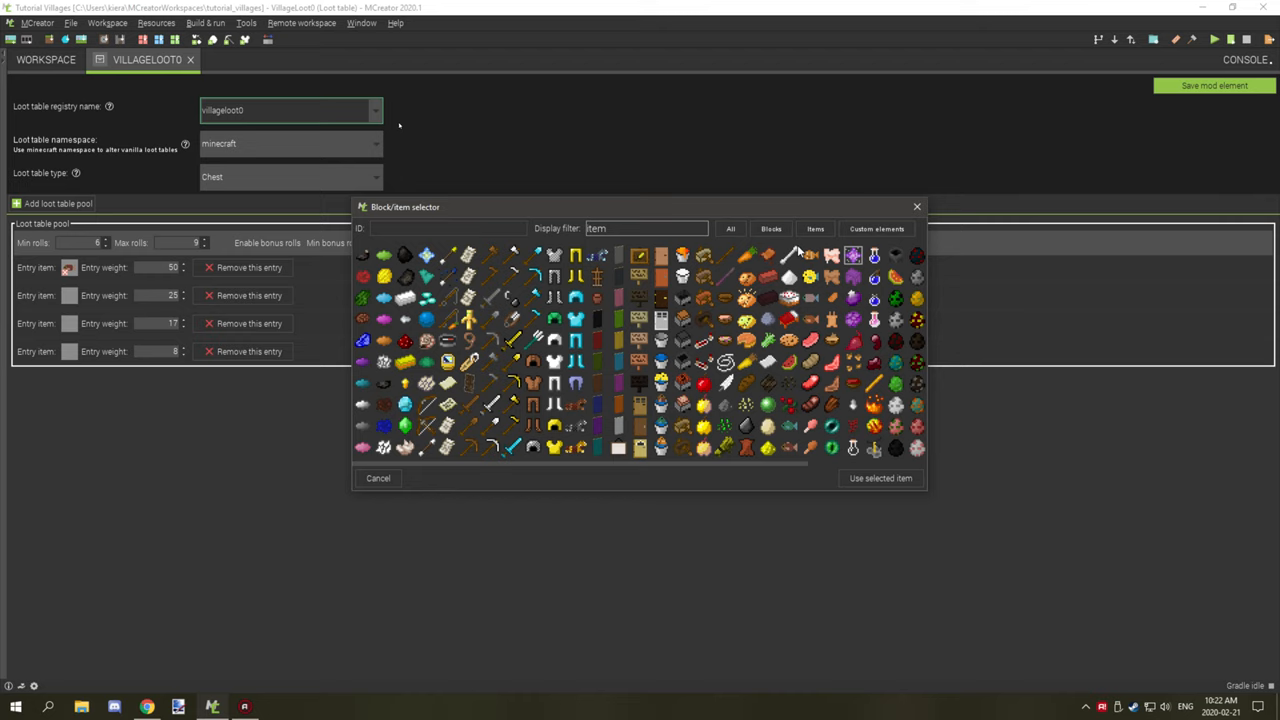
mouse_move(730, 280)
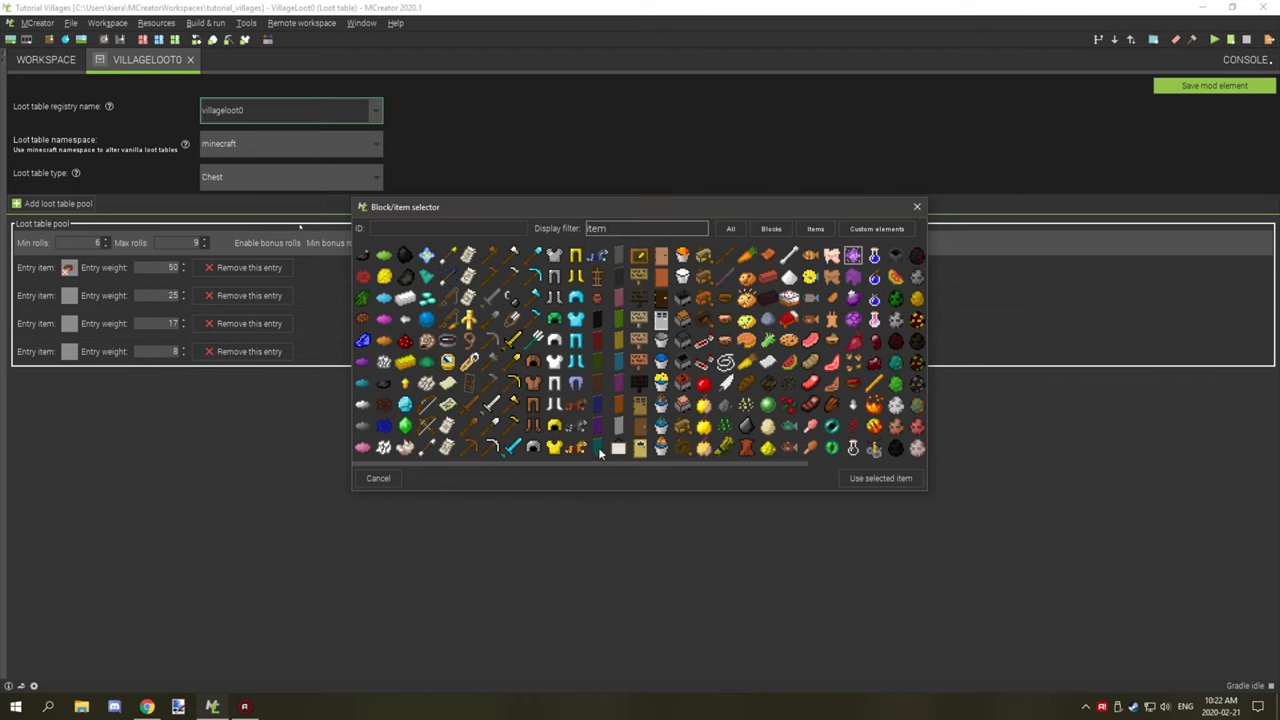
scroll(down, 3)
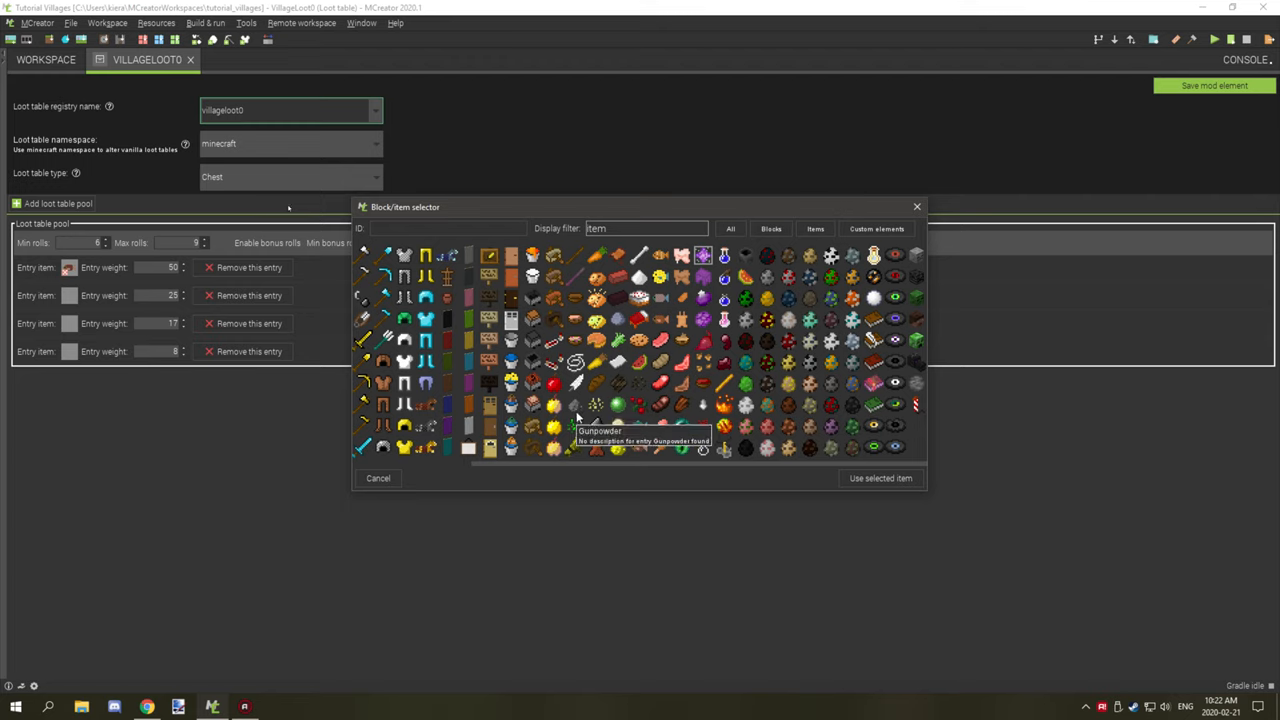
mouse_move(676, 328)
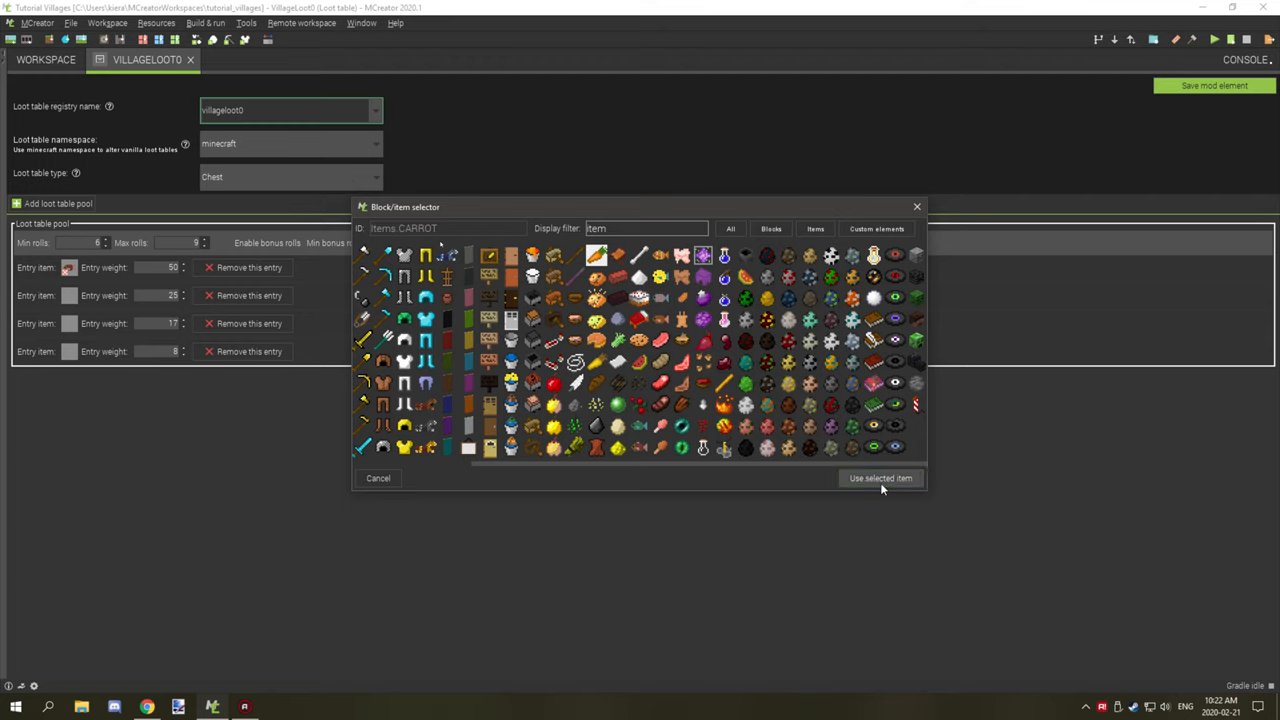
click(770, 228)
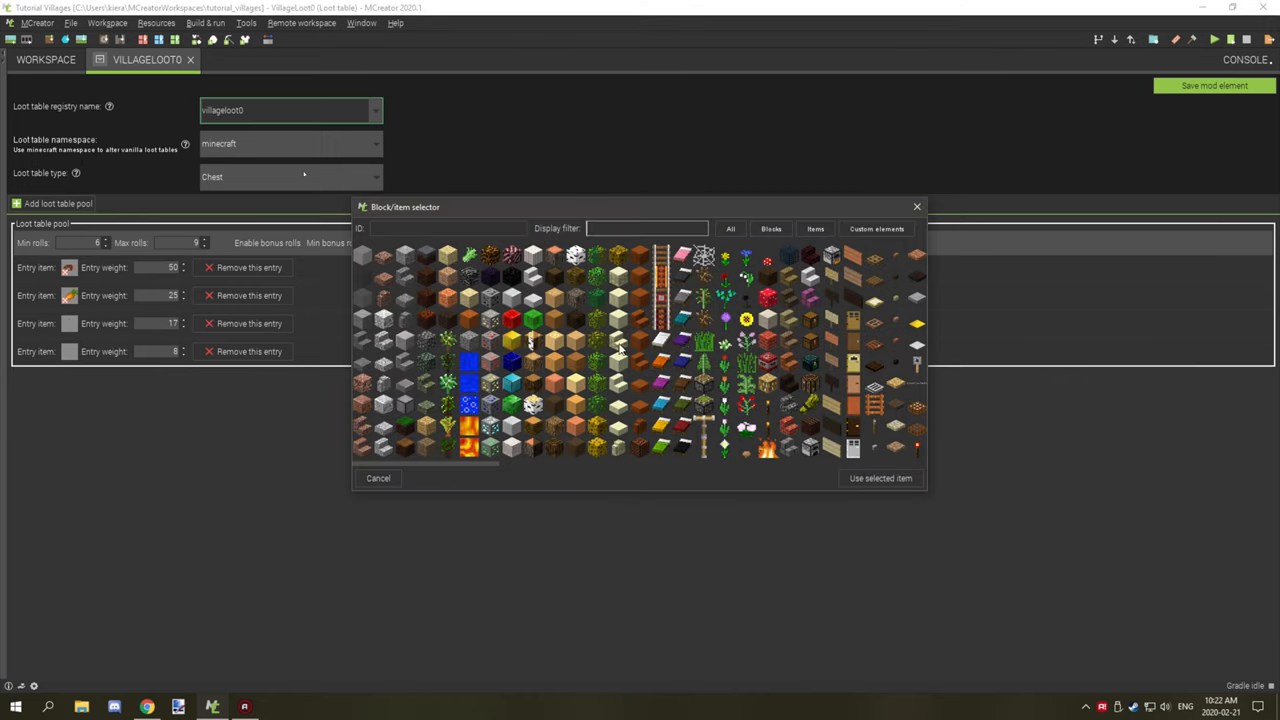
text(item)
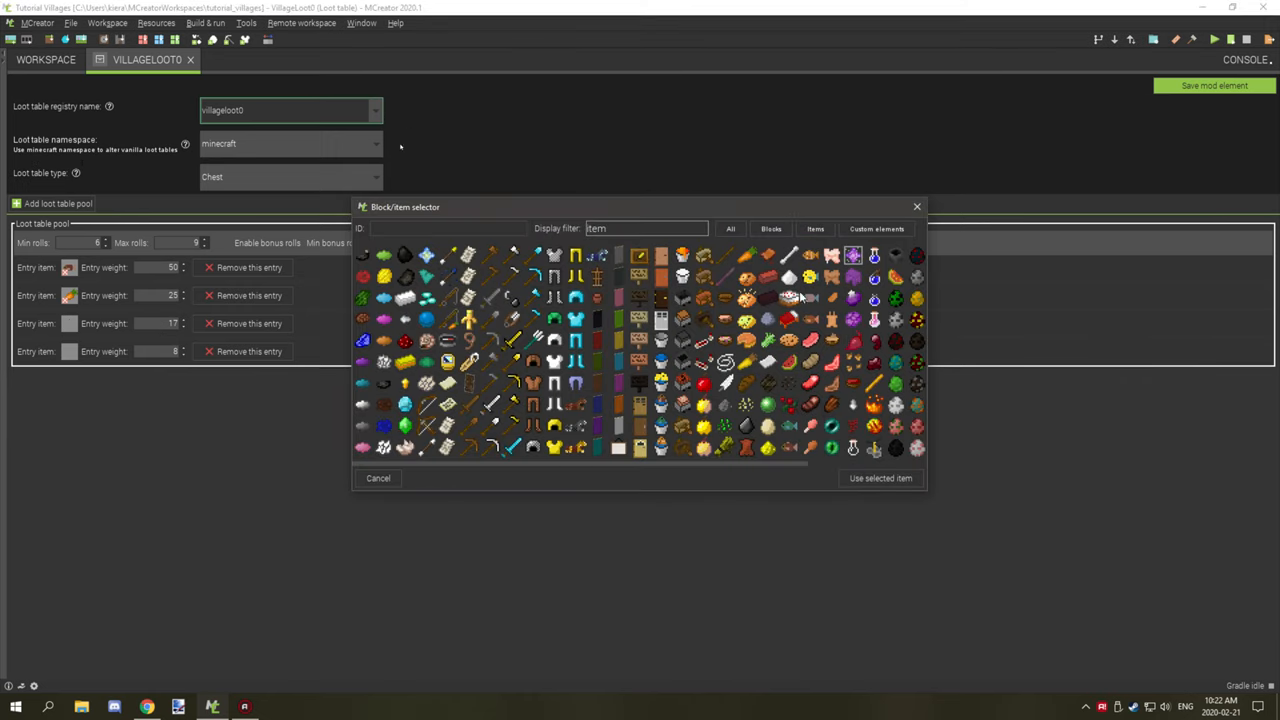
mouse_move(828, 390)
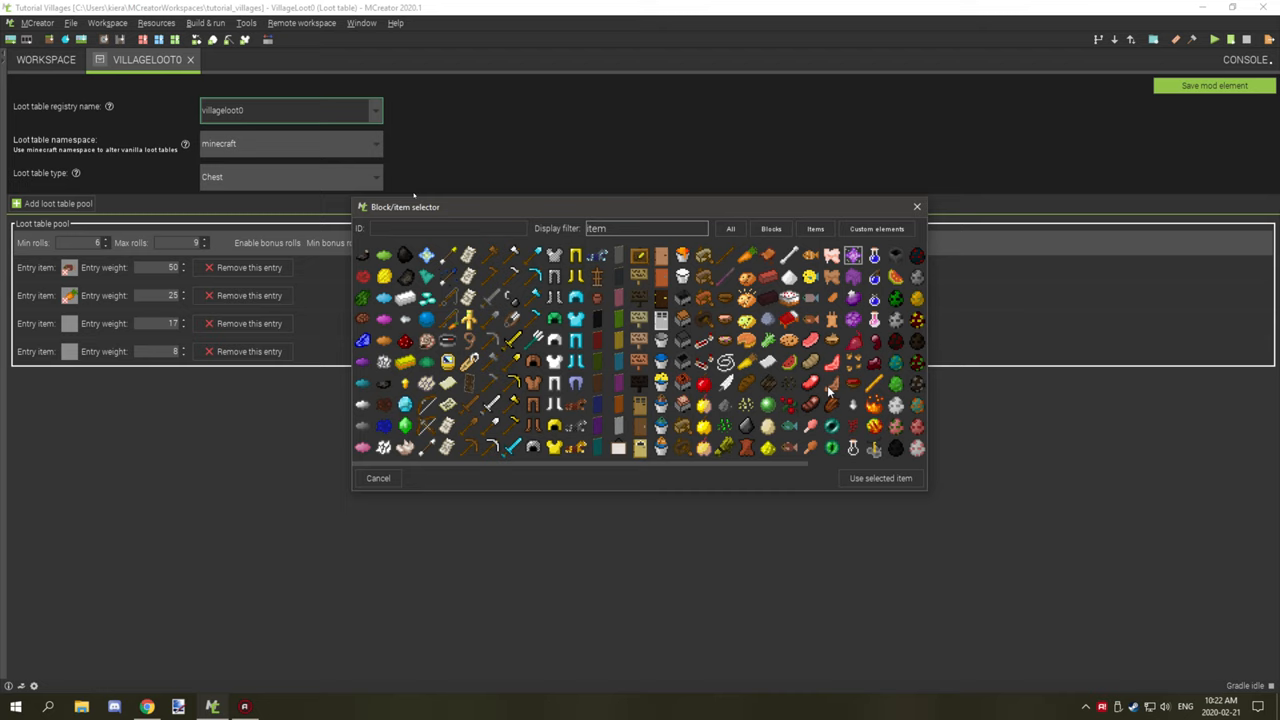
click(702, 404)
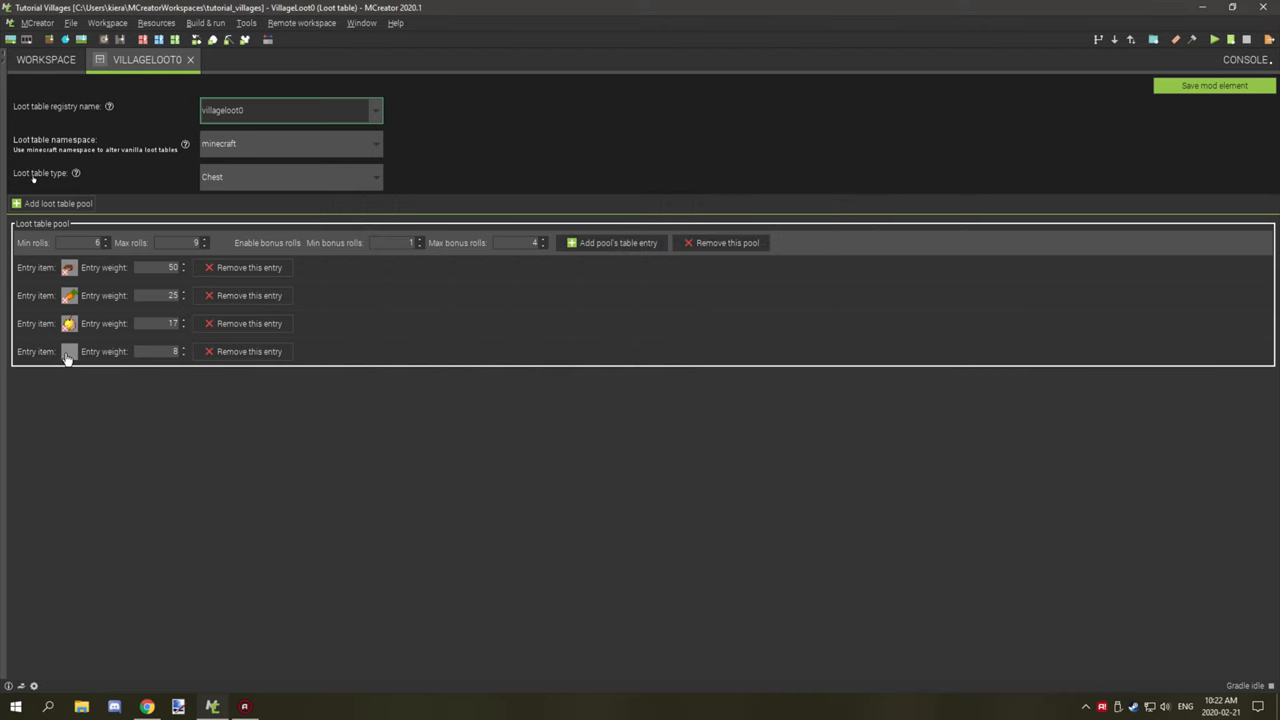
Step: Assign the fourth entry's item and save the VillageLoot0 loot table
click(68, 352)
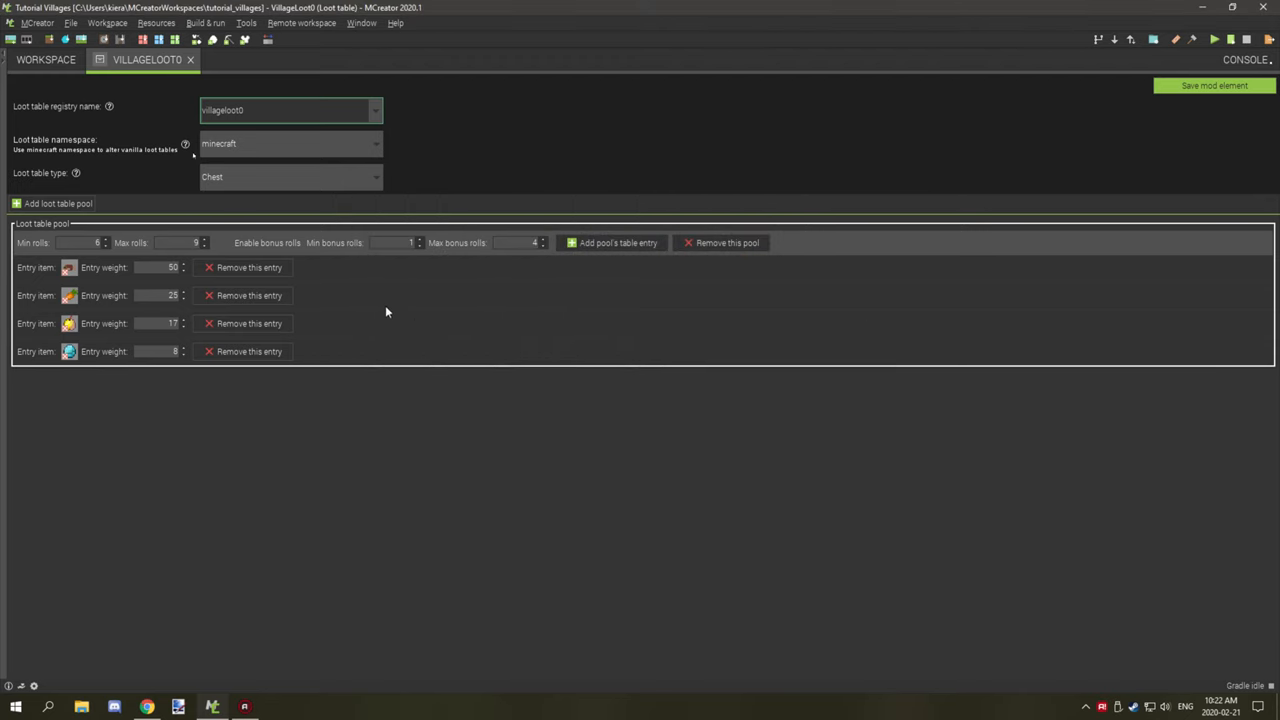
mouse_move(436, 168)
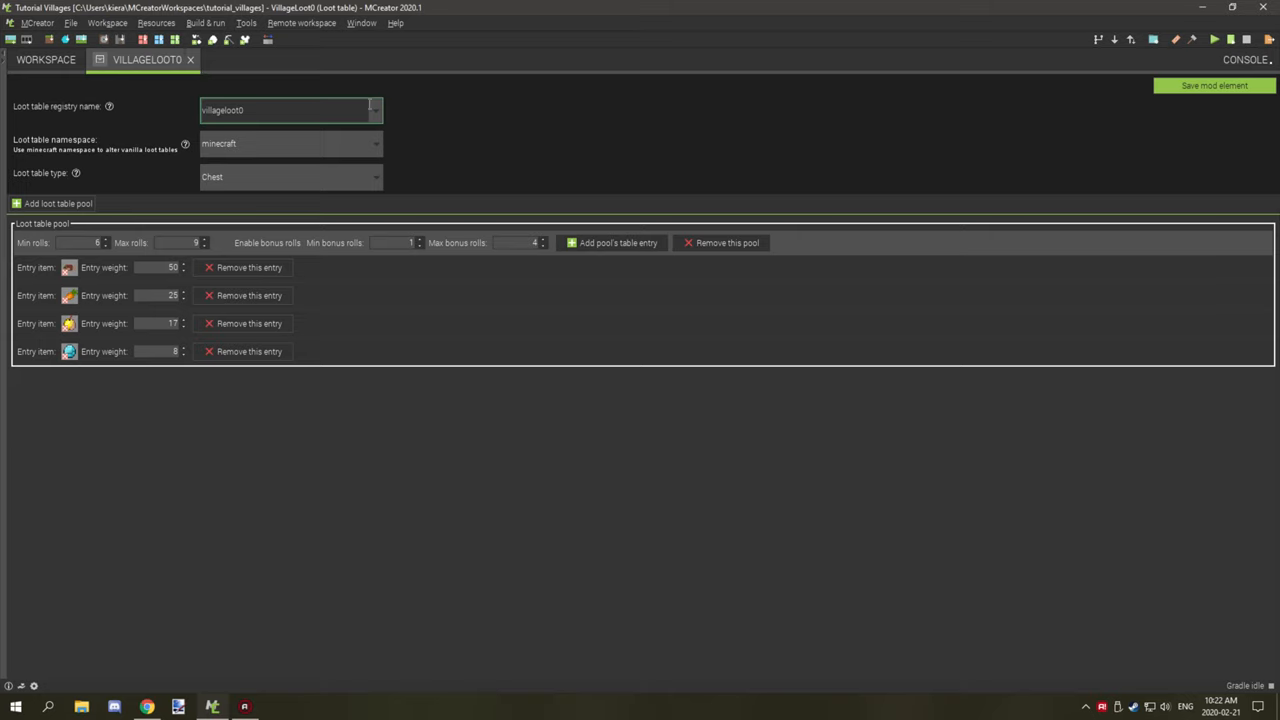
mouse_move(252, 138)
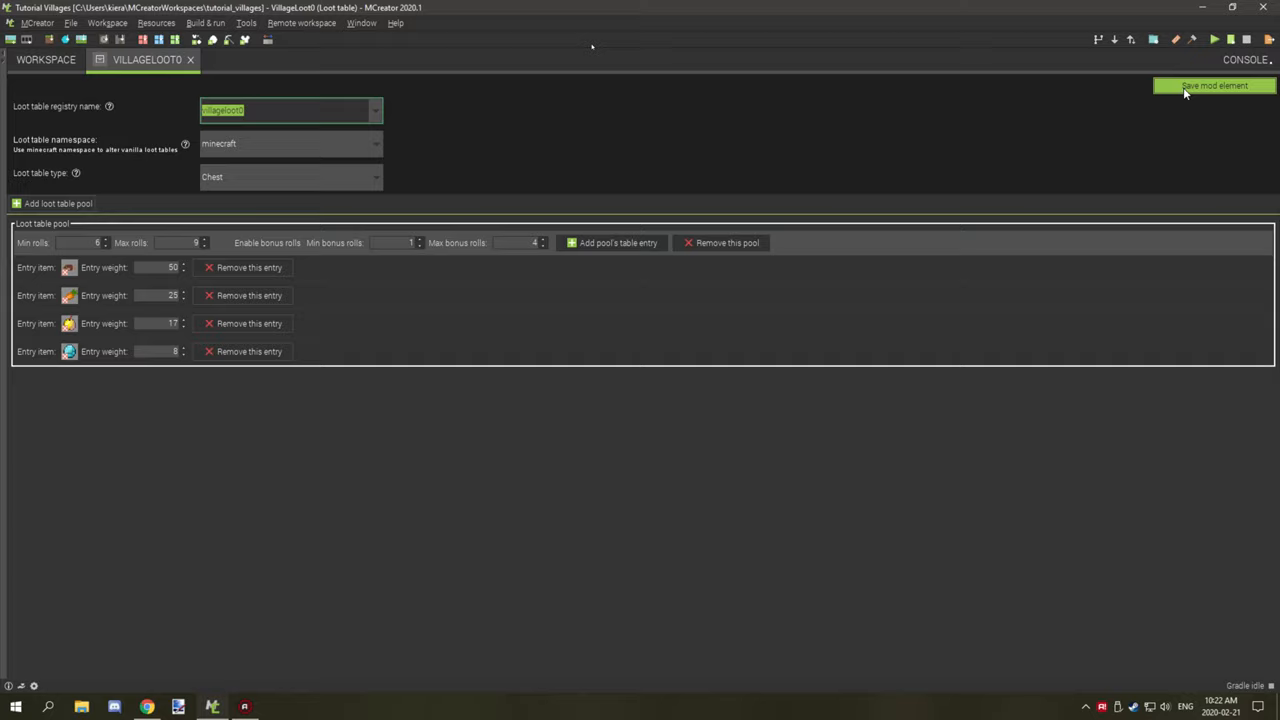
click(1212, 84)
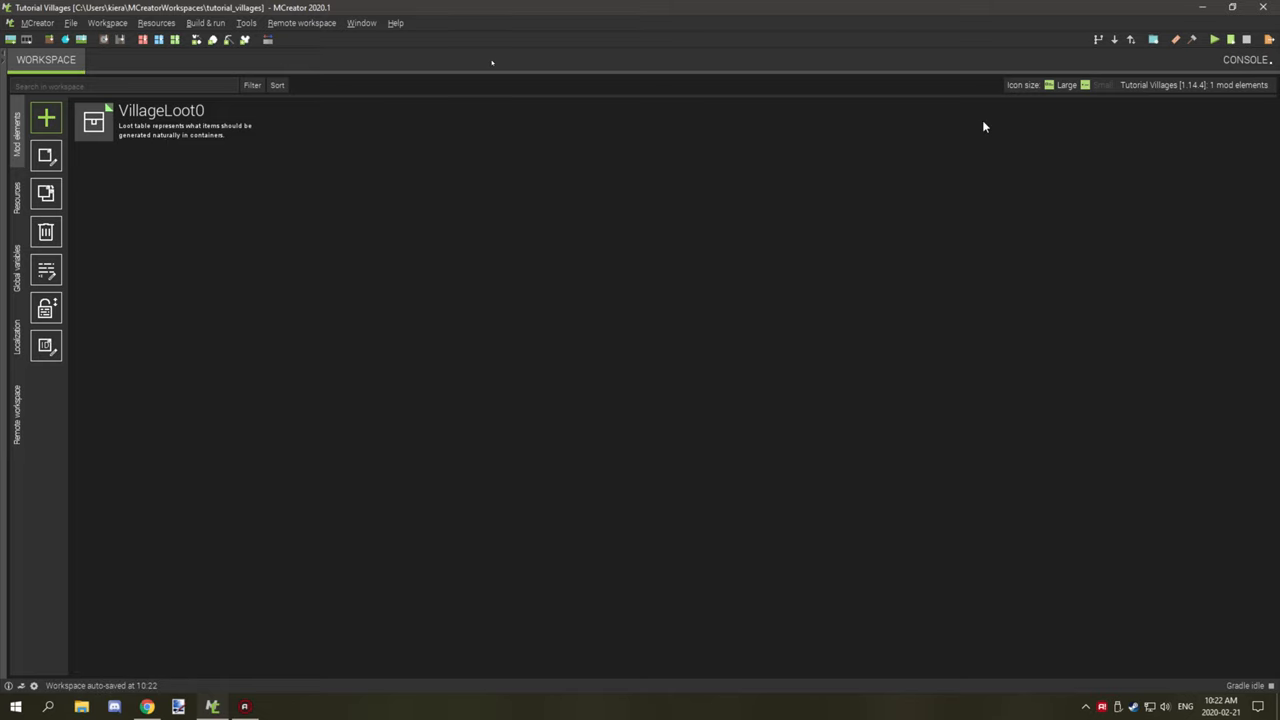
mouse_move(1216, 40)
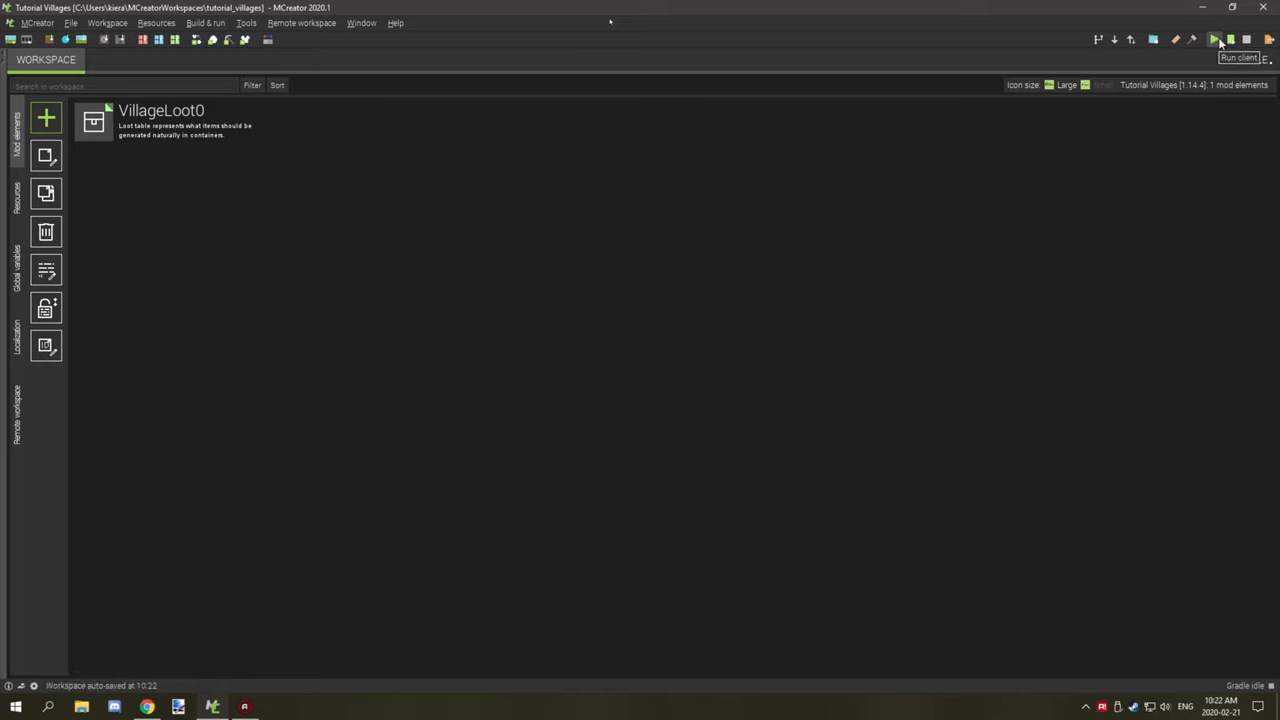
Step: Launch the Minecraft client with the mod loaded
click(1216, 40)
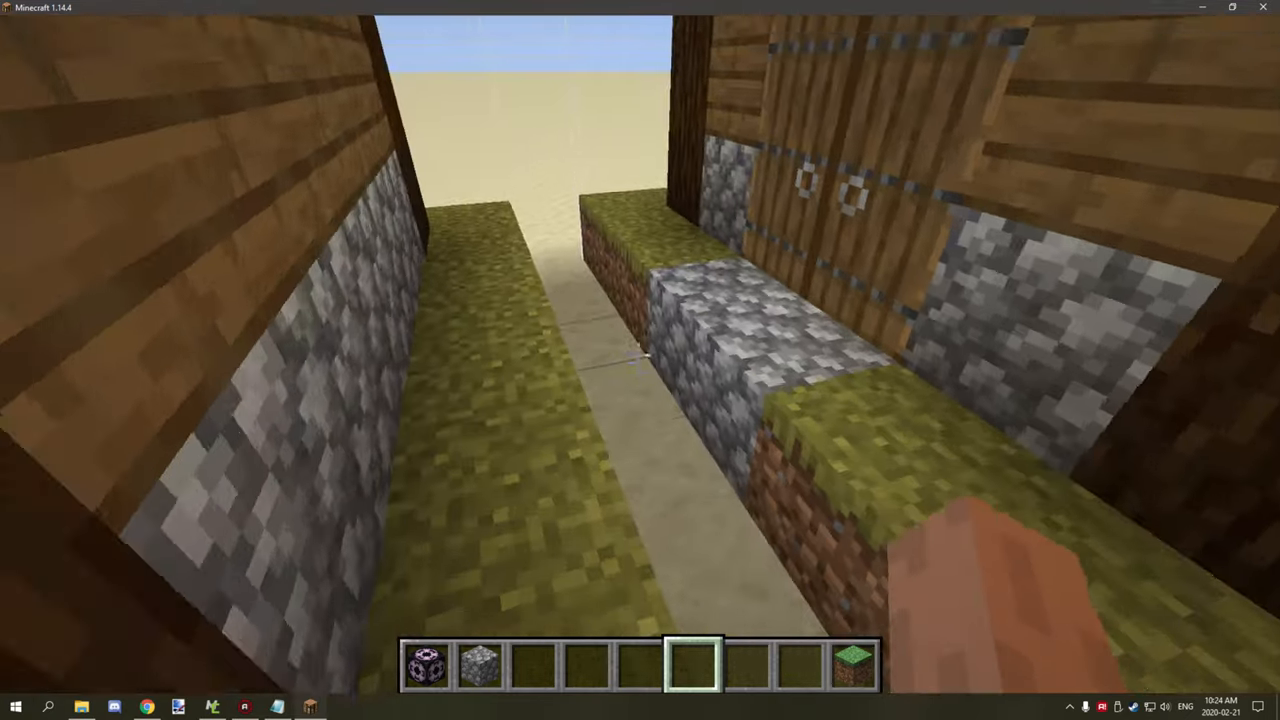
mouse_move(640, 360)
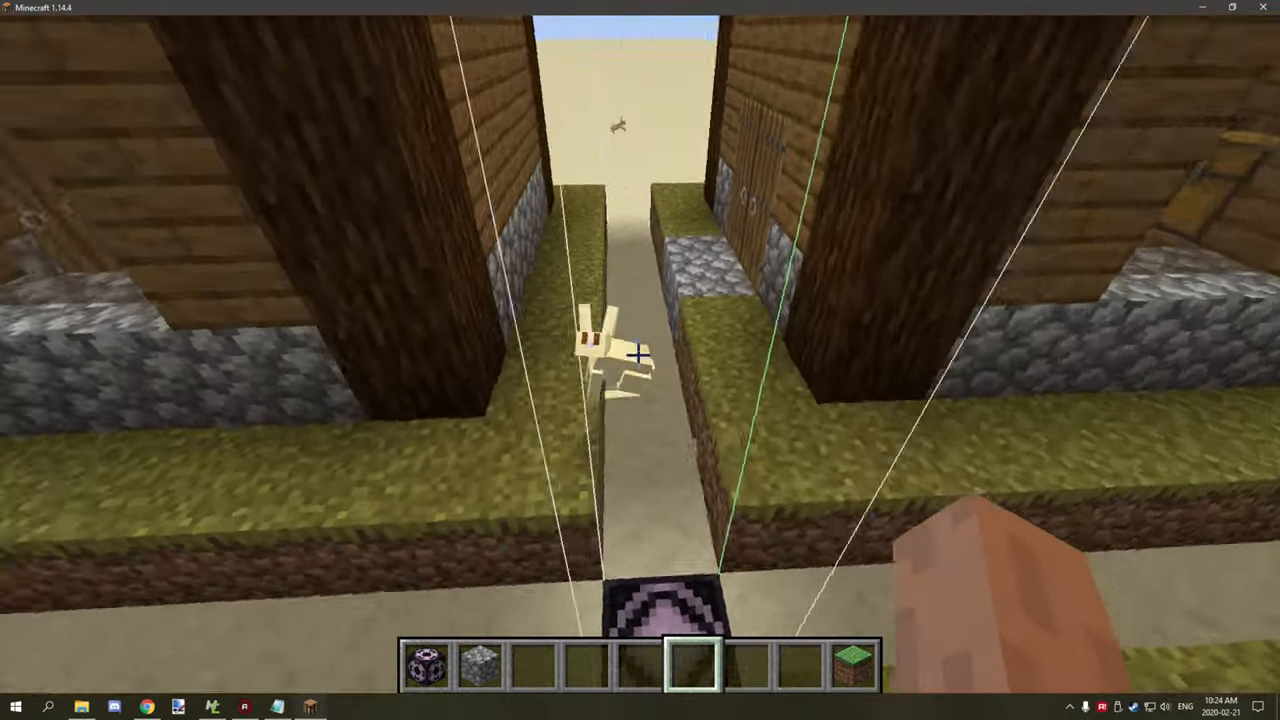
mouse_move(640, 356)
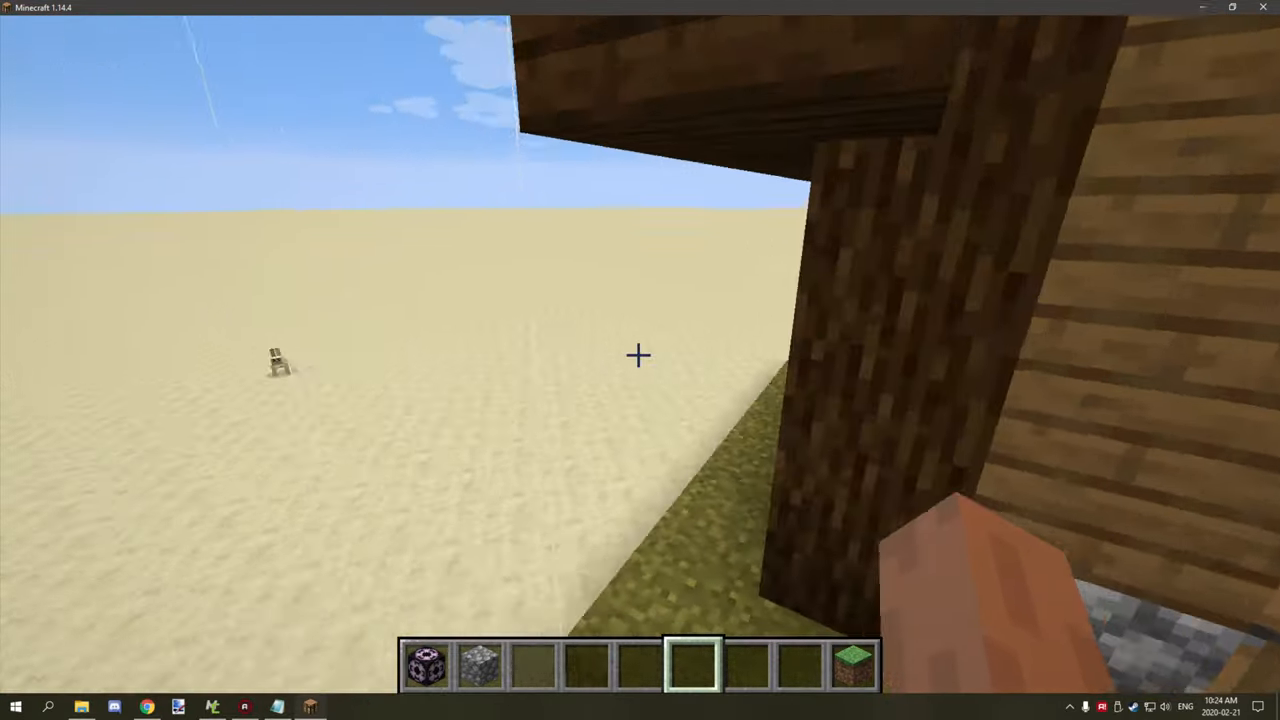
mouse_move(640, 356)
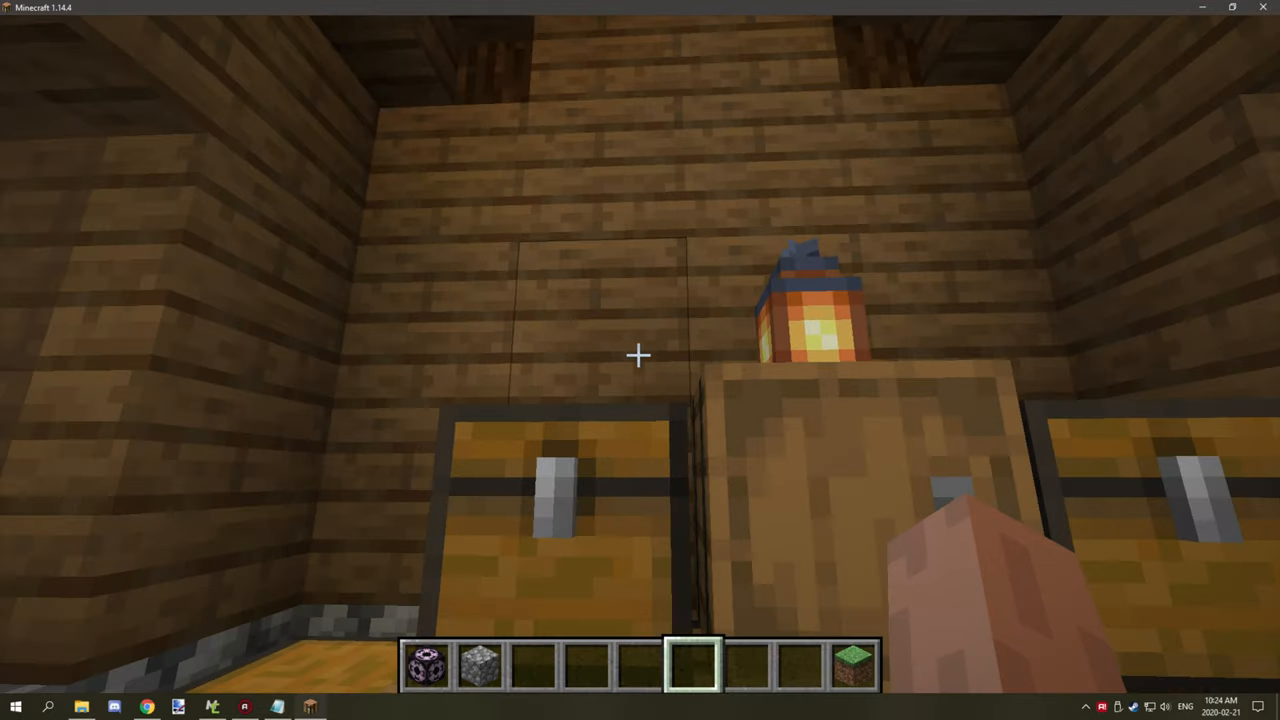
mouse_move(640, 356)
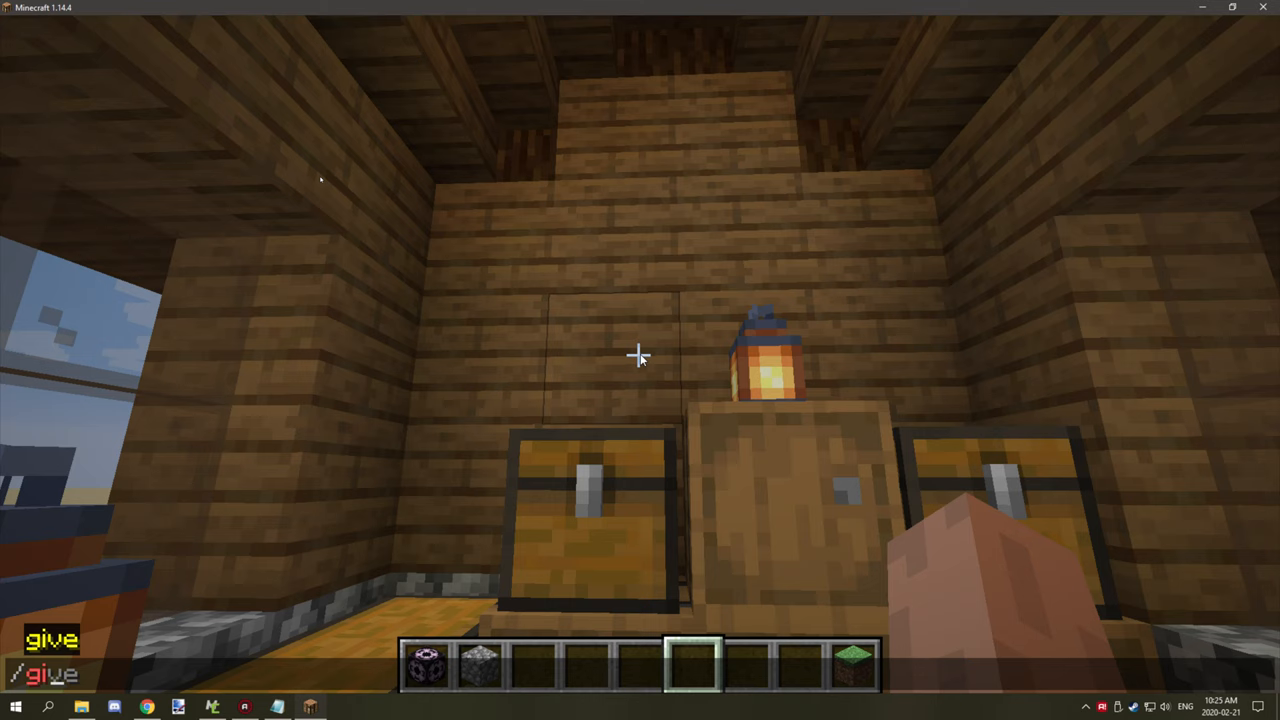
Step: Enter a /give @a command with an item name in Minecraft chat
text(@a cin)
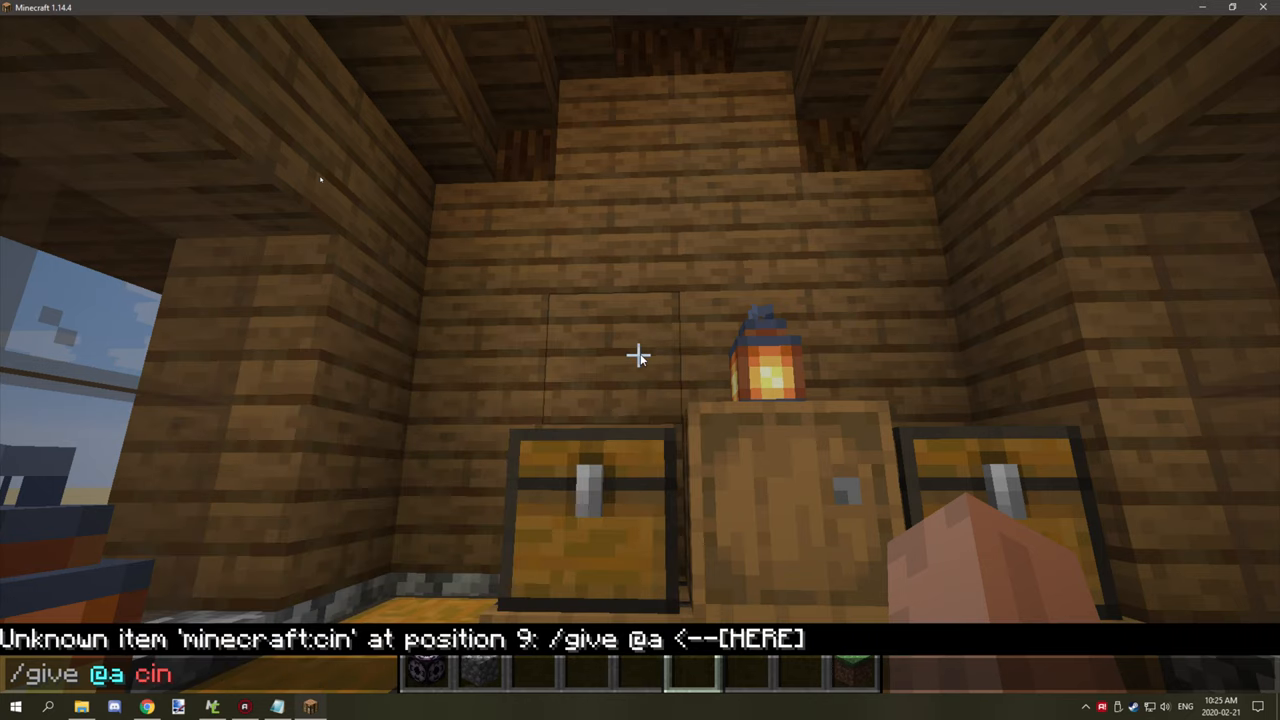
text(com)
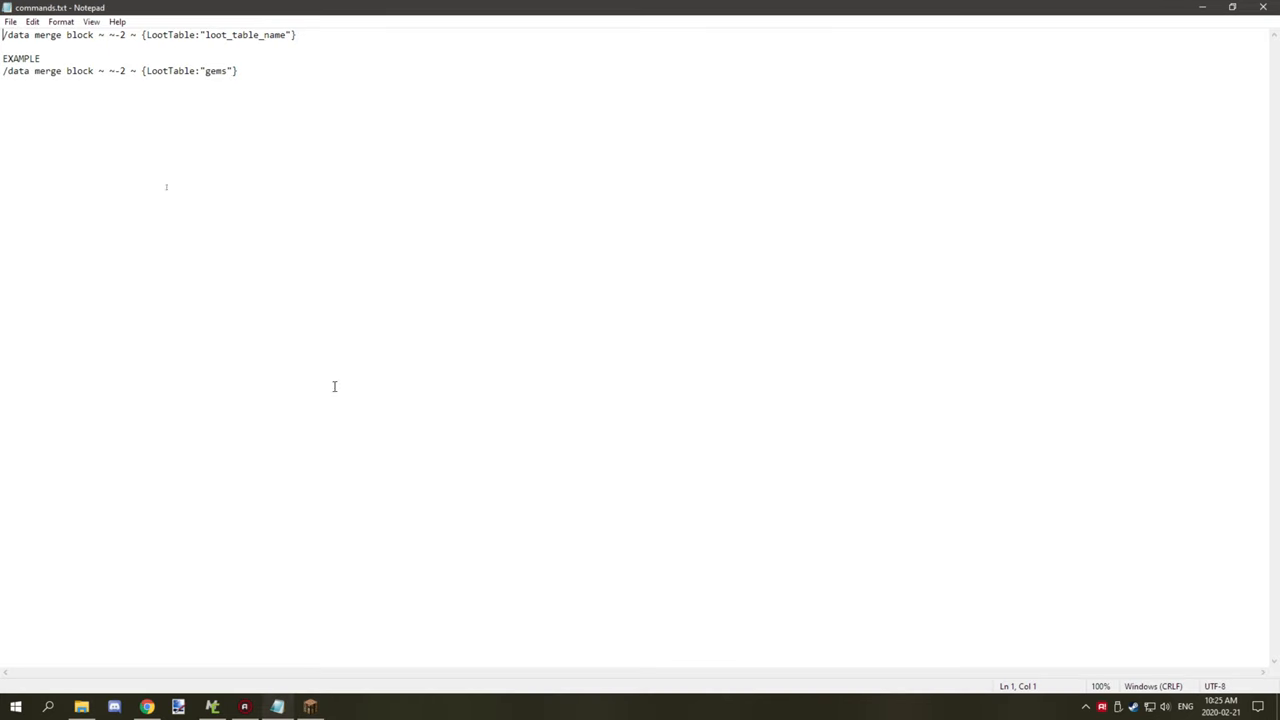
mouse_move(212, 36)
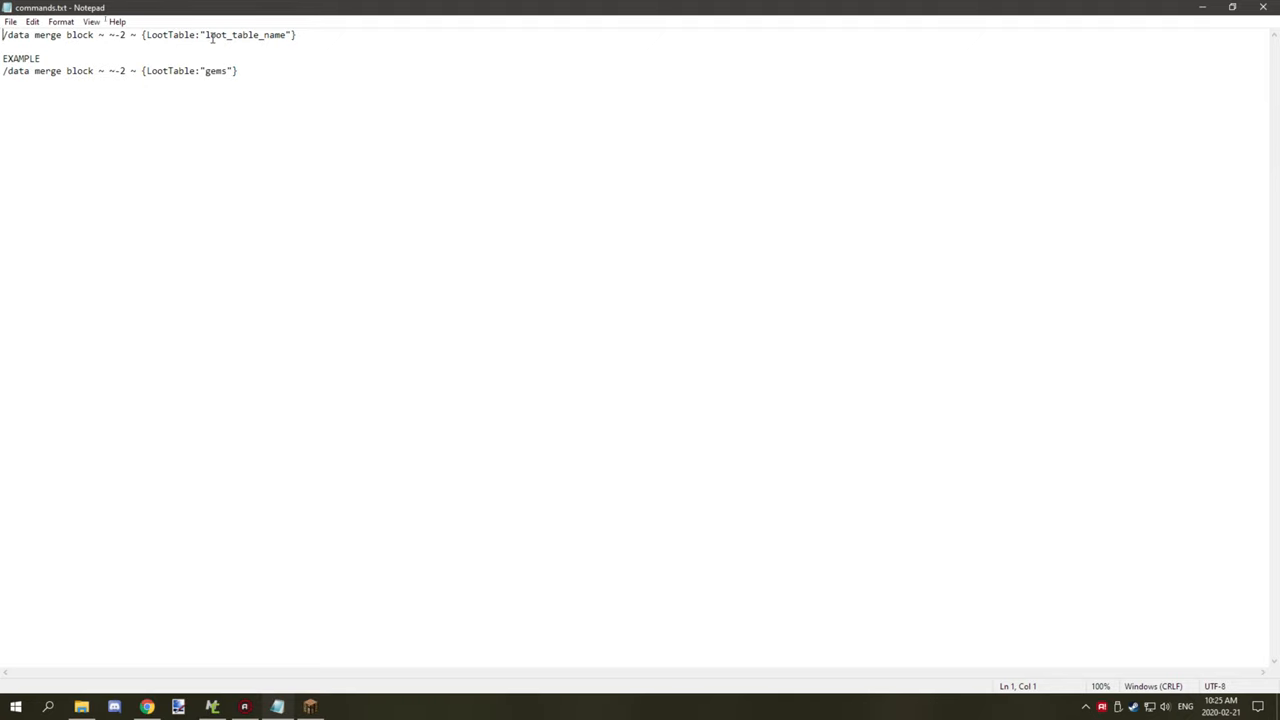
Step: Select the ~-2 offset within the /data merge block command line in commands.txt
triple_click(148, 34)
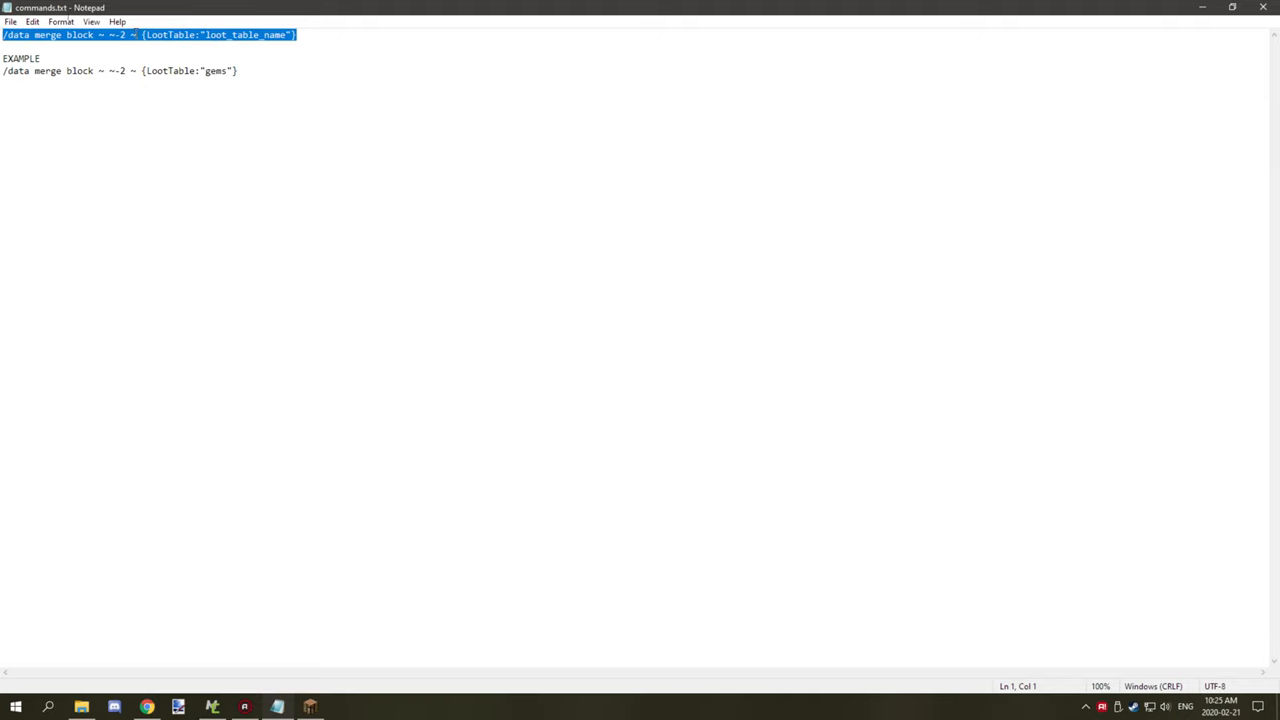
click(16, 34)
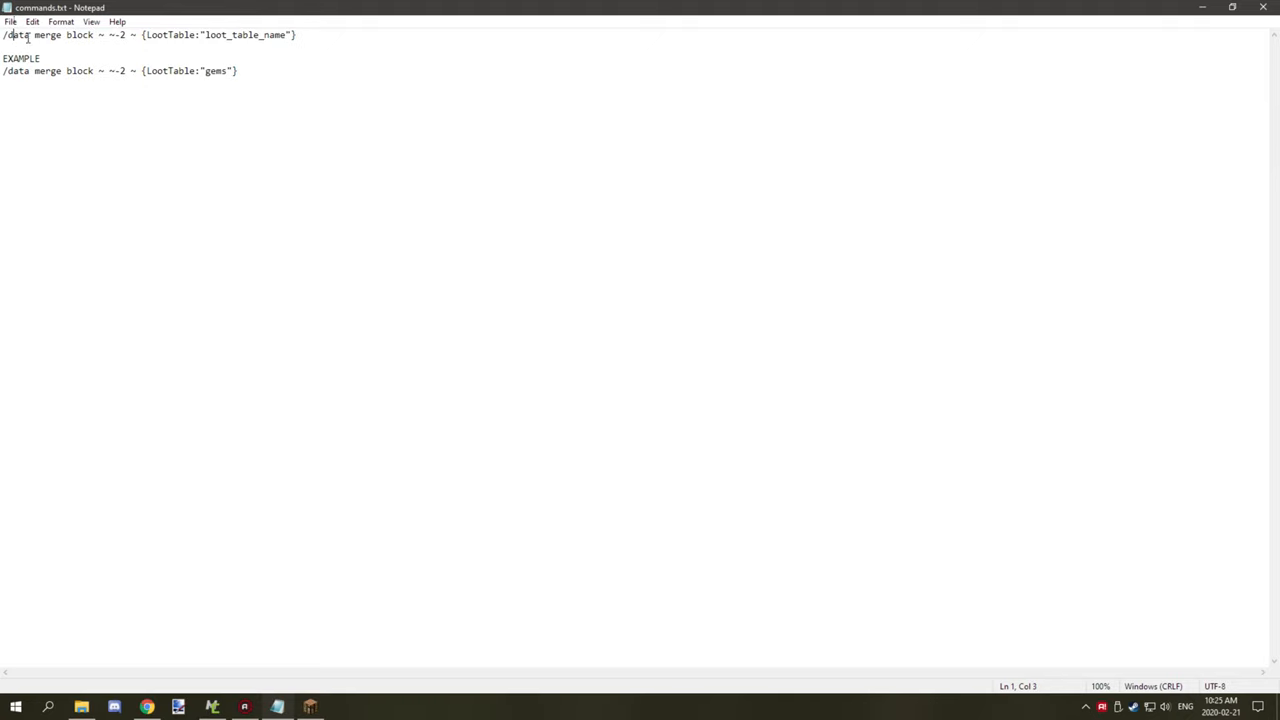
double_click(80, 34)
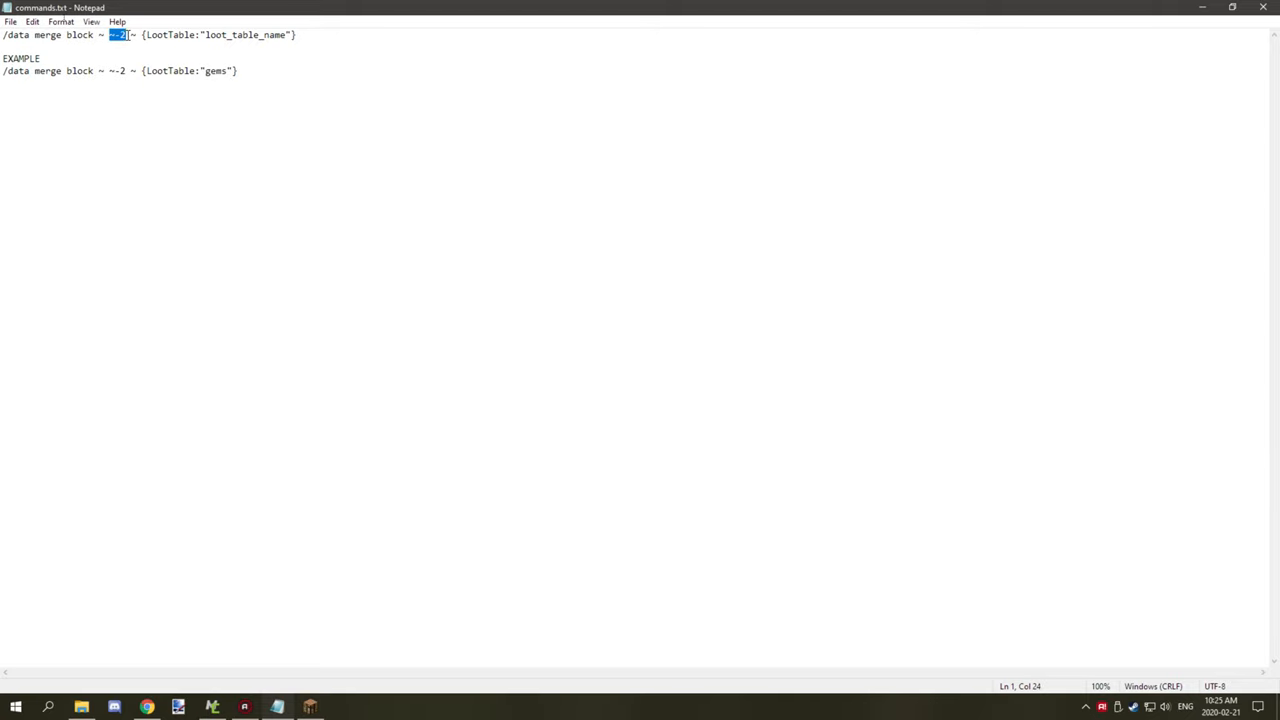
click(188, 34)
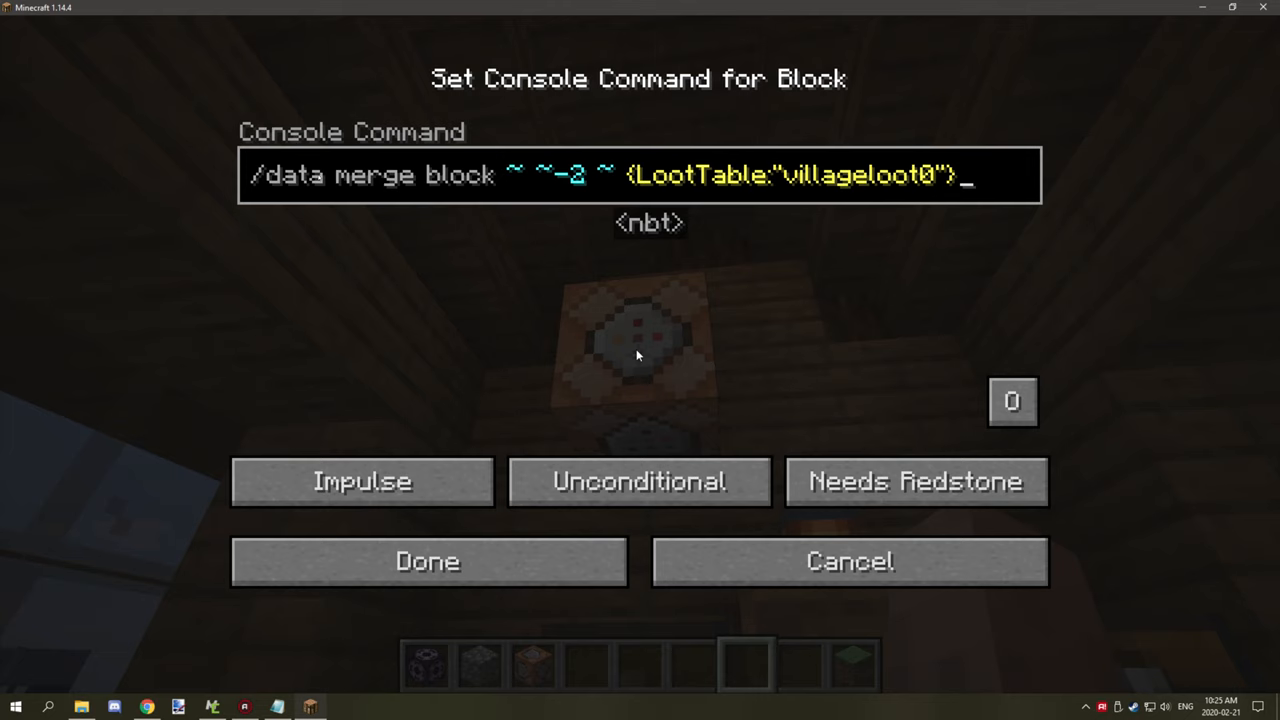
Step: Save the villageloot0 command in the block, activate it and check the chest below
click(428, 560)
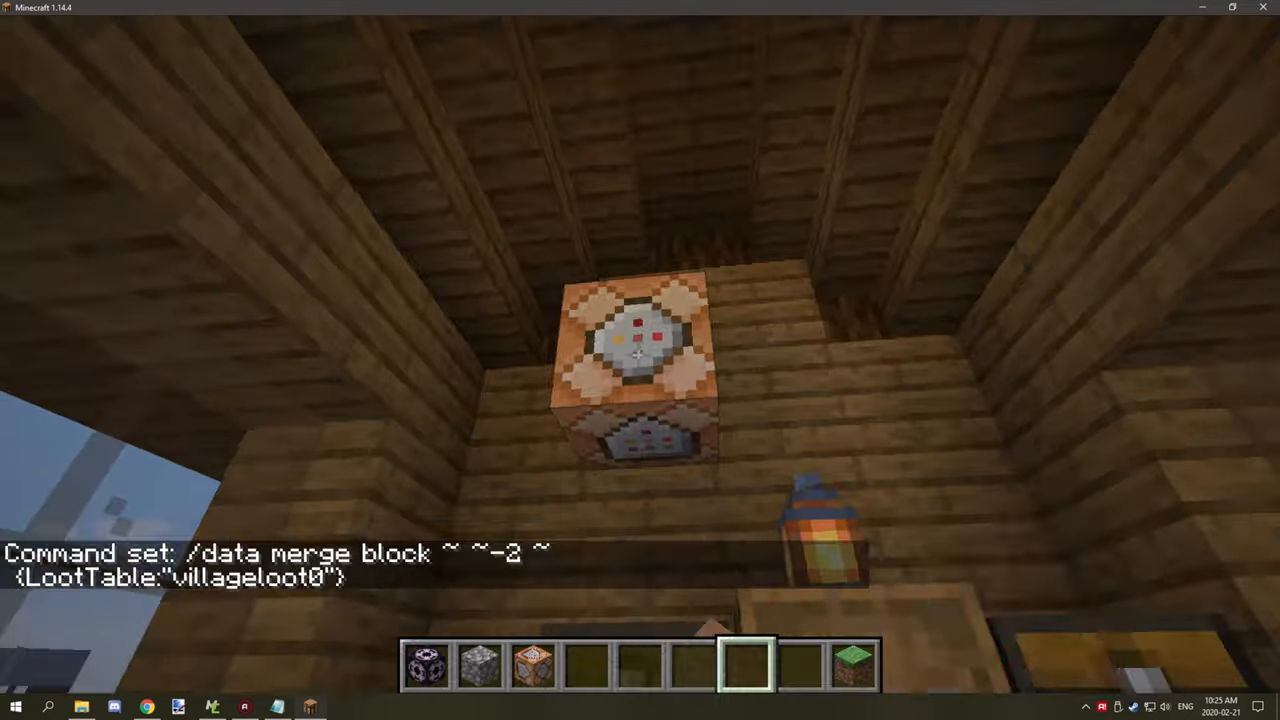
key(e)
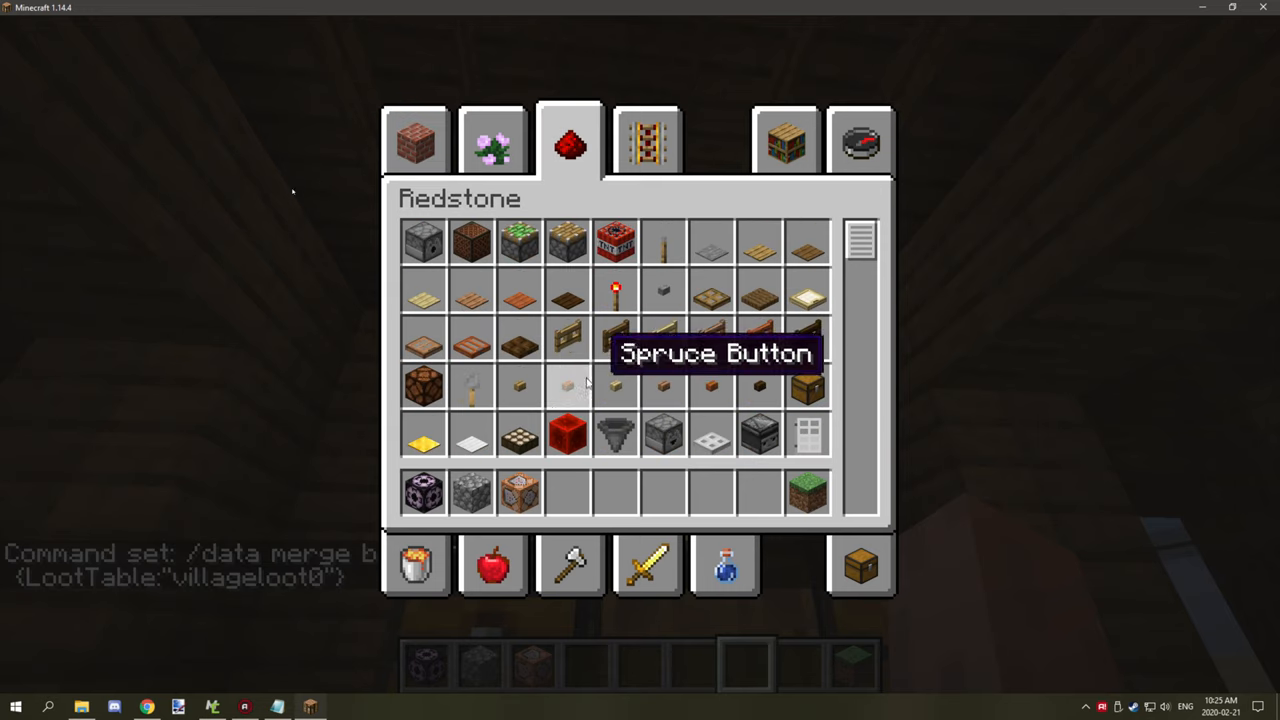
key(Escape)
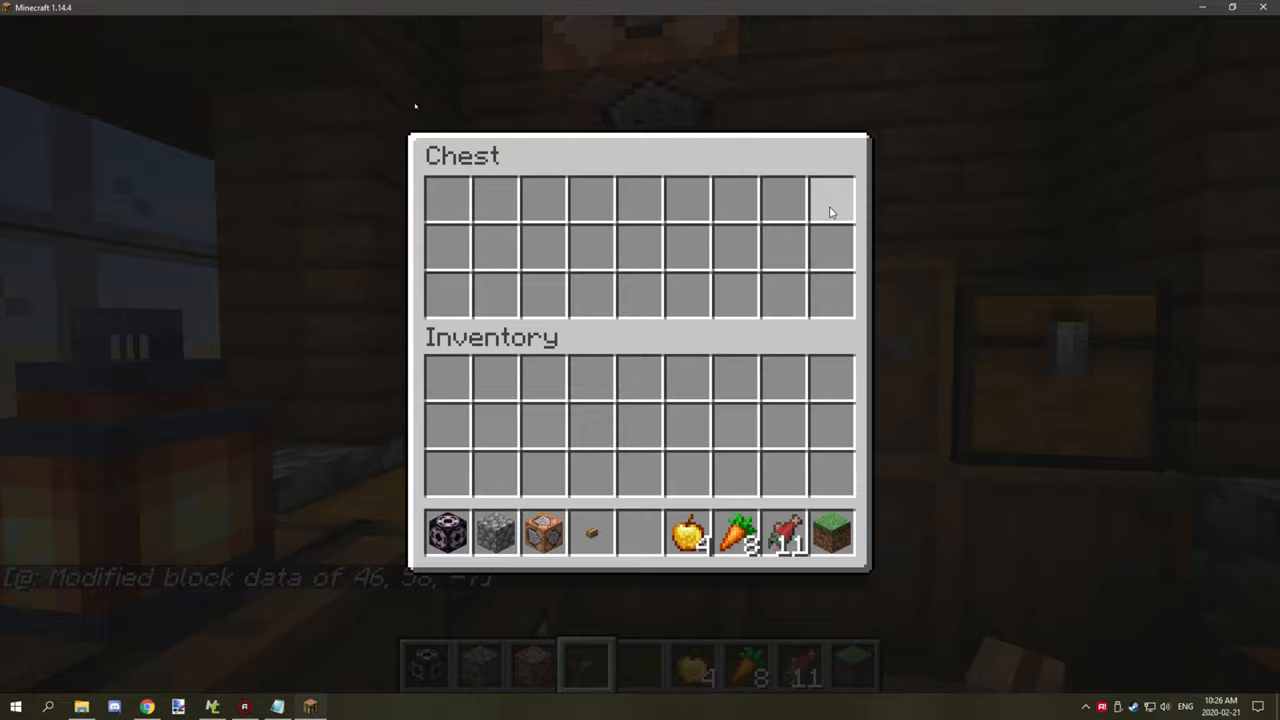
key(Escape)
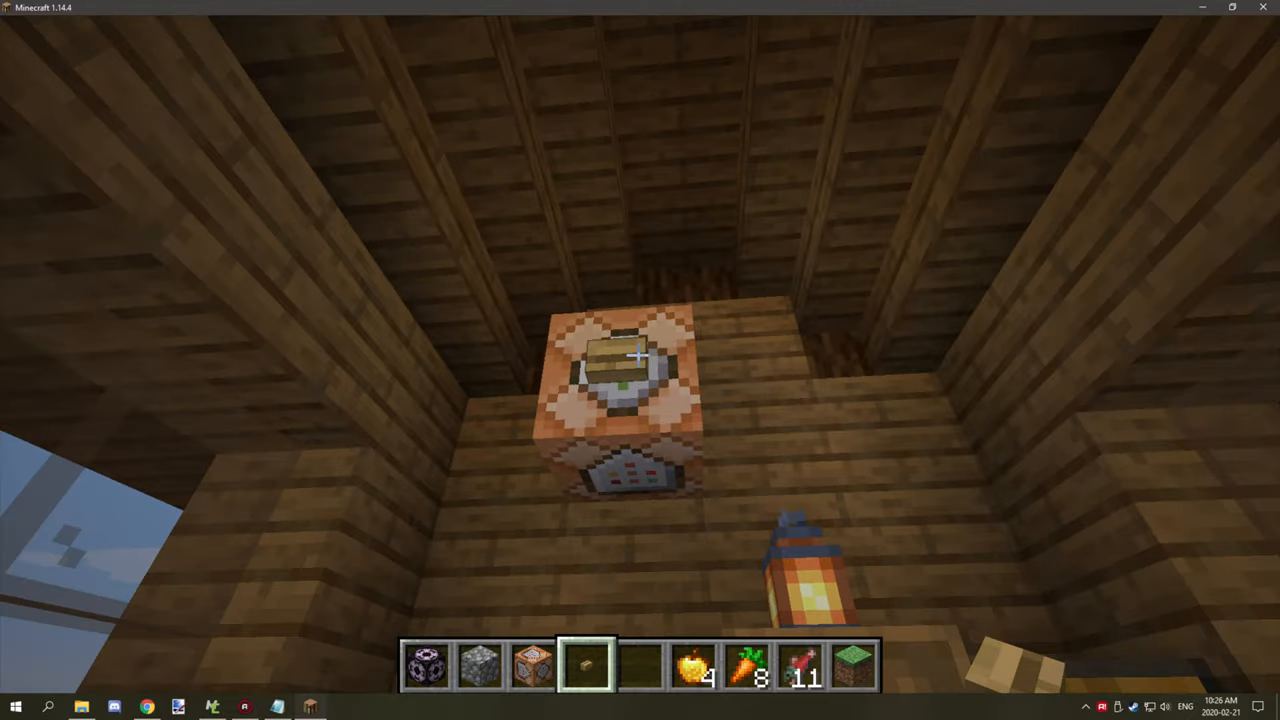
mouse_move(640, 360)
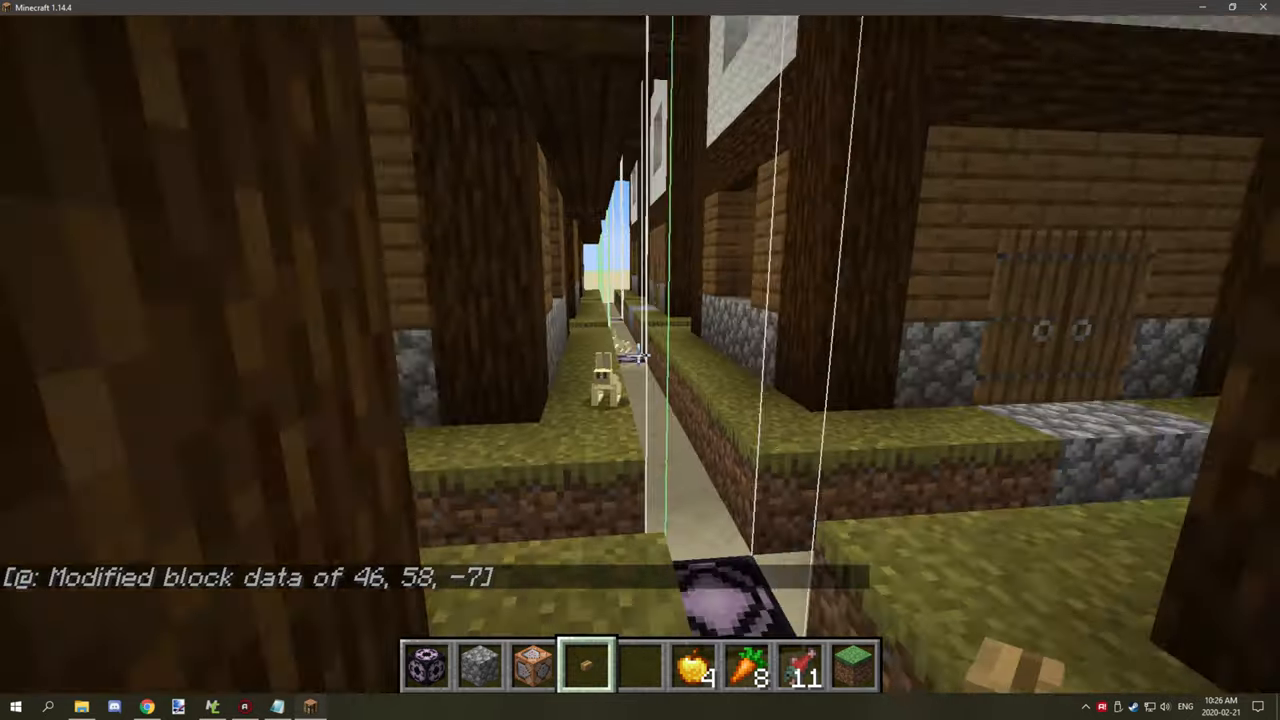
mouse_move(640, 356)
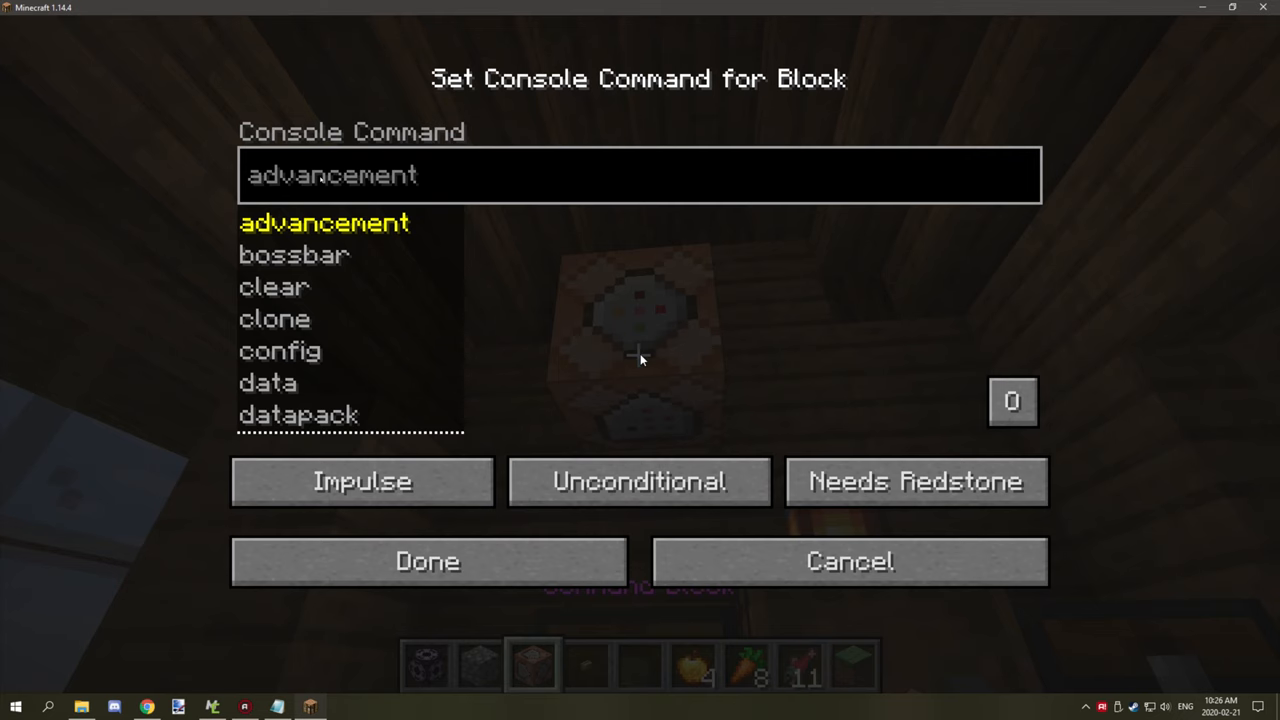
Step: Enter /data merge block ~ ~-2 ~ {LootTable:"villageloot0"} in the next command block and save it
text(/data merge block ~ ~-2 ~ {LootTable:"villageloot0"})
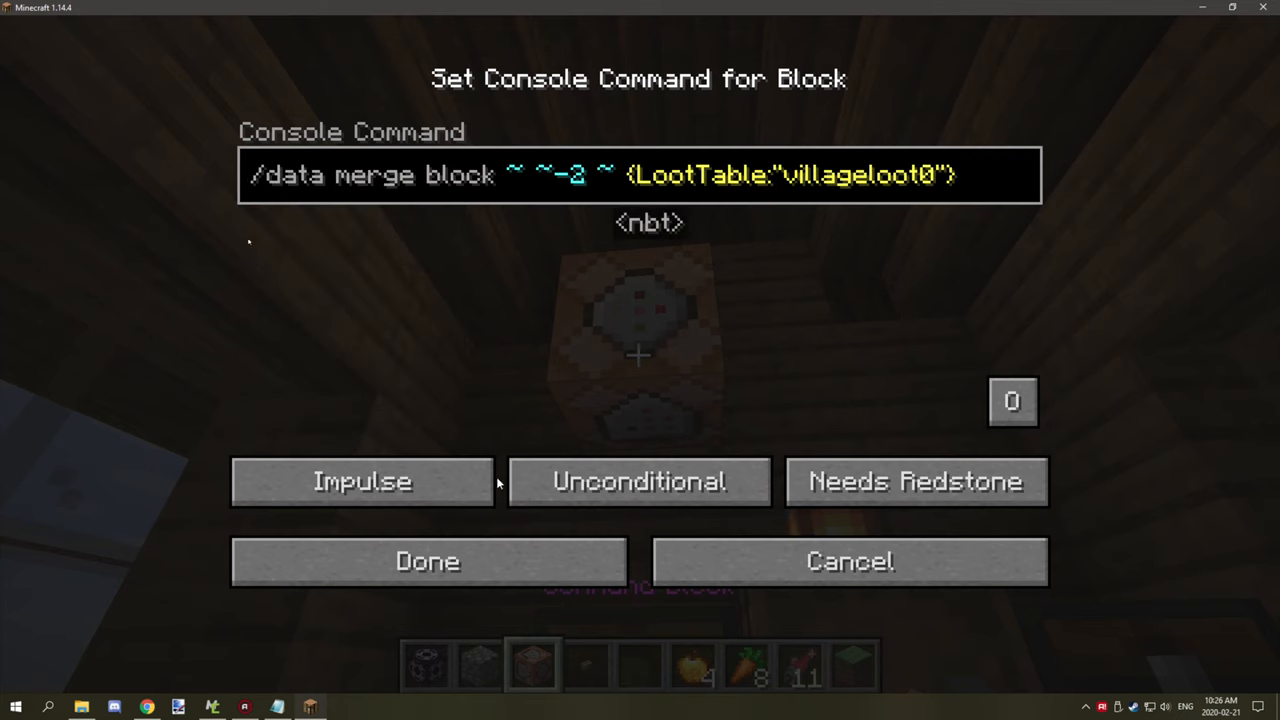
click(428, 560)
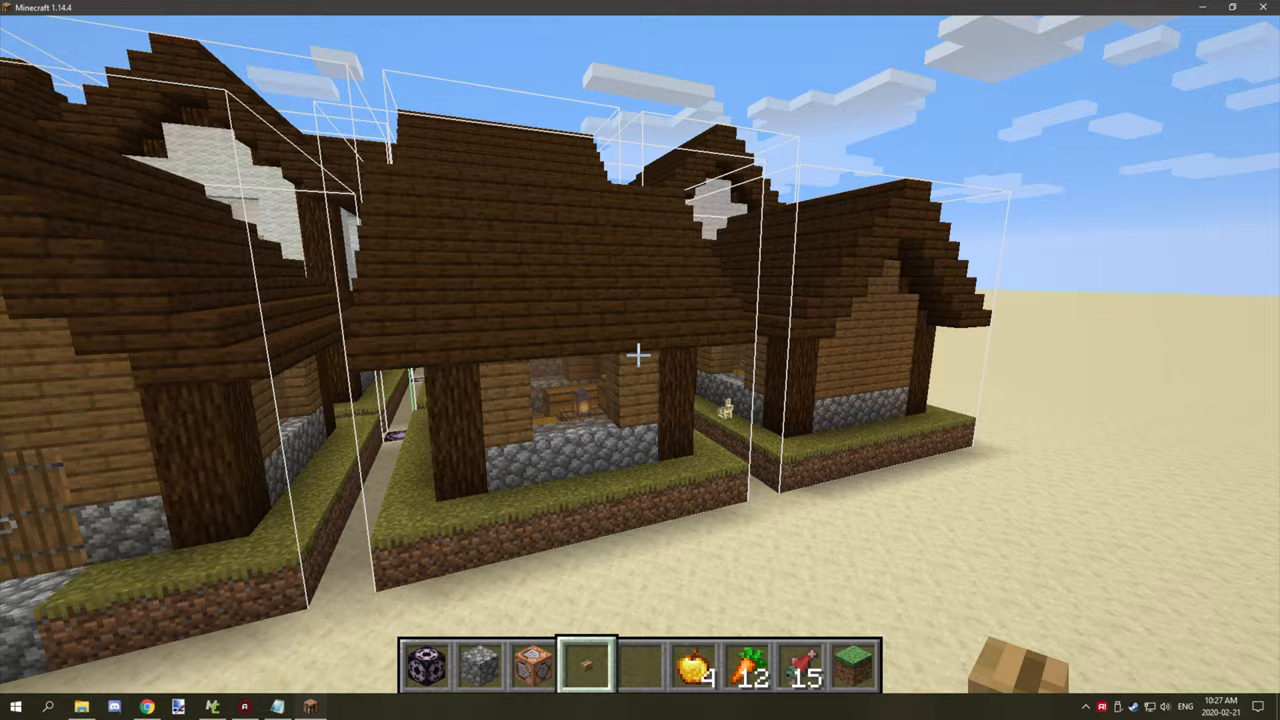
mouse_move(640, 356)
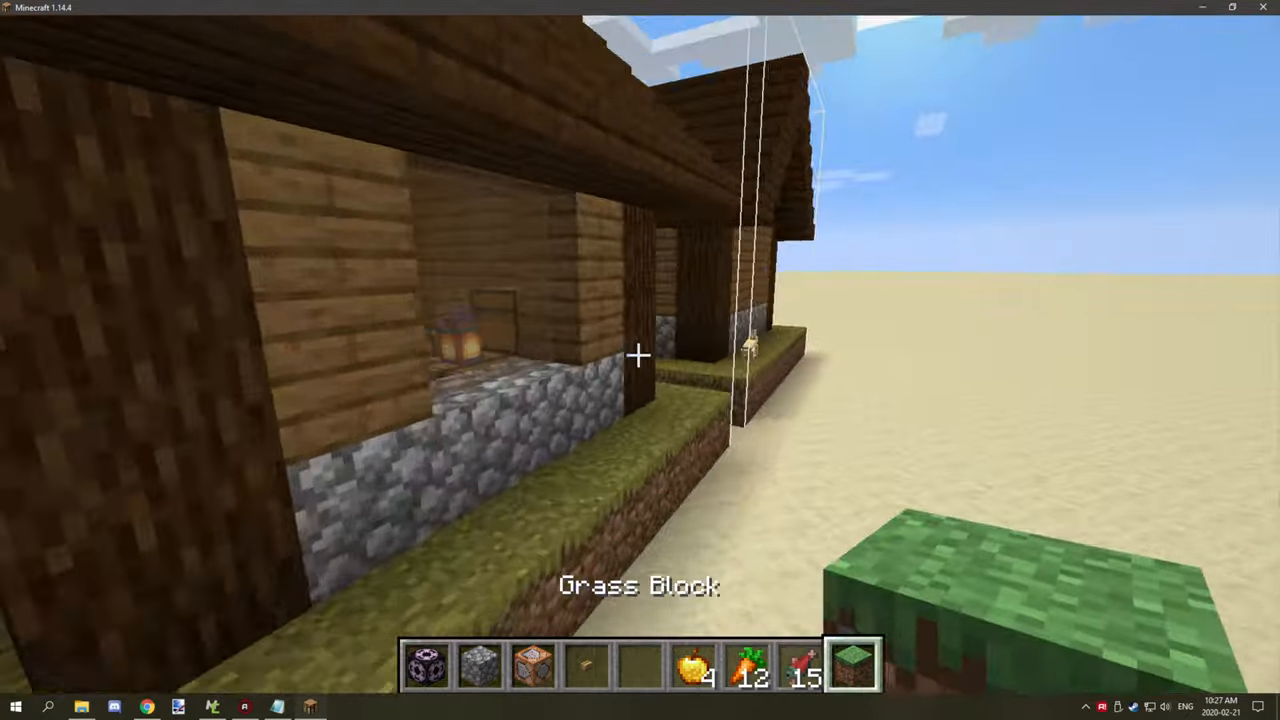
Step: Browse the Tools and Combat creative tabs to grab a sword for the rabbit
key(e)
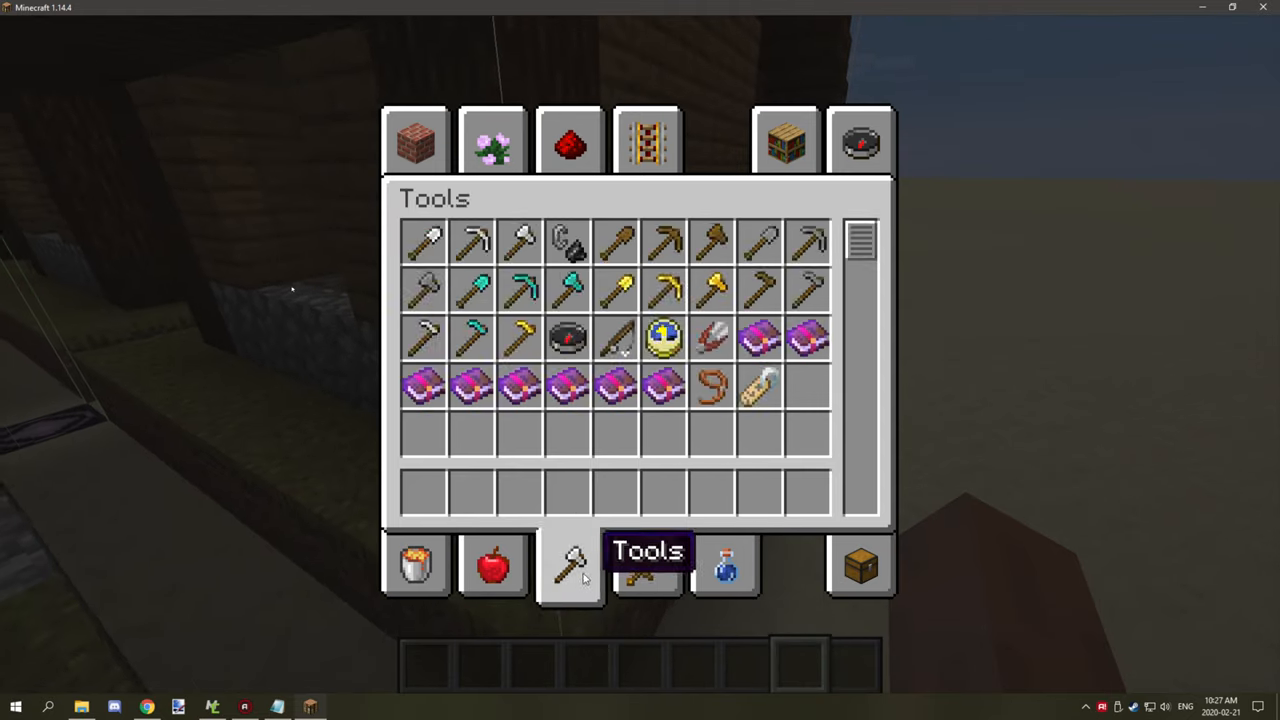
click(648, 564)
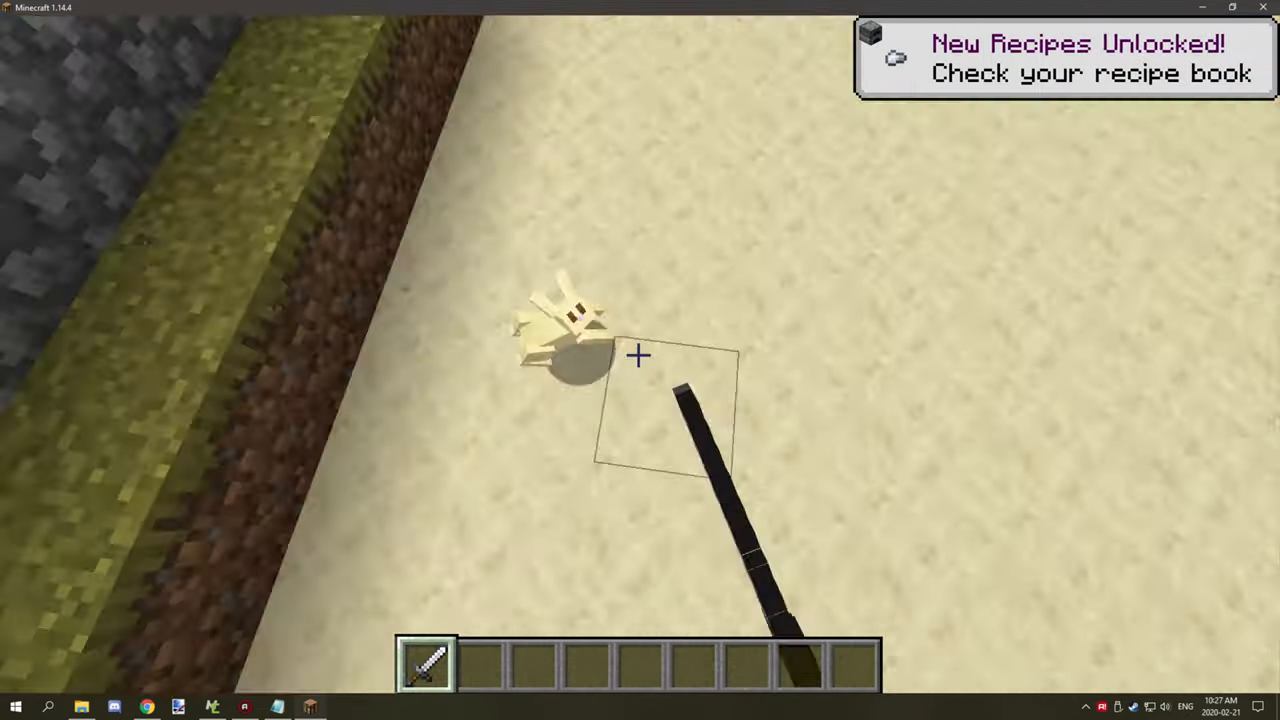
key(e)
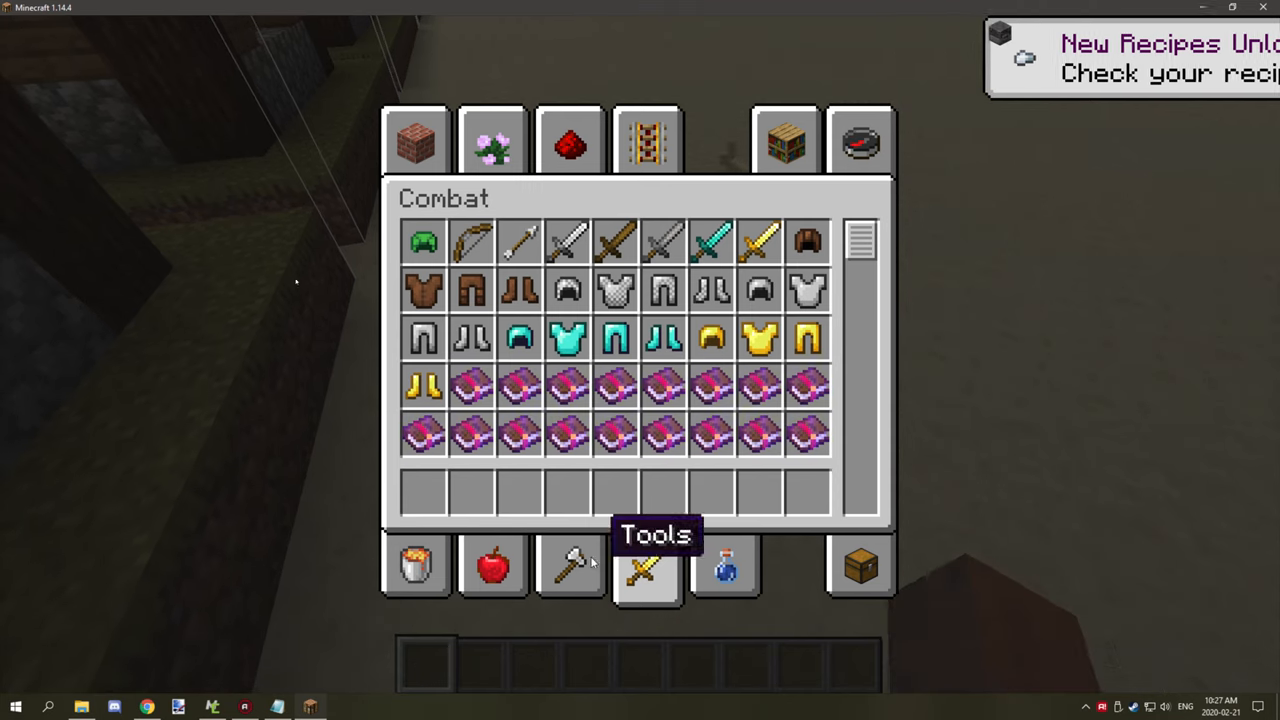
click(724, 568)
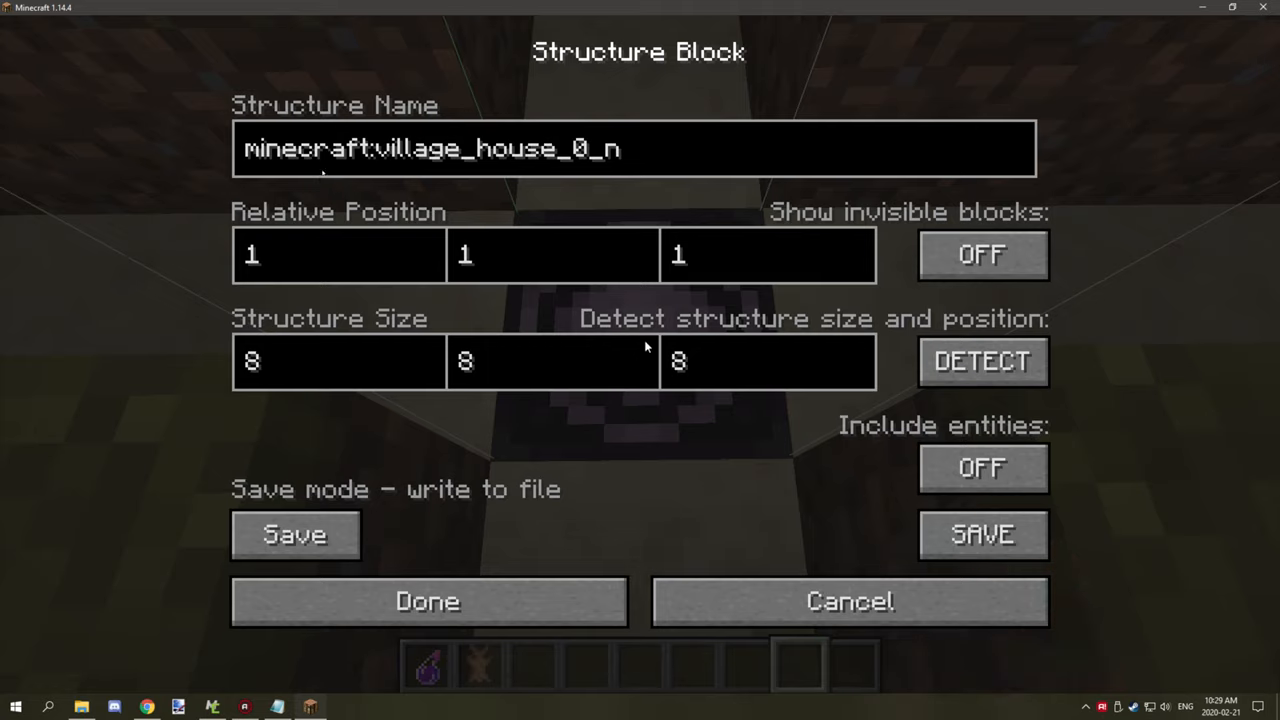
mouse_move(596, 268)
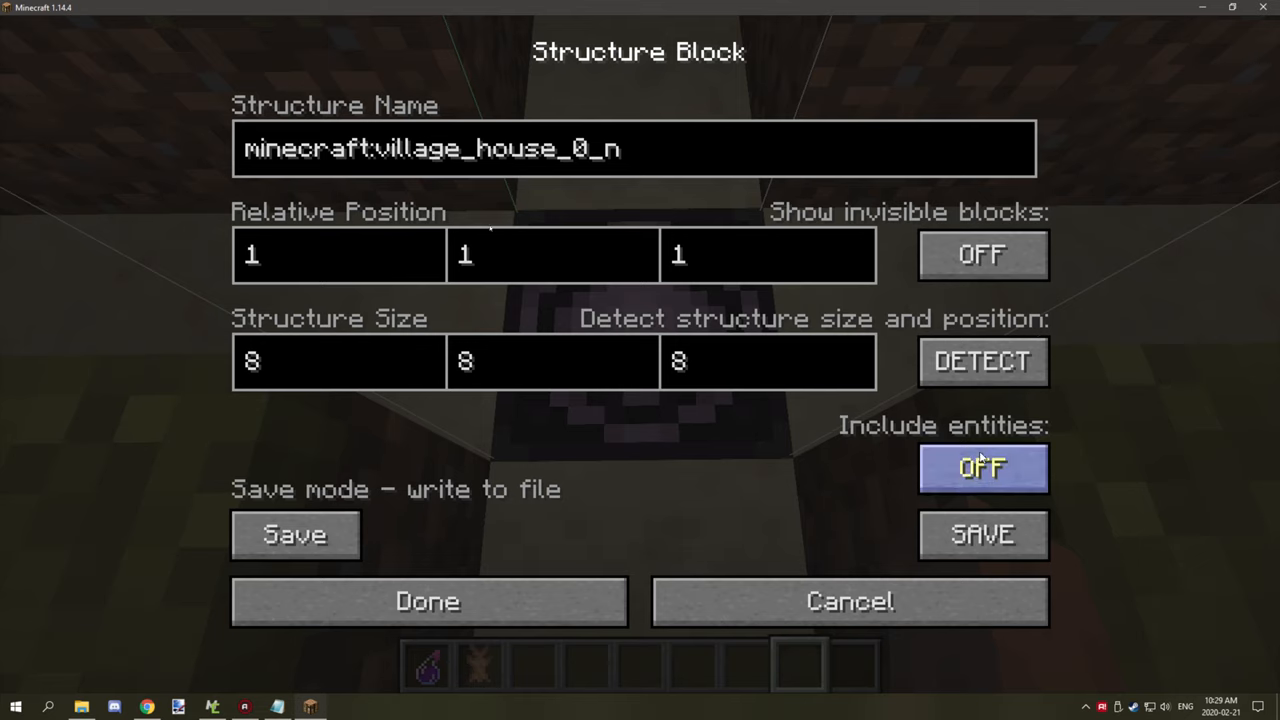
Step: Set Include entities to ON for village_house_0_n and confirm the structure block
click(982, 468)
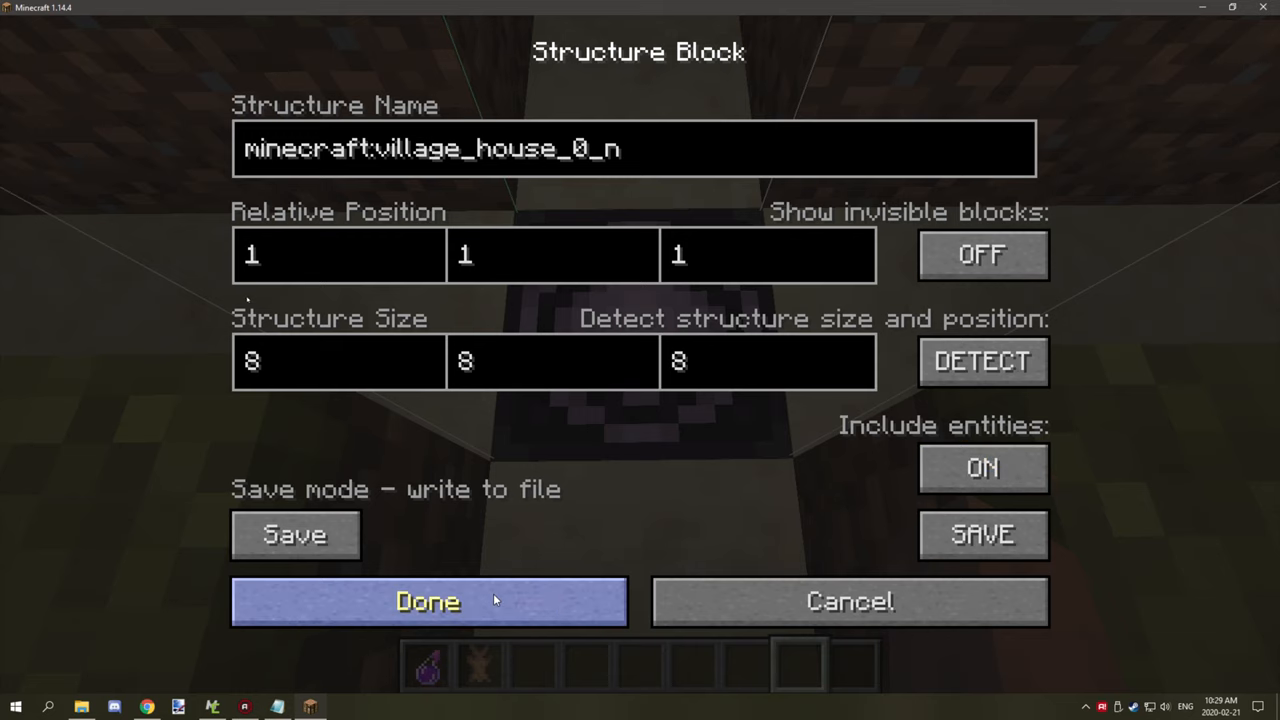
click(428, 600)
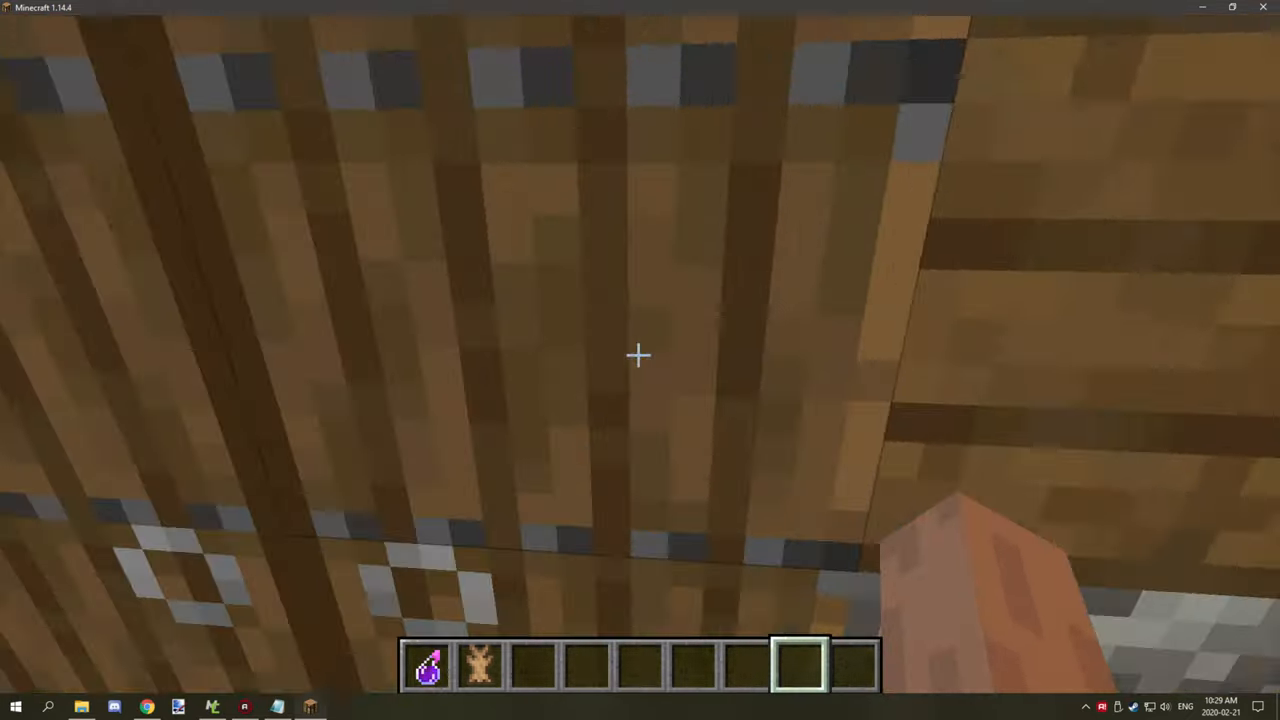
Step: Take fences and a Splash Potion of Harming from the creative tabs and throw the potion
key(e)
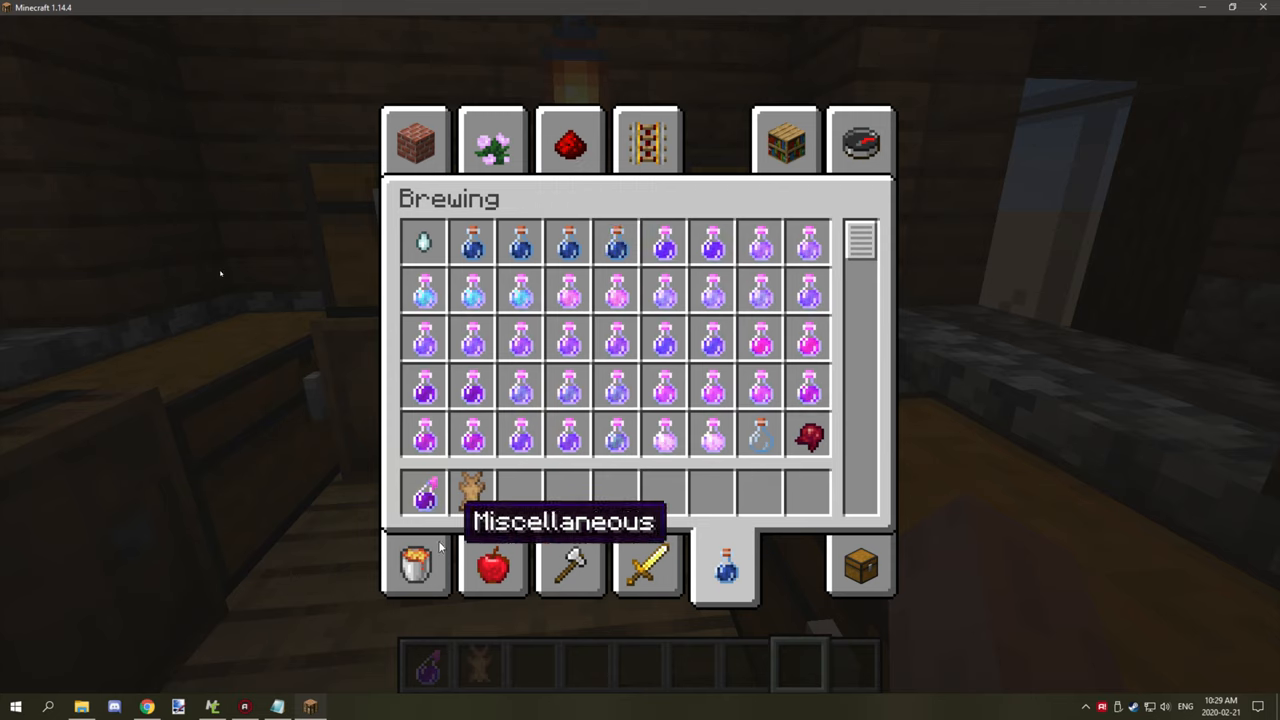
click(416, 140)
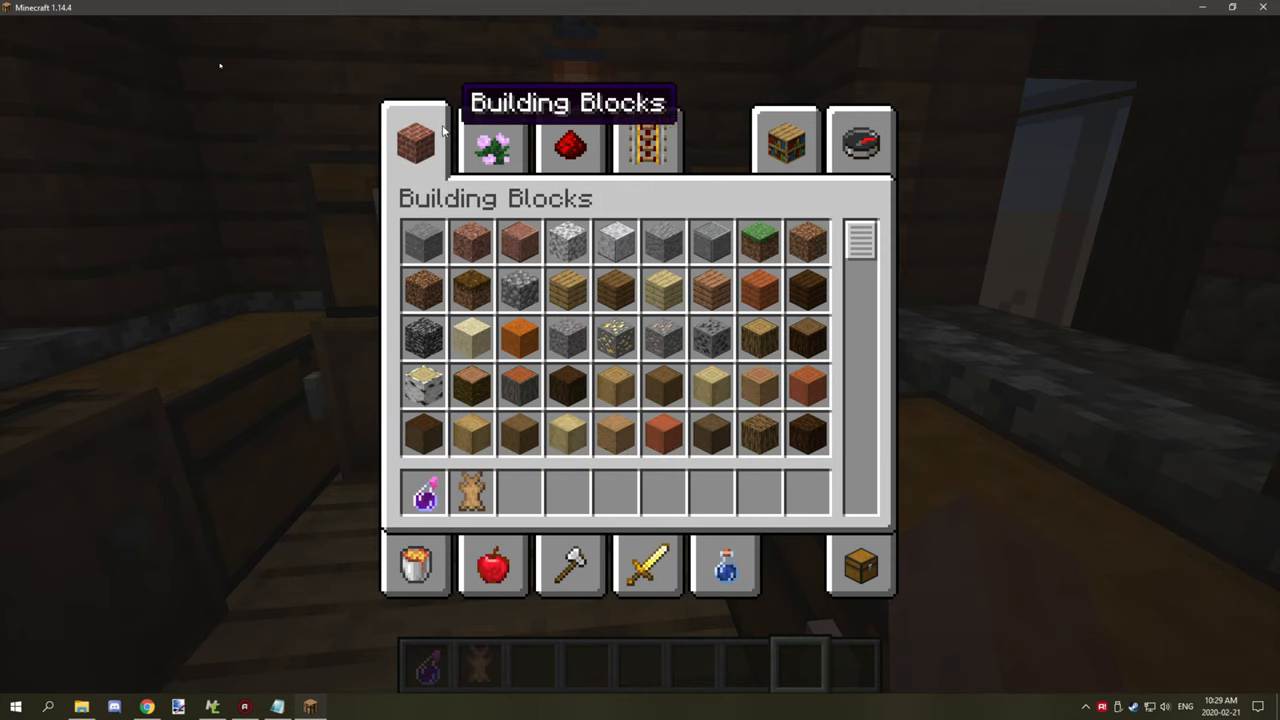
click(492, 144)
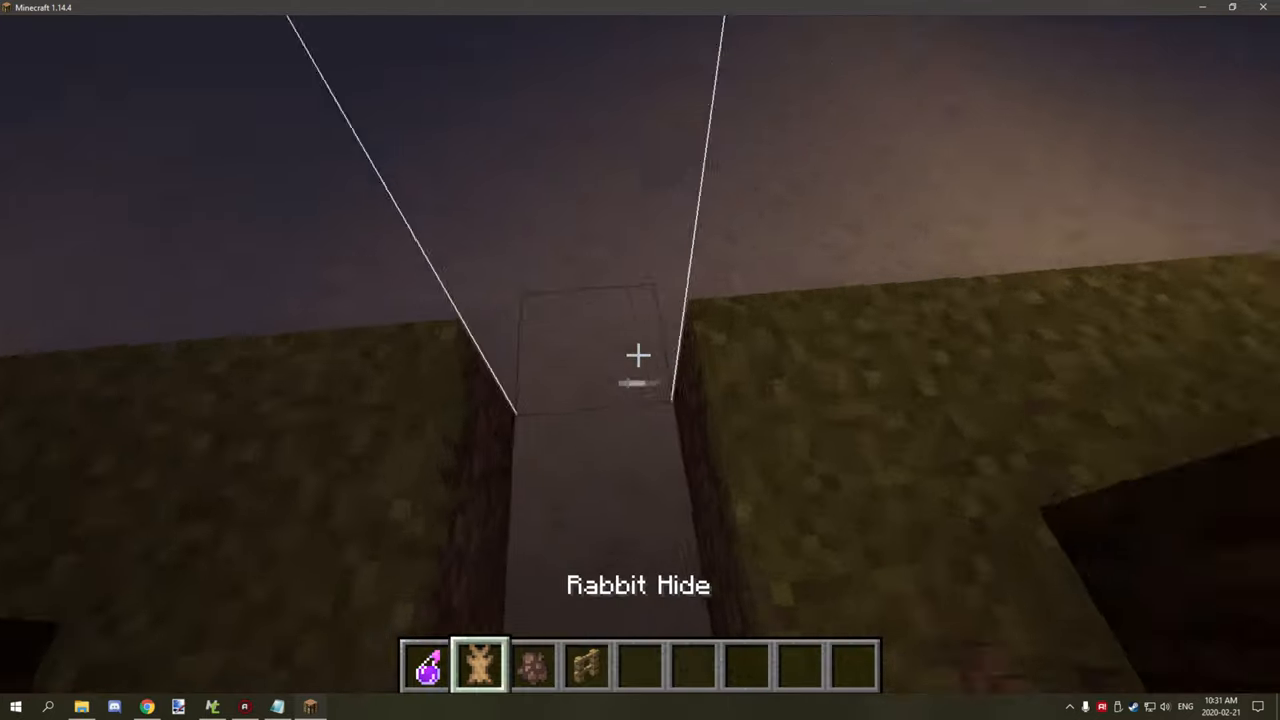
key(4)
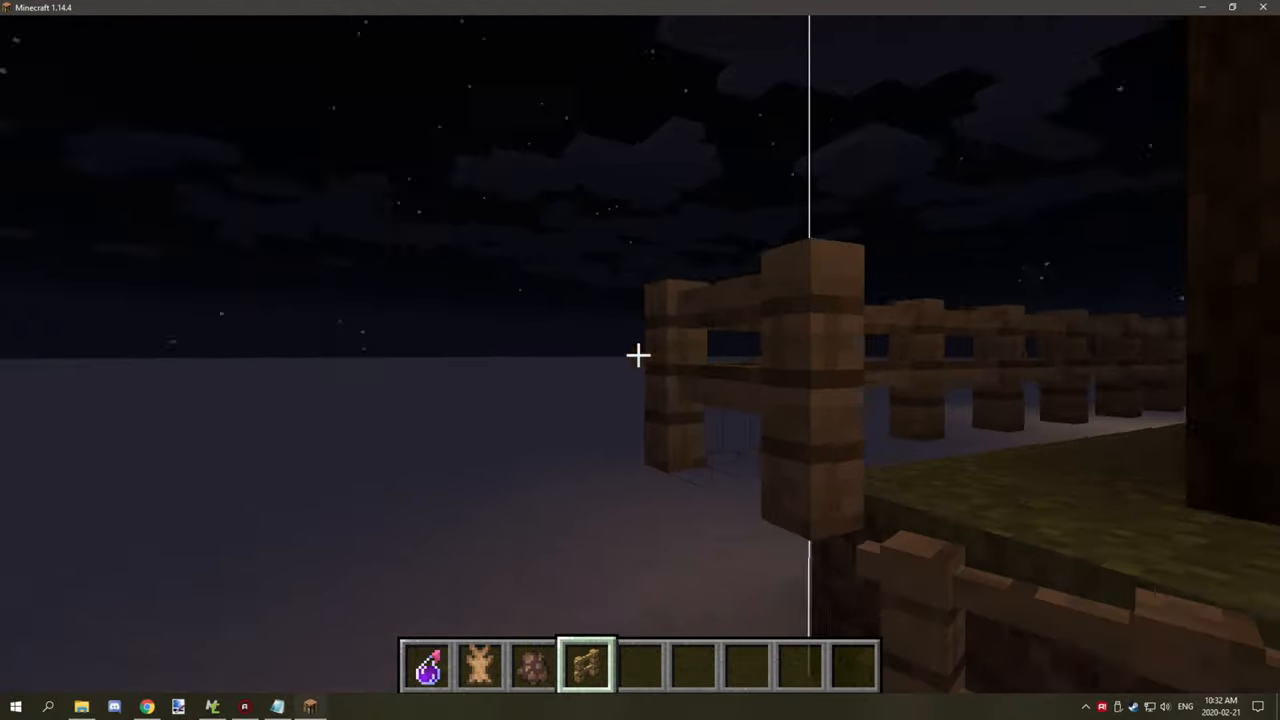
mouse_move(640, 360)
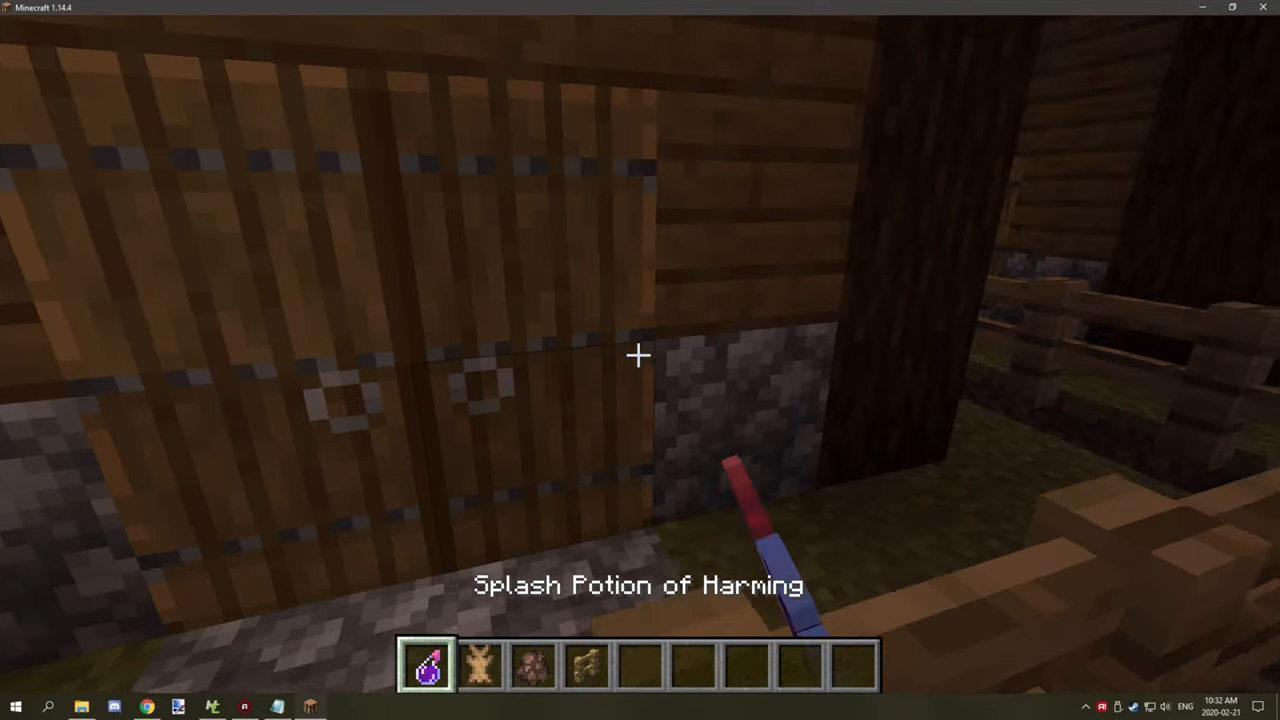
right_click(640, 356)
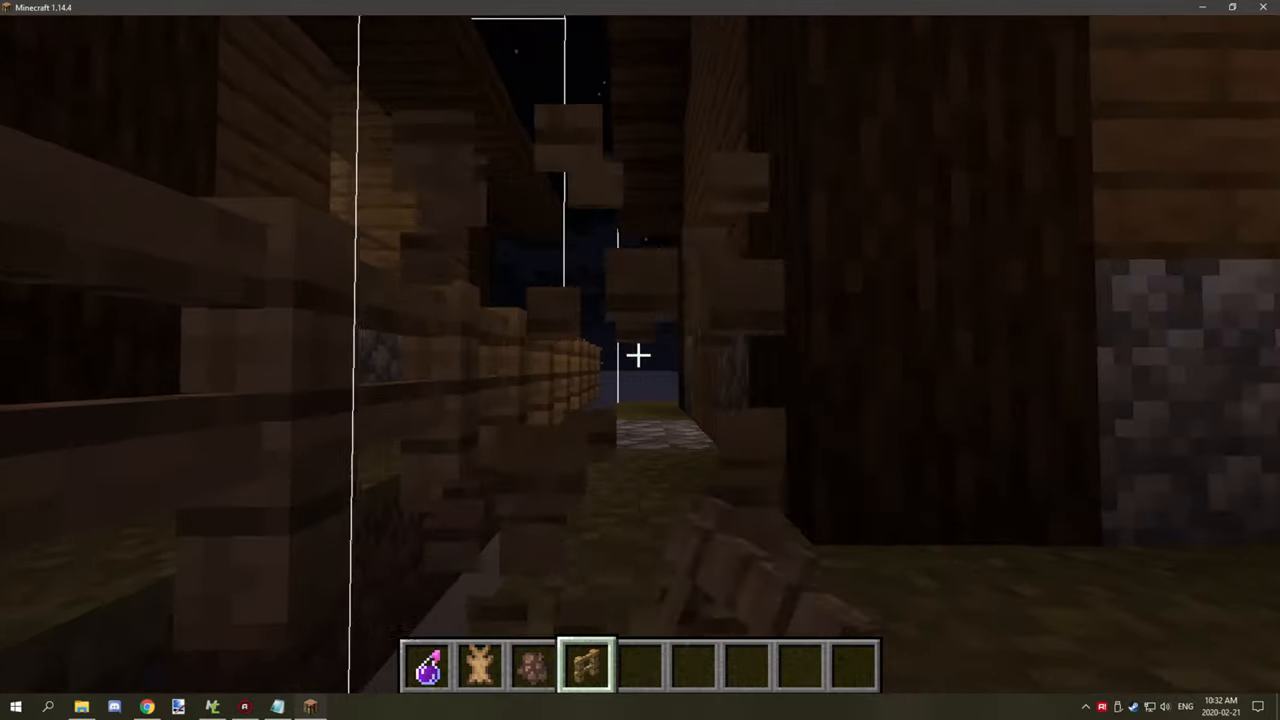
mouse_move(640, 360)
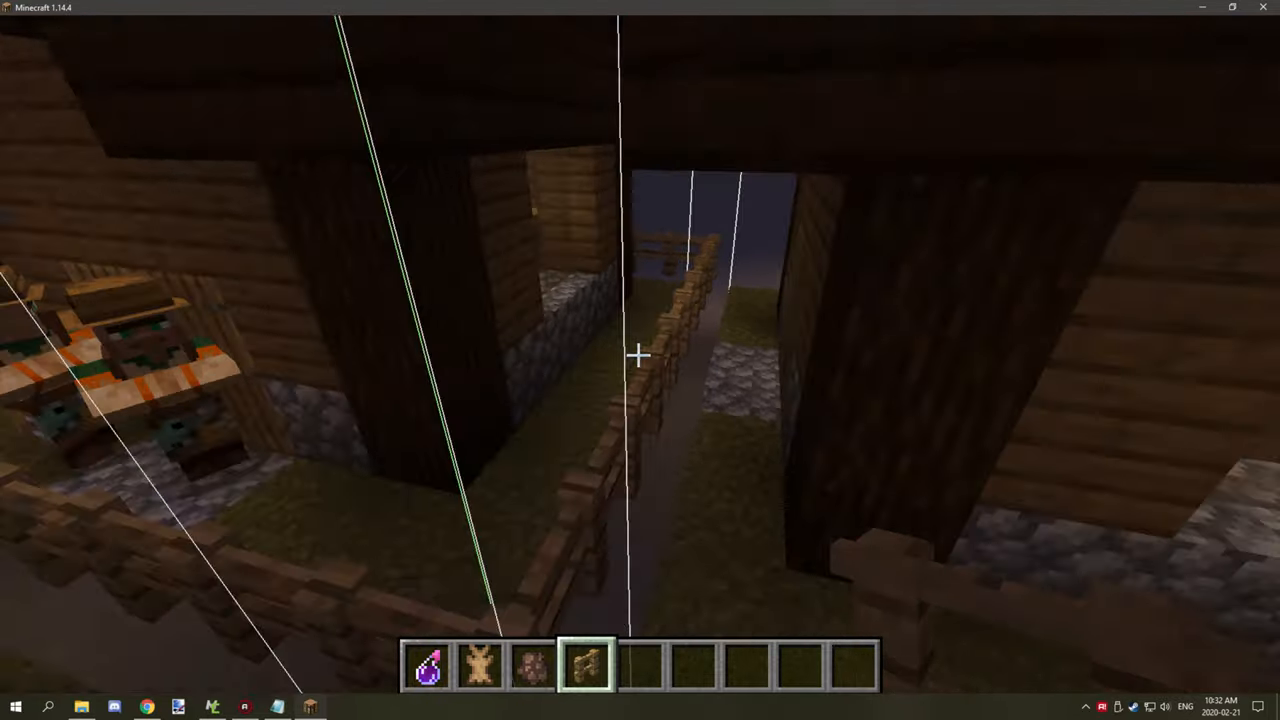
key(1)
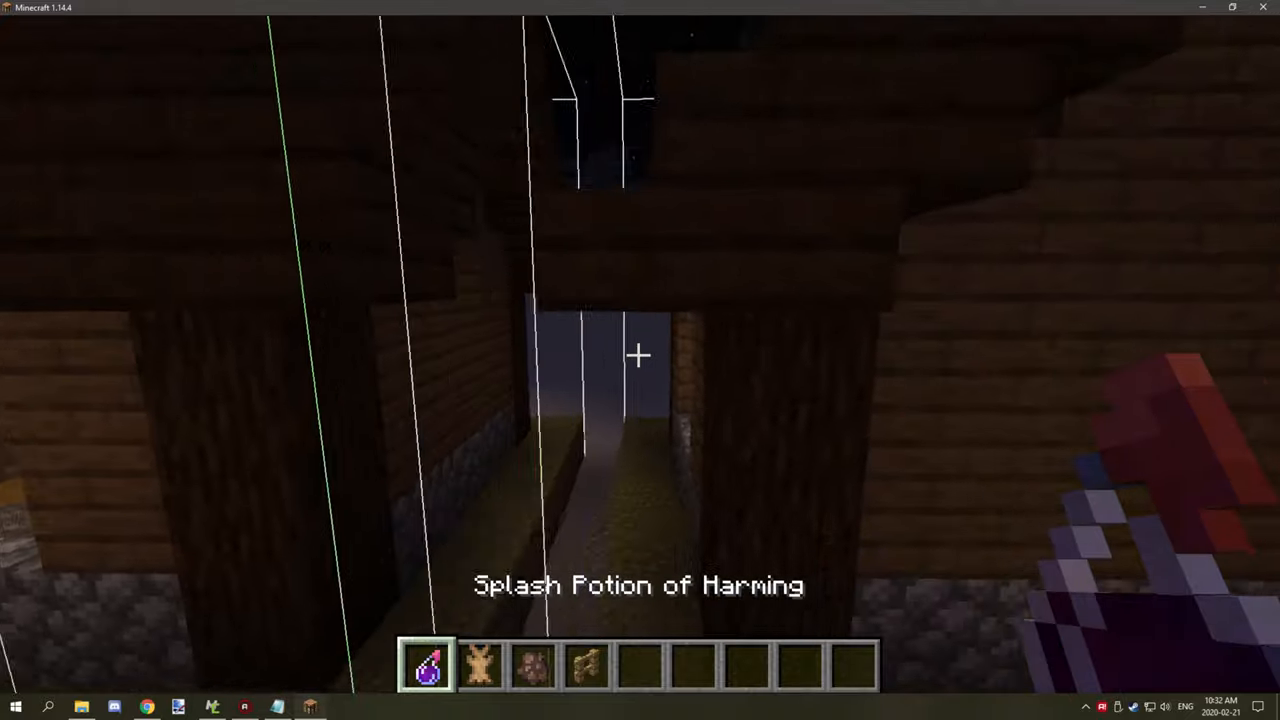